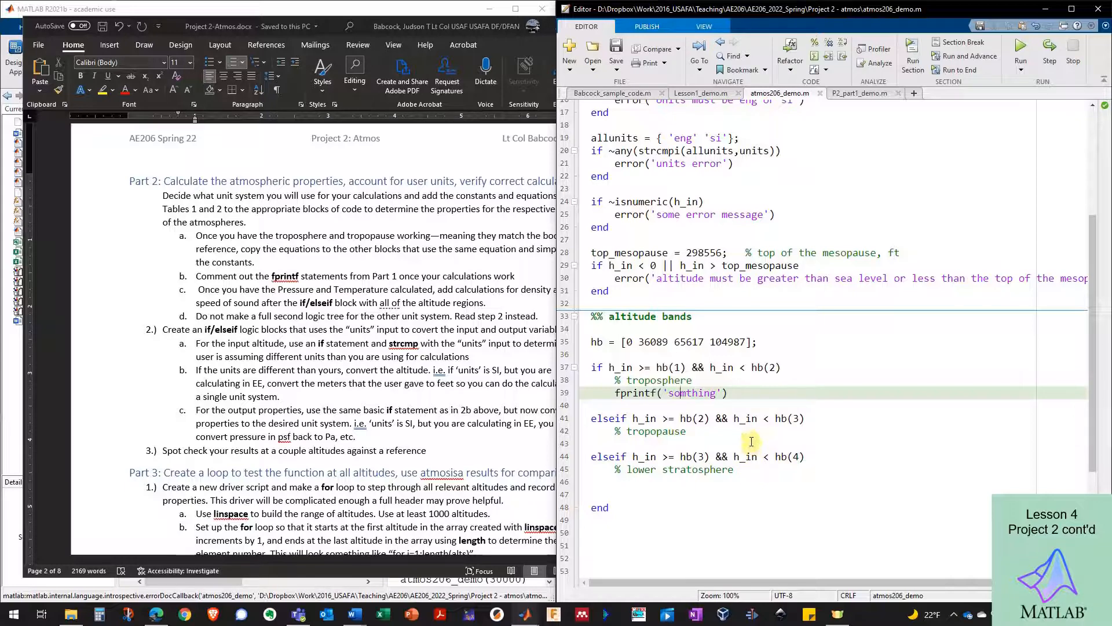
mouse_move(743, 417)
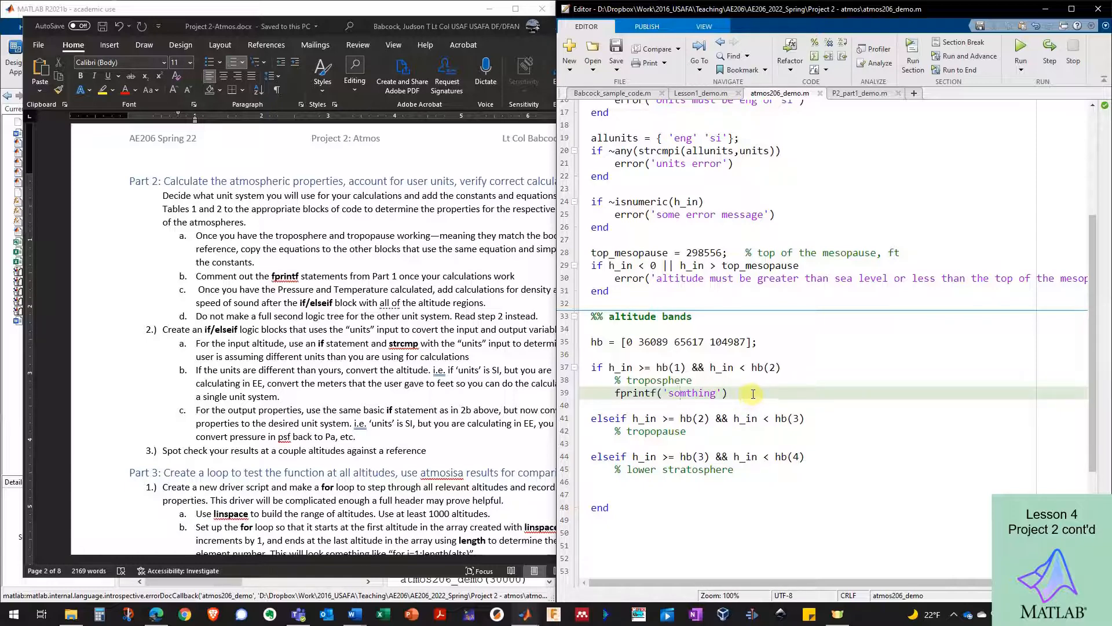
mouse_move(695, 464)
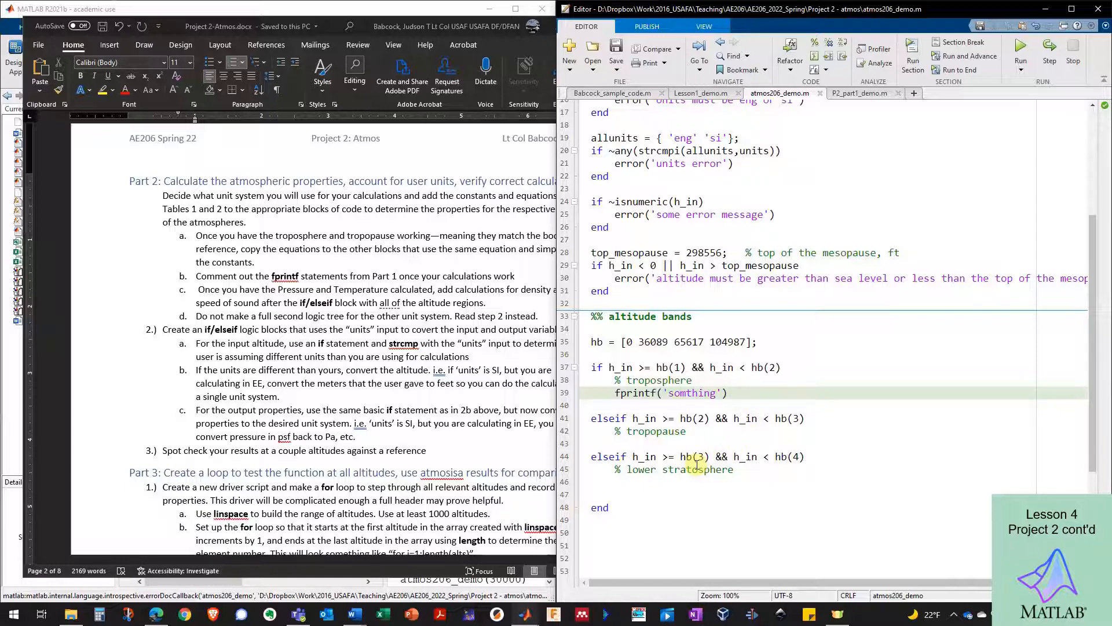
Scroll the Project 2-Atmos document down to Table 1, the 1976 Standard Atmosphere Constants
left_click(638, 482)
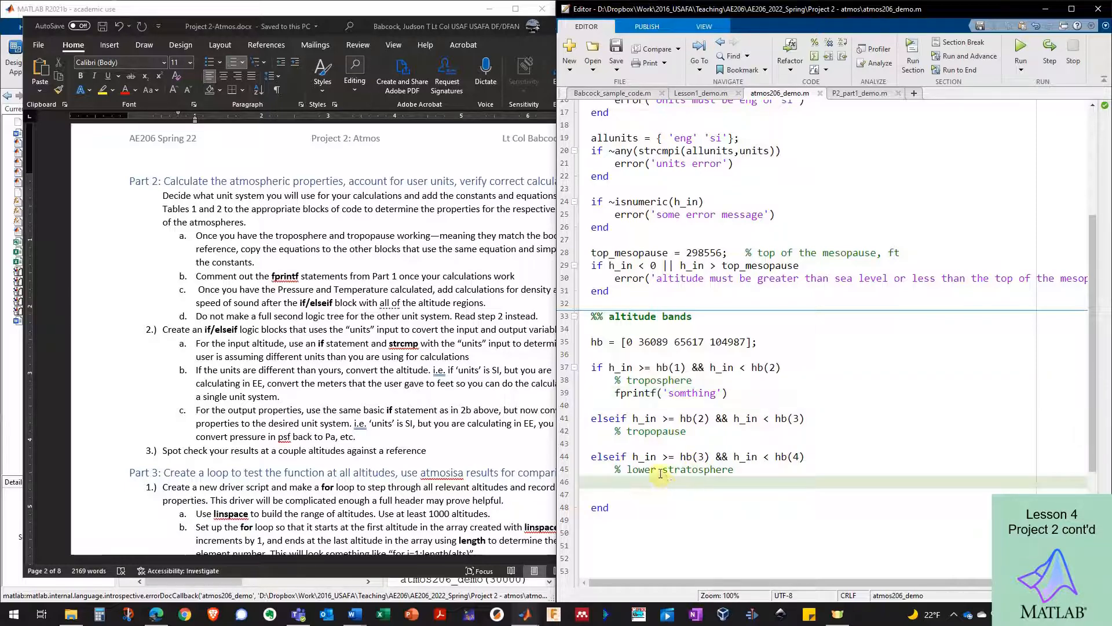
double_click(726, 341)
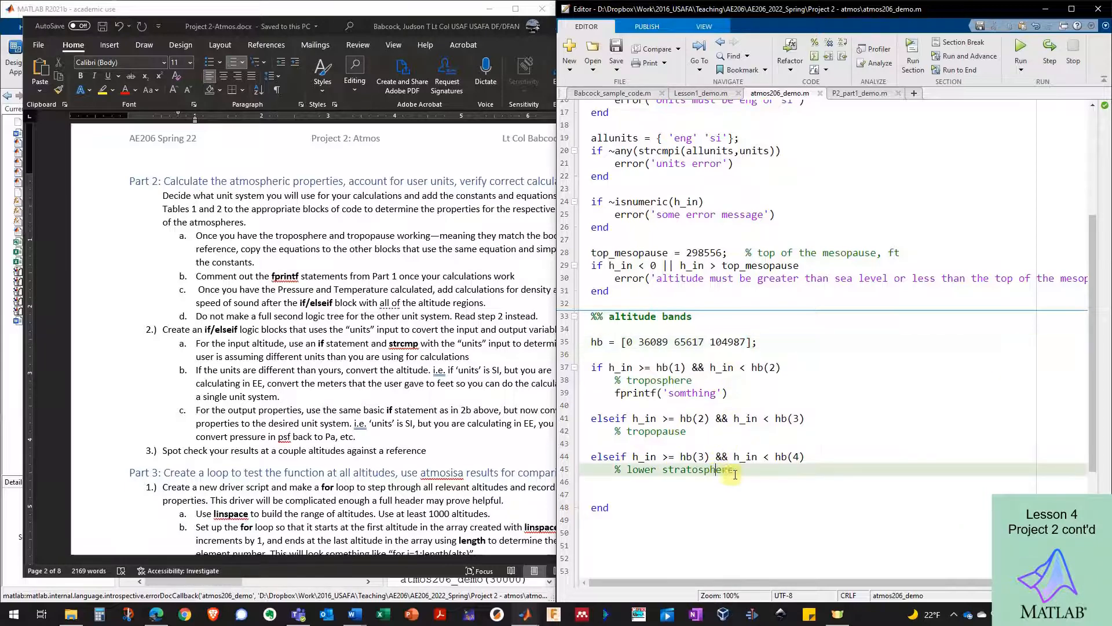
mouse_move(707, 485)
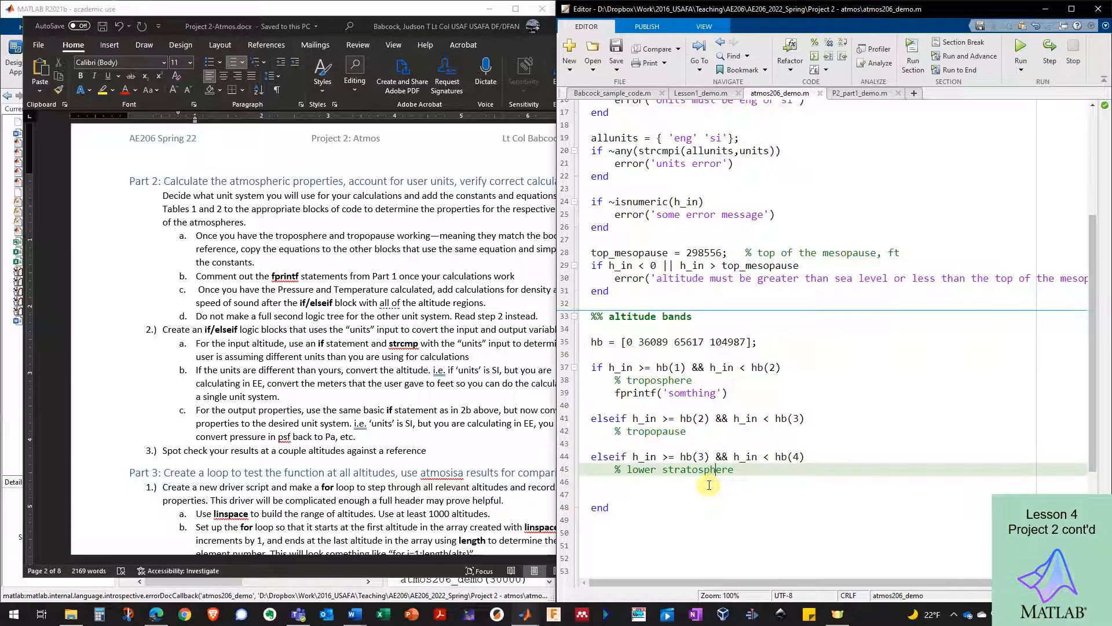
mouse_move(486, 417)
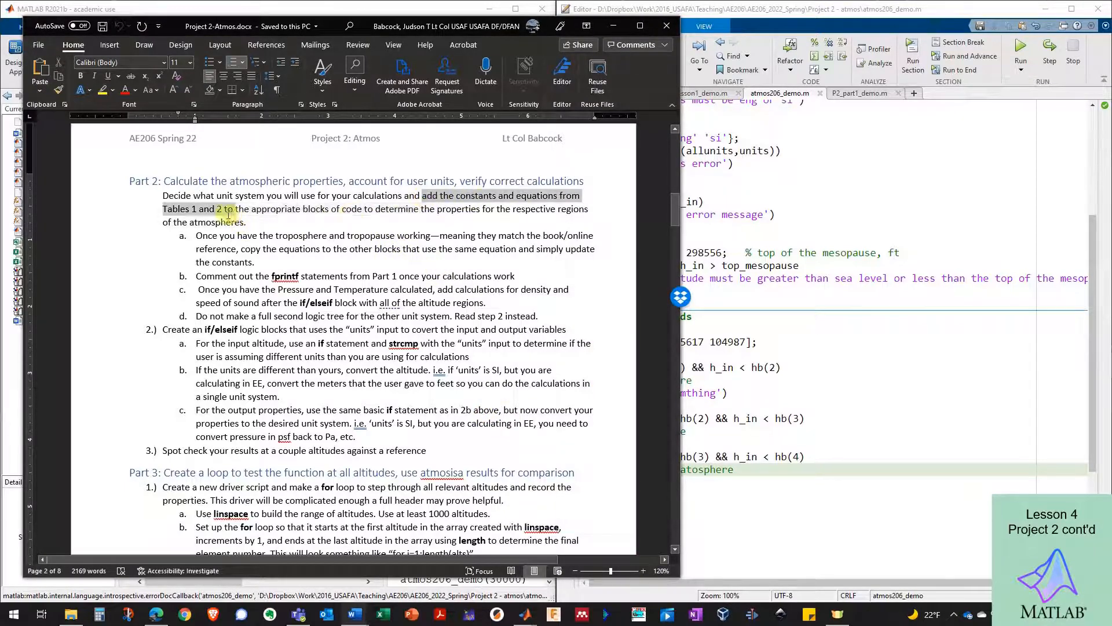
scroll("down", 3)
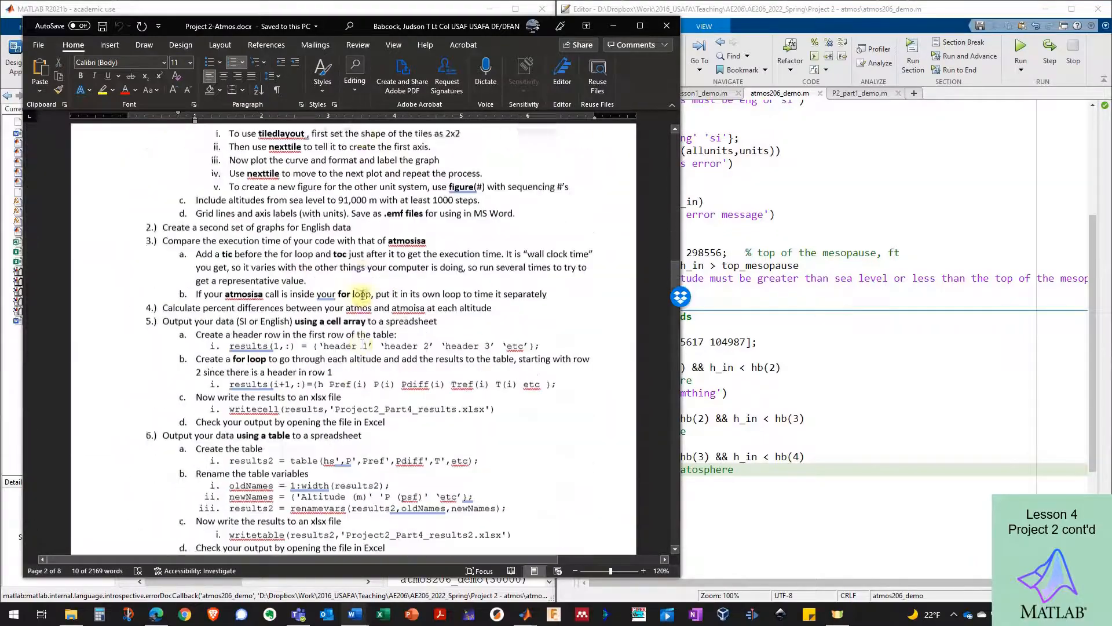
scroll("down", 3)
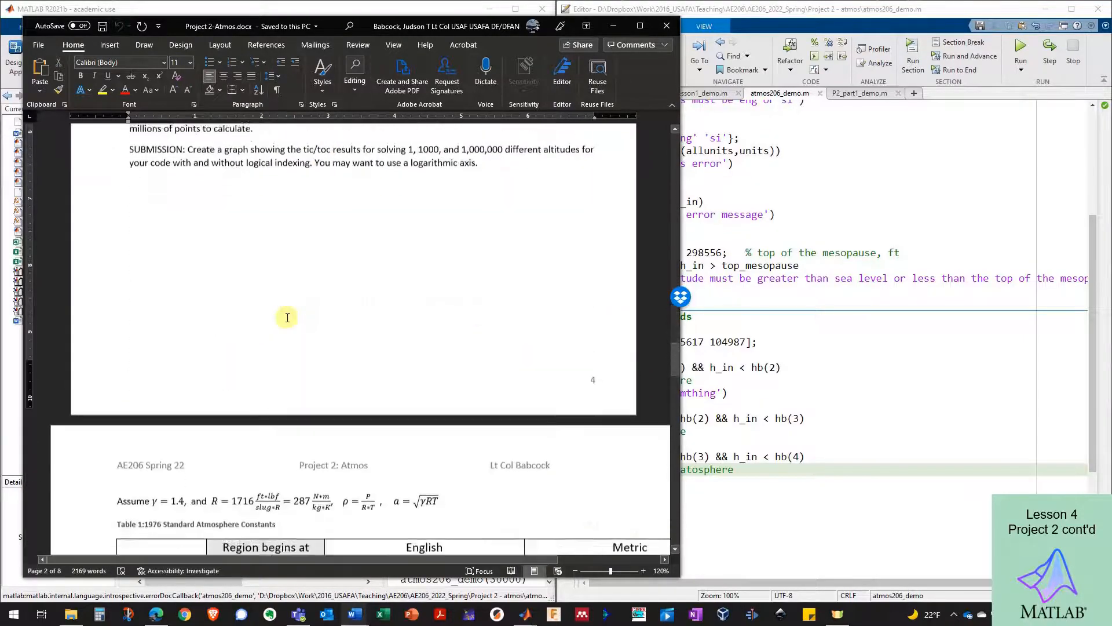
scroll("down", 3)
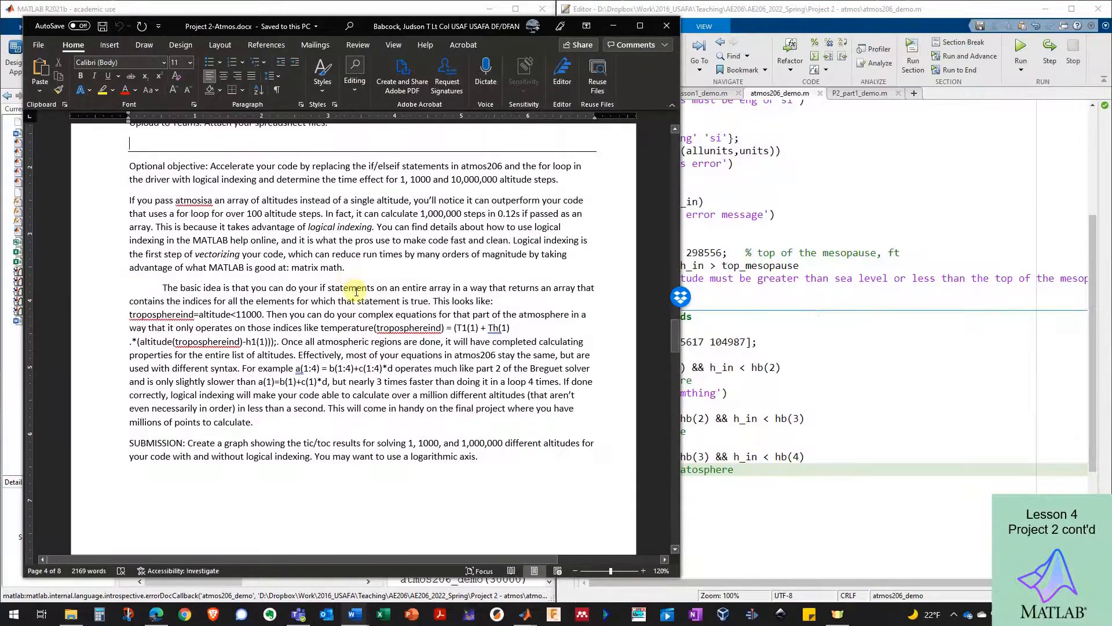
scroll("up", 3)
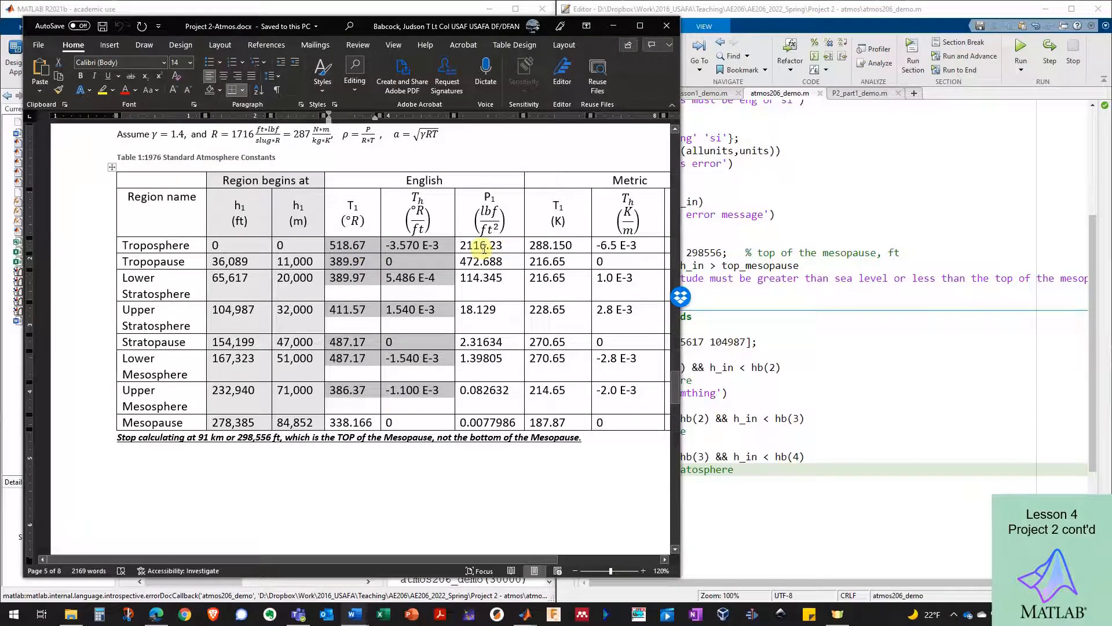
scroll("right", 3)
type("T")
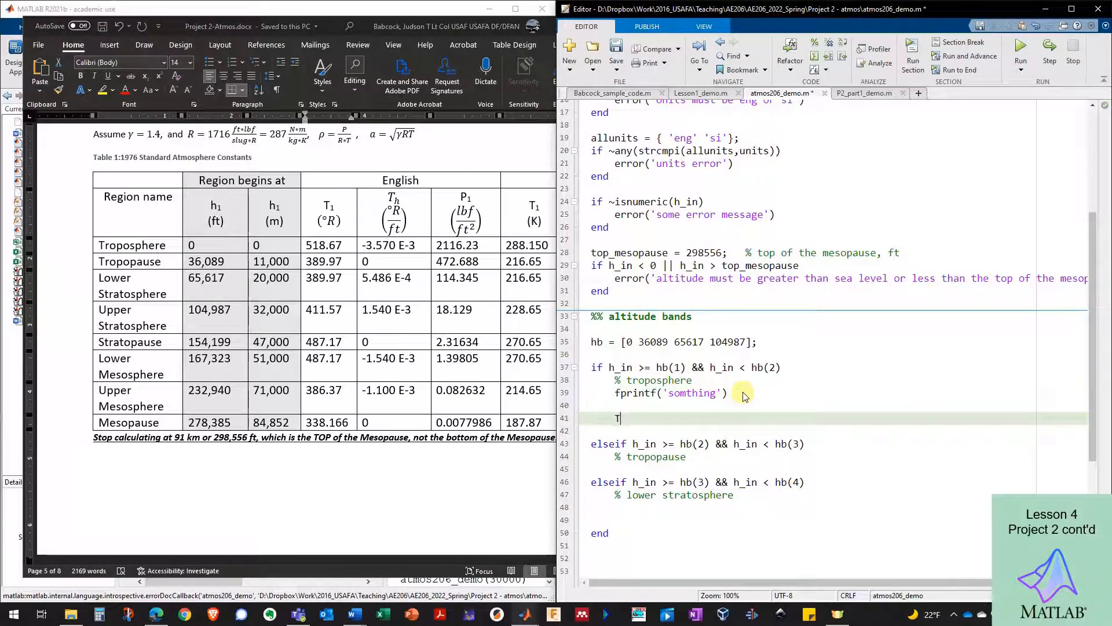
Add T1 = 518.67 with a 'good comment' note under the troposphere branch
type("1")
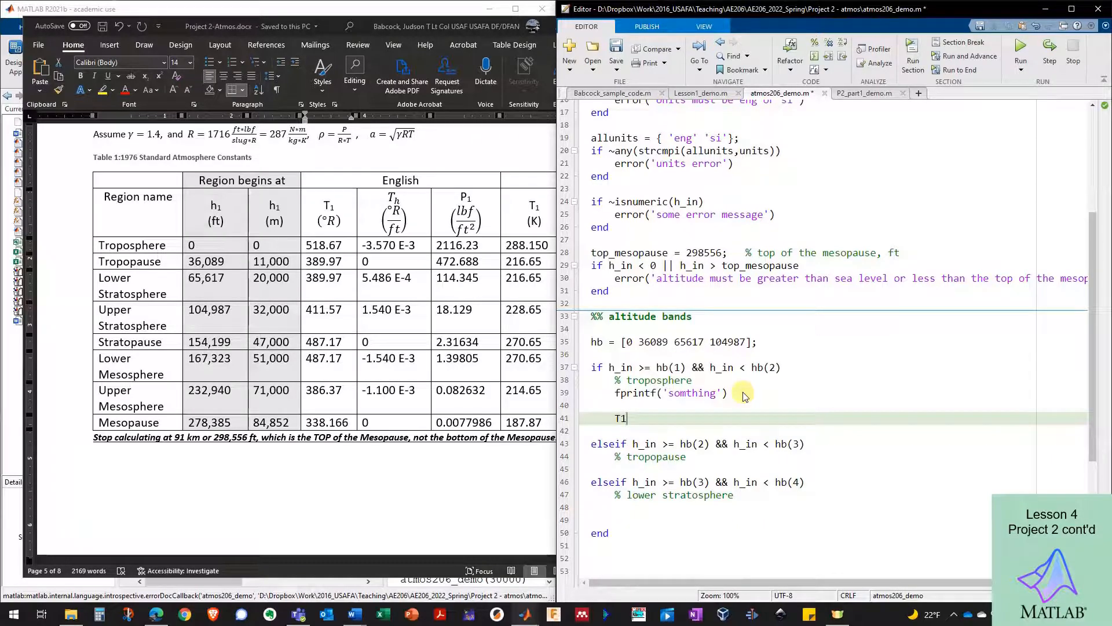
type("= 518.")
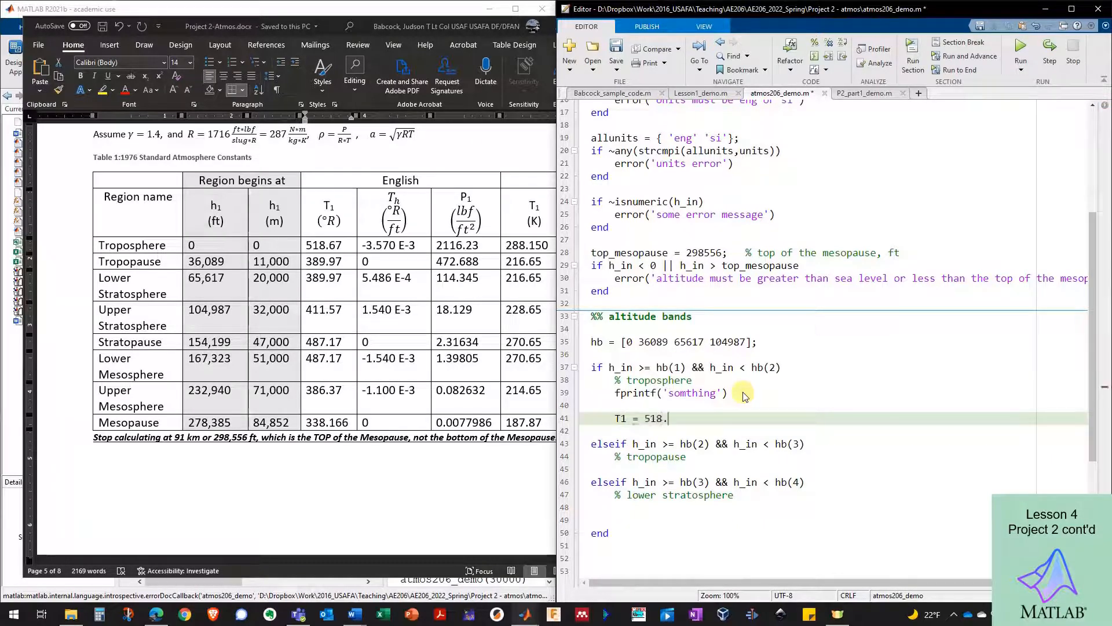
type("67;   %")
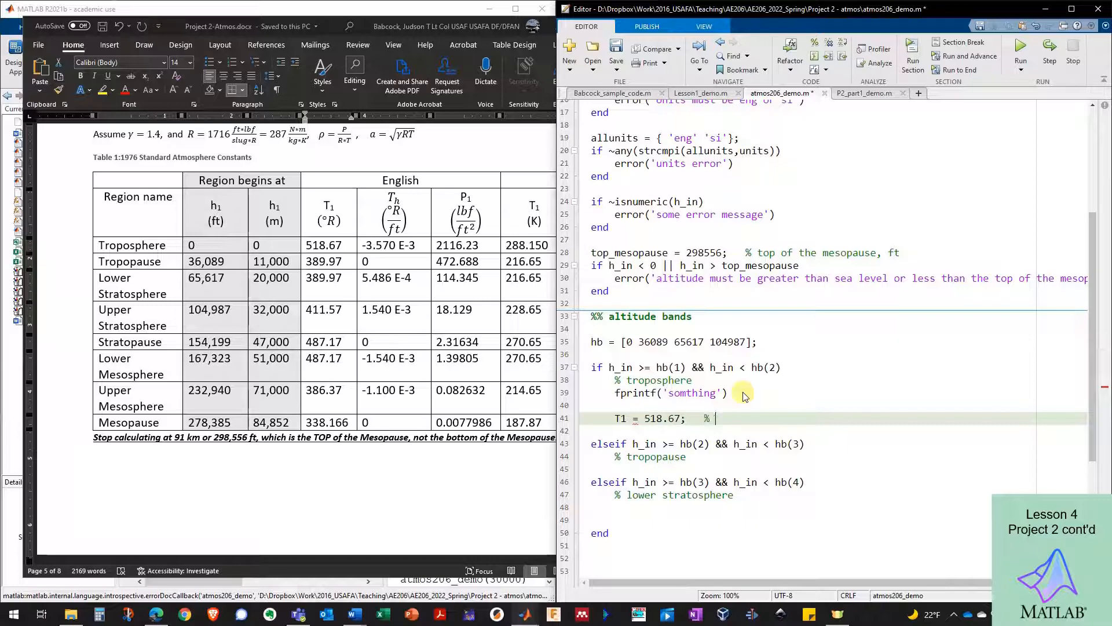
type("good comment")
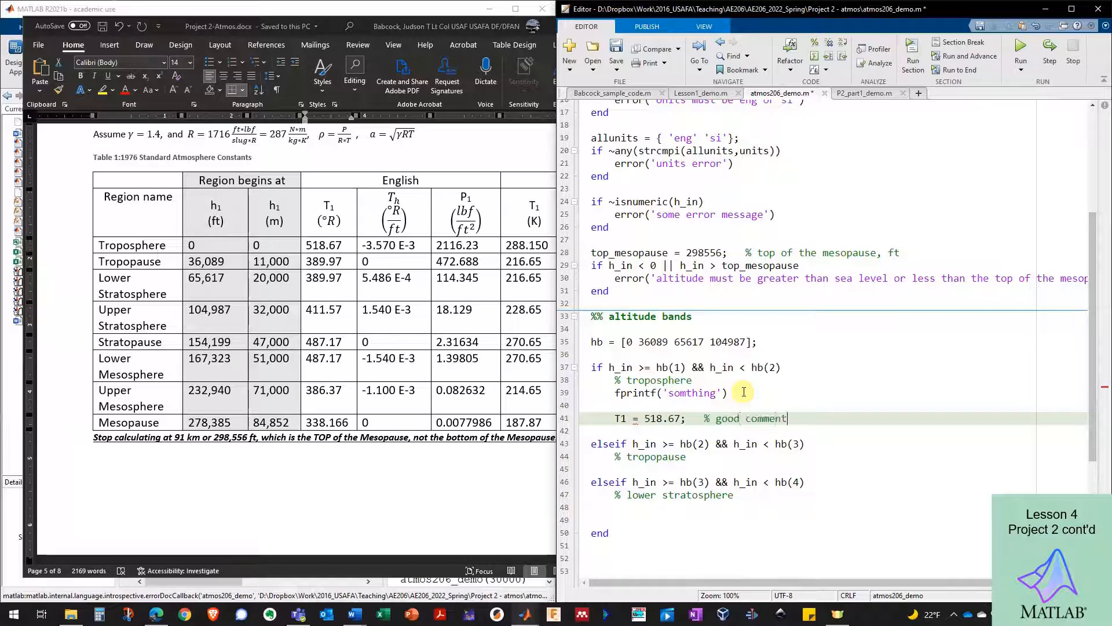
Add Th = -3.570 E-3 with a comment and evaluate the selected Th line to test it
type("Th =")
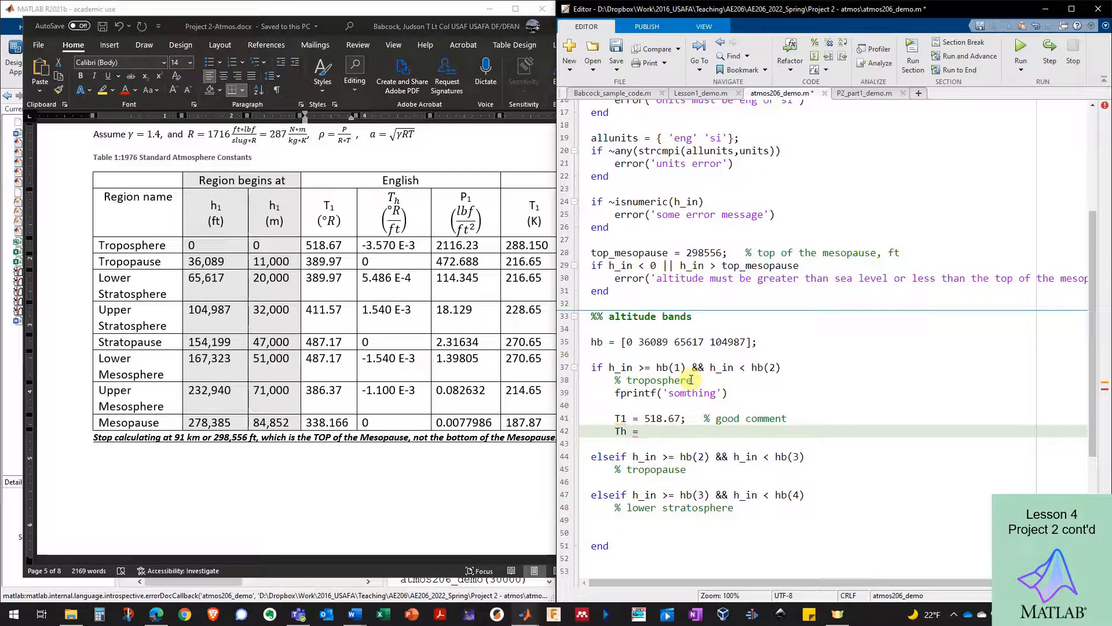
mouse_move(695, 393)
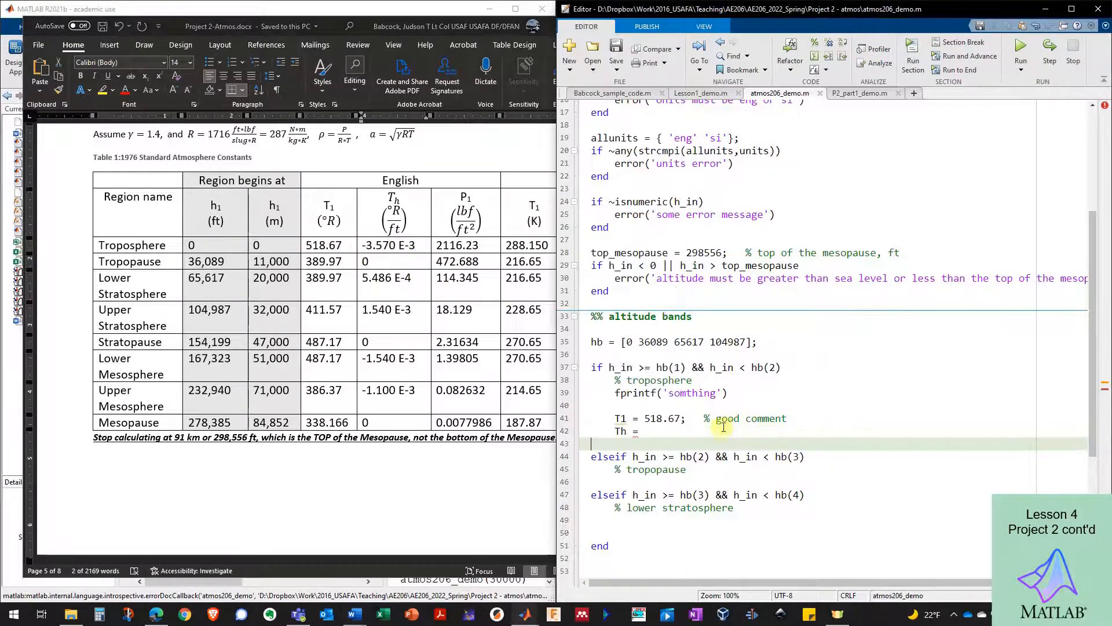
type("-3.570 E-3")
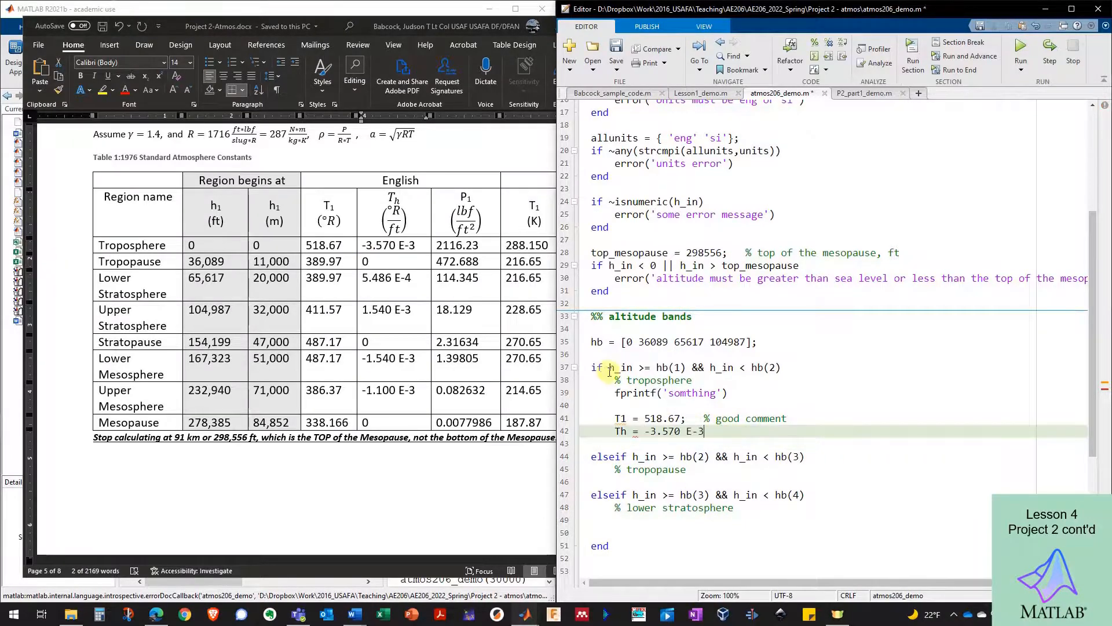
type("-3.570 E-3")
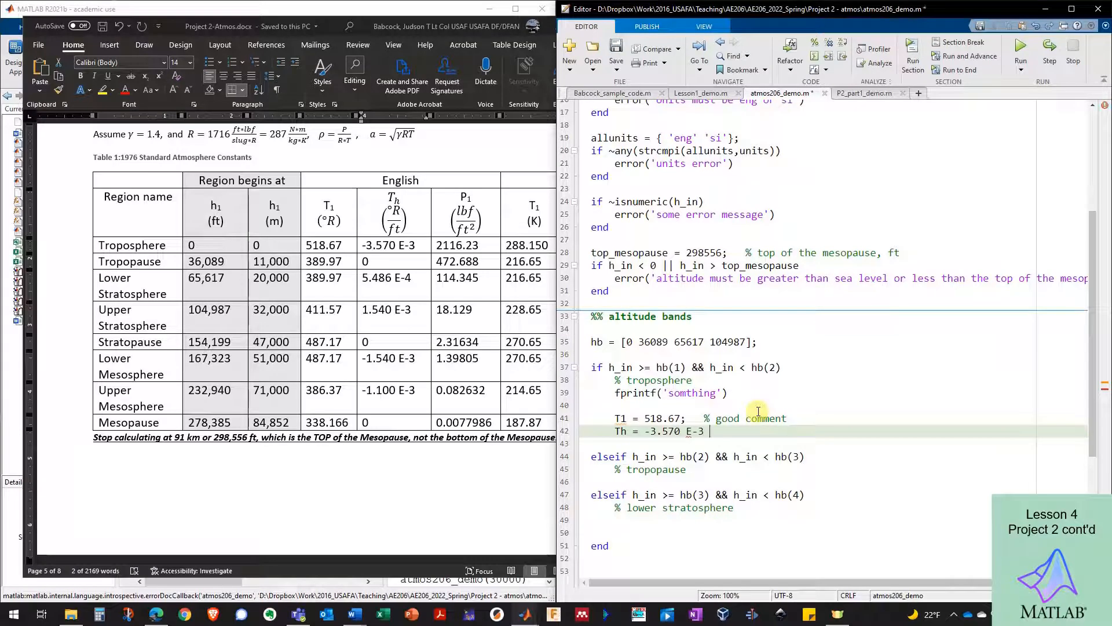
type("% good comme")
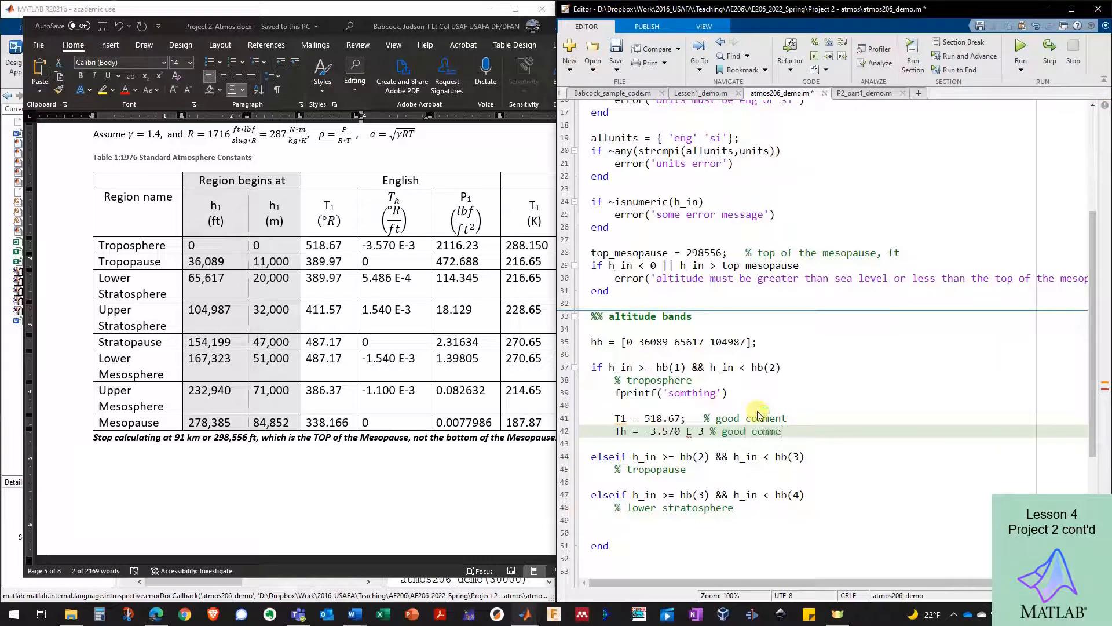
type("nt")
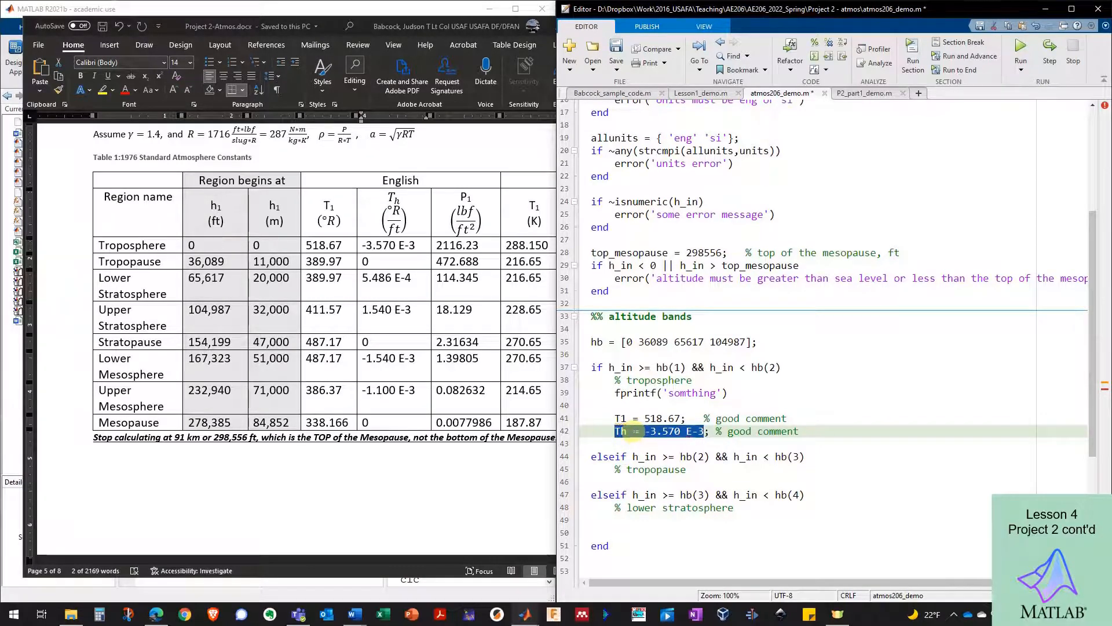
right_click(660, 431)
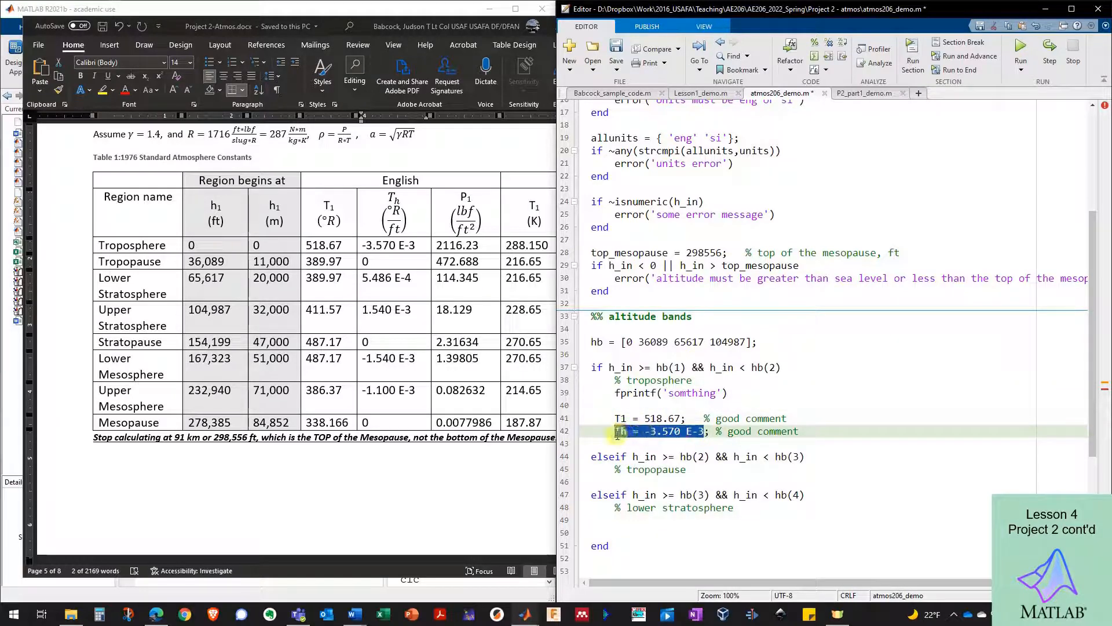
key("alt+tab")
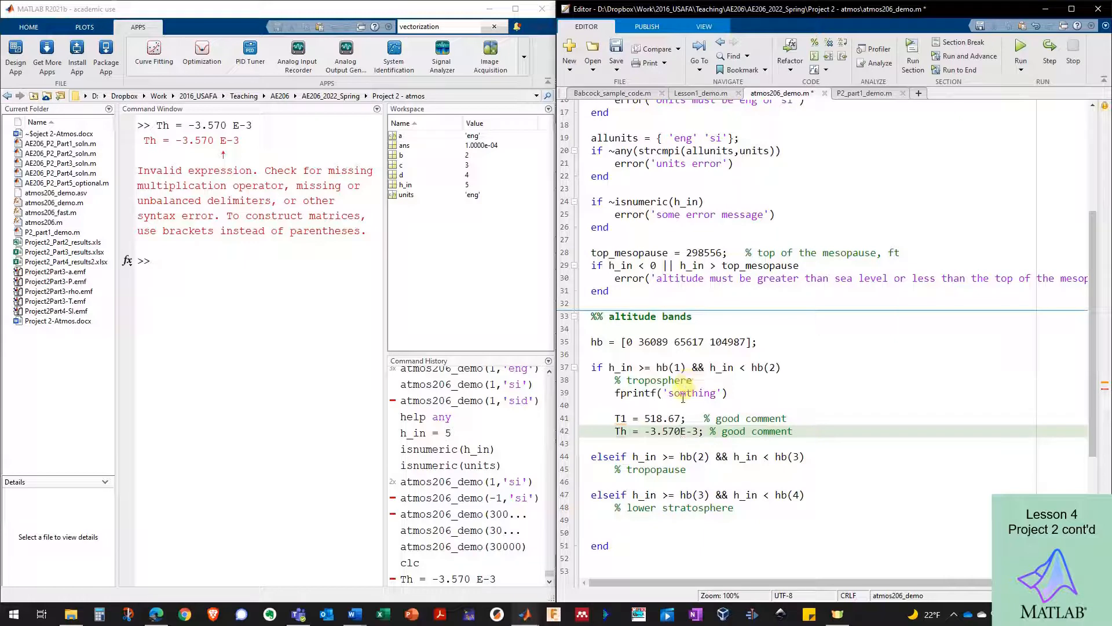
Evaluate the corrected Th line and show it with format long as -0.003570000000000
double_click(670, 431)
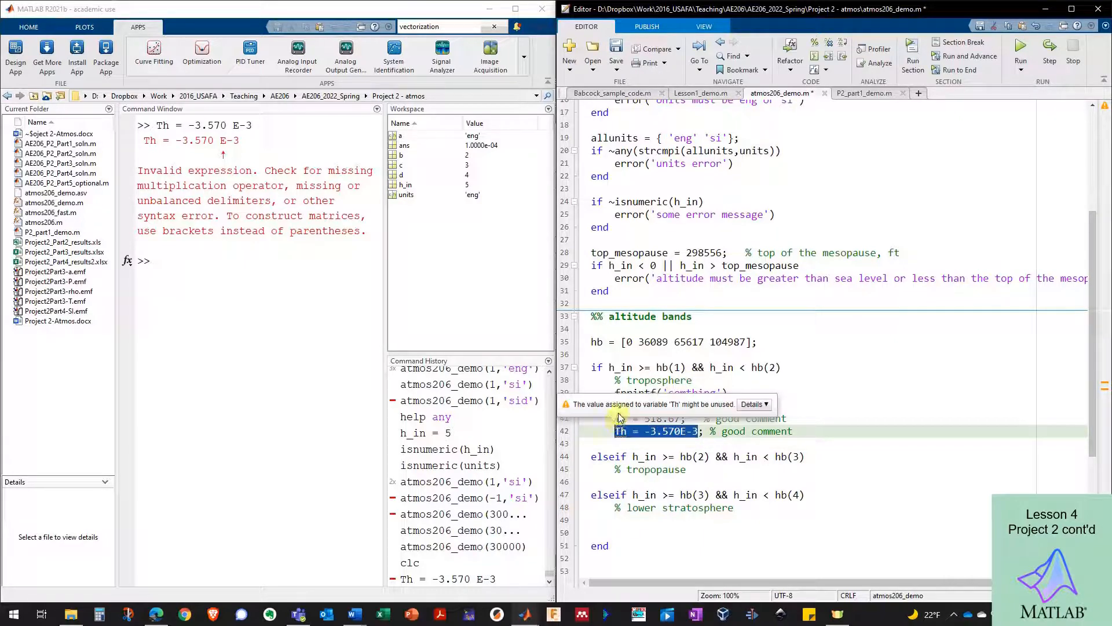
key("Return")
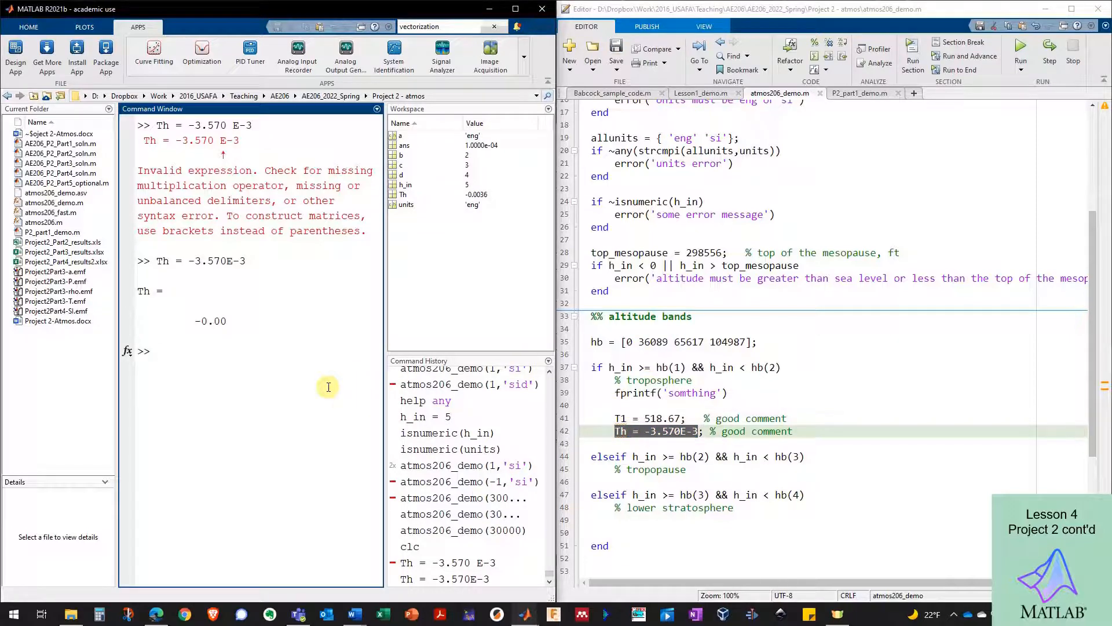
mouse_move(240, 322)
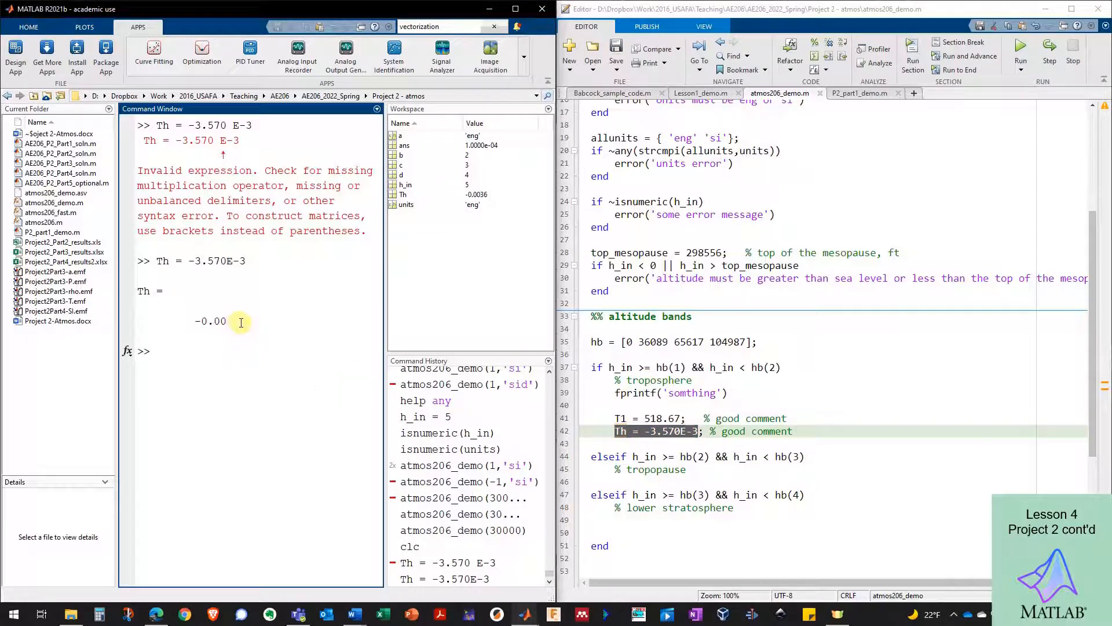
type("format long")
type("Th")
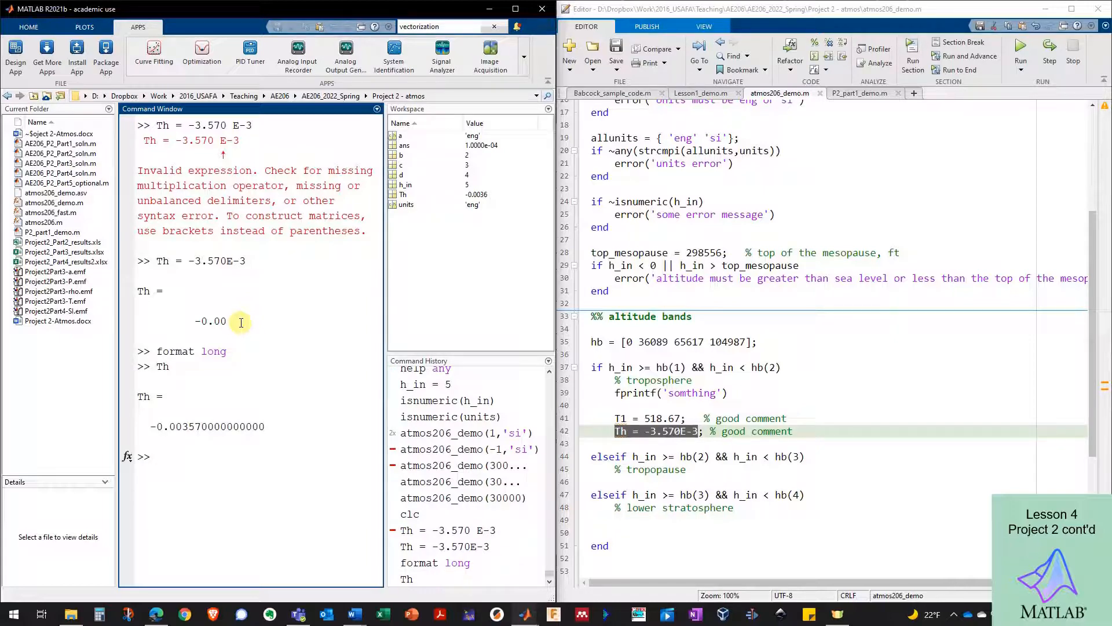
type("format")
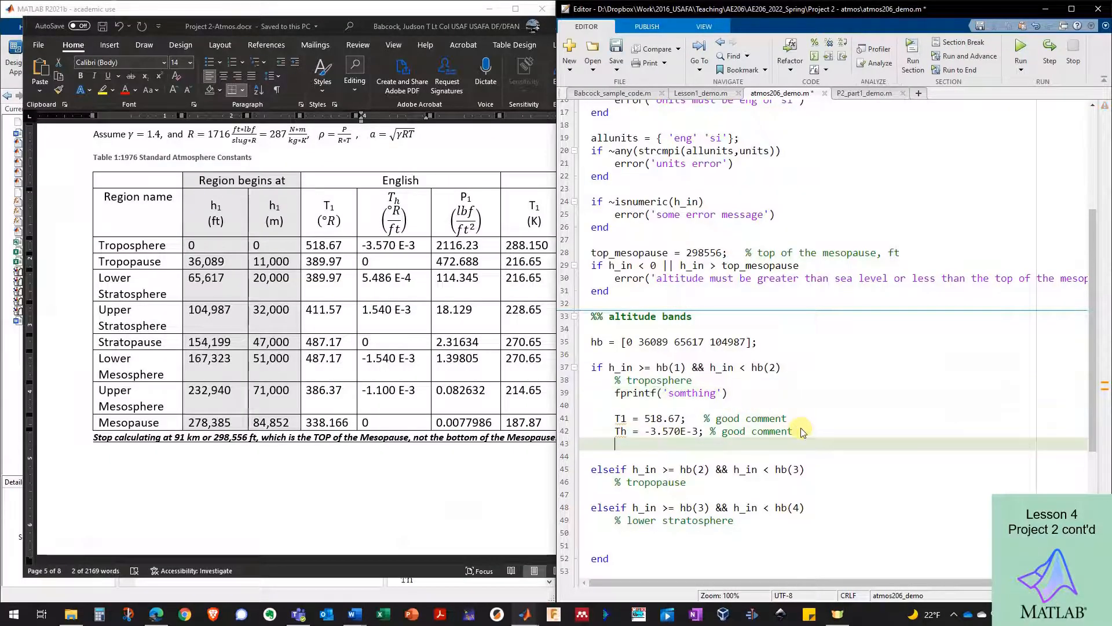
Add P1 = 2116.23 with a 'good comment' note after the Th line
type("P1 =")
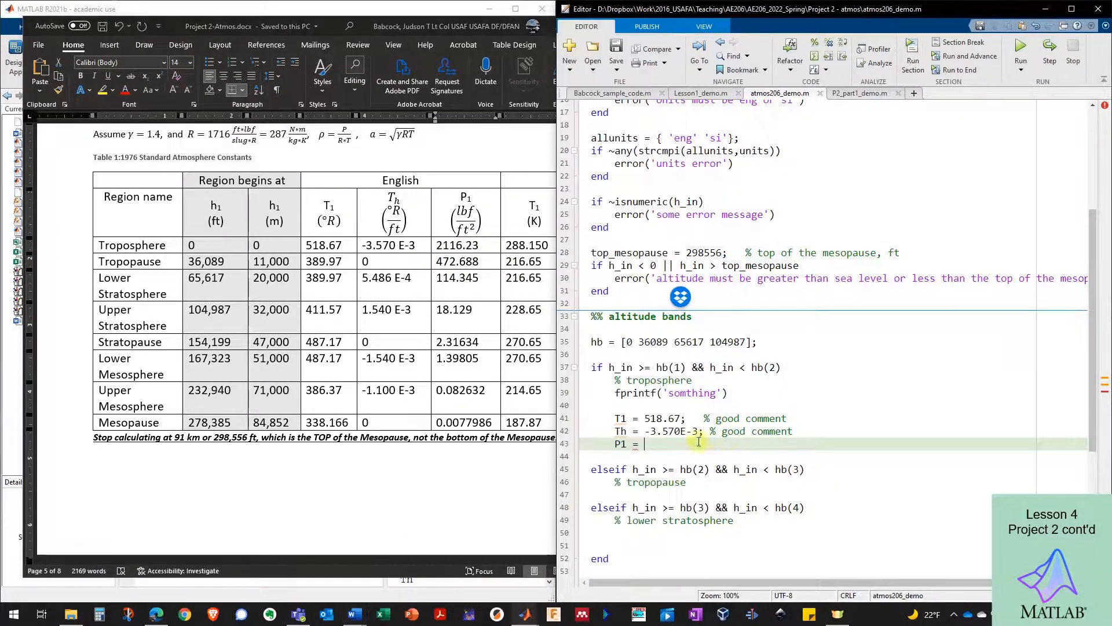
type("2116.23")
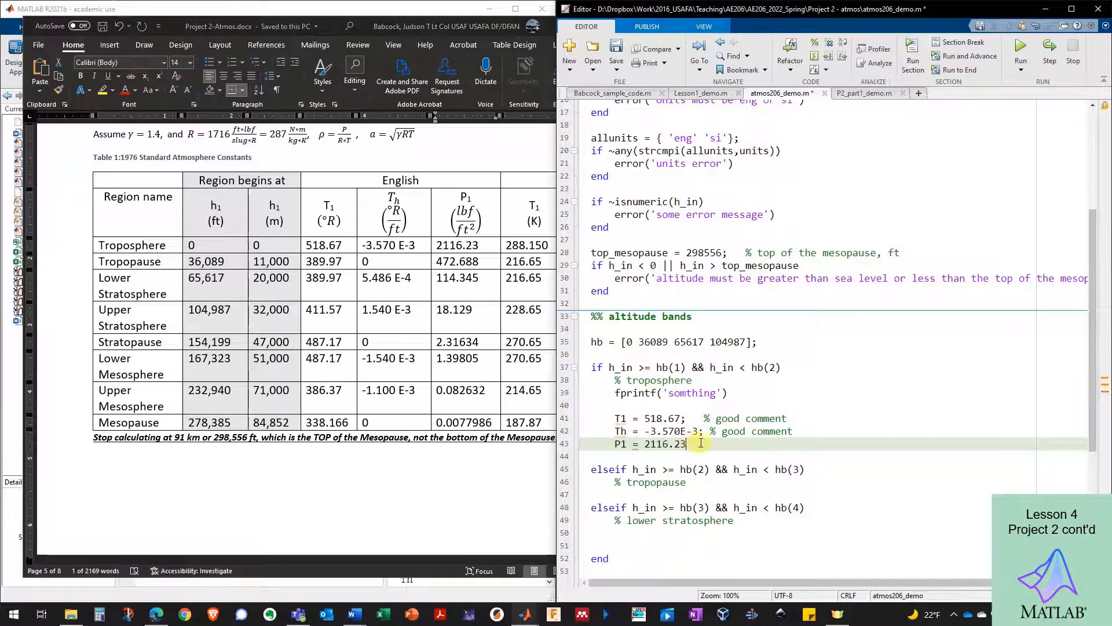
type("; % goo")
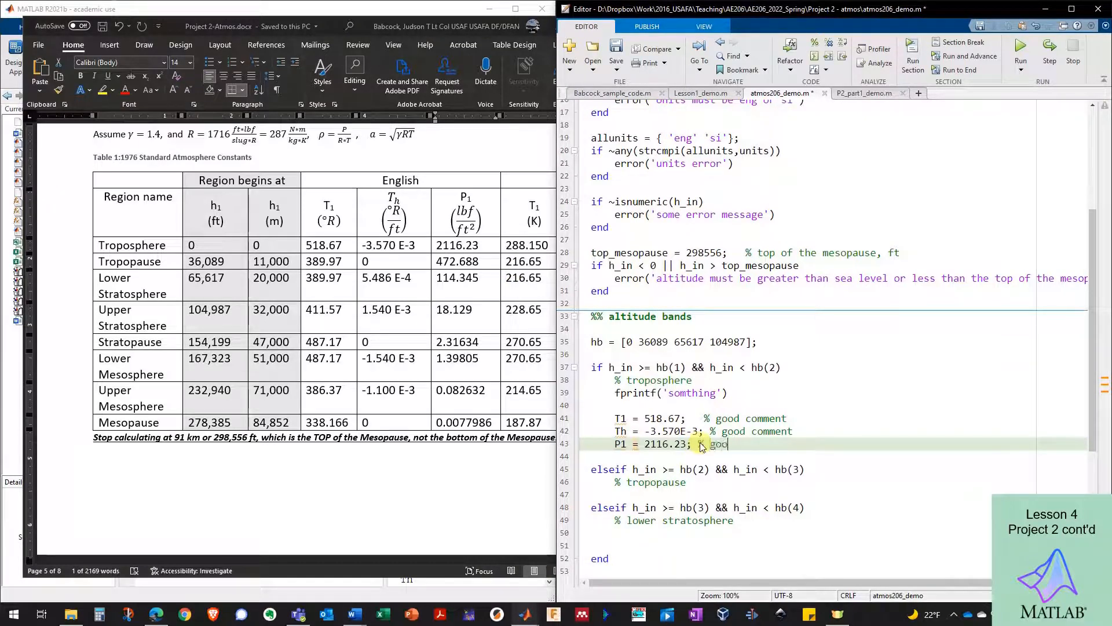
type("d comment")
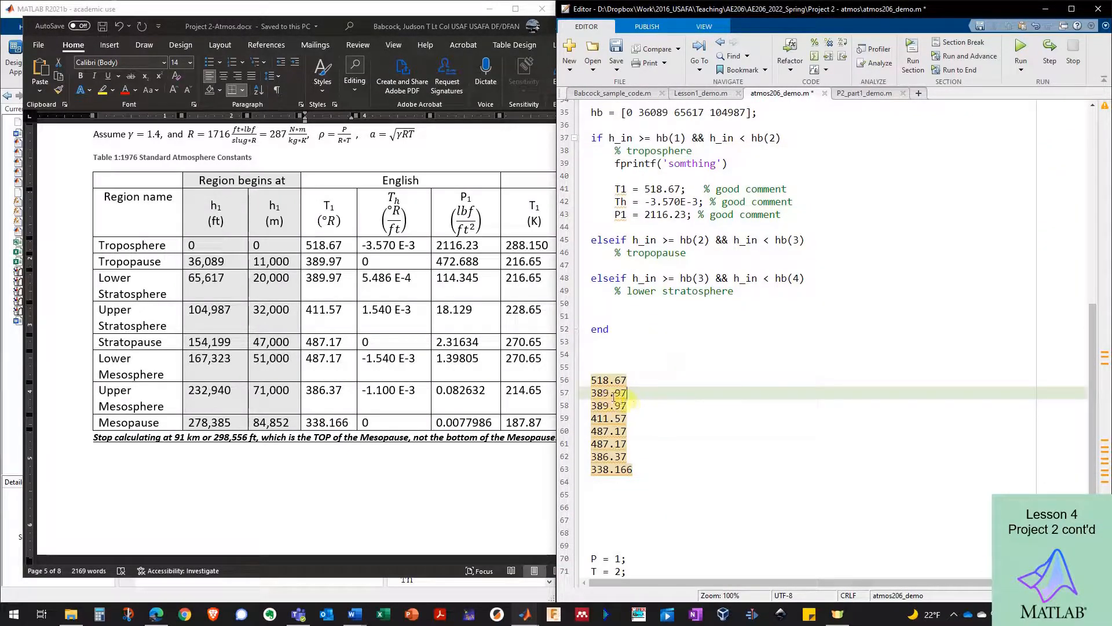
Review the pasted base temperatures against T1 = 518.67 and delete the pasted lines
left_click(635, 379)
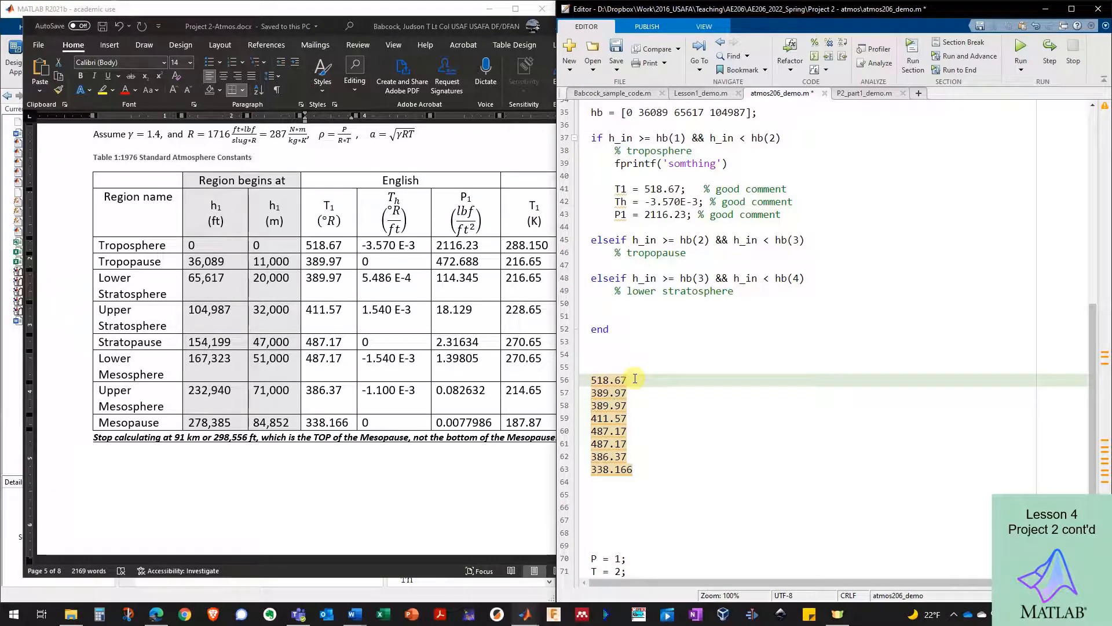
type("T")
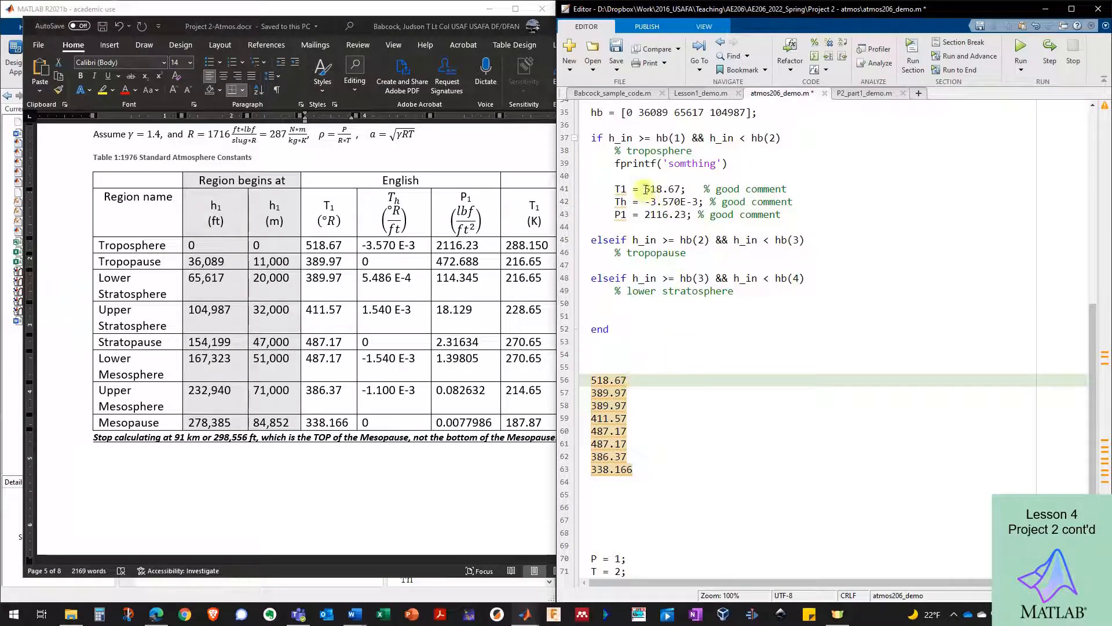
double_click(619, 189)
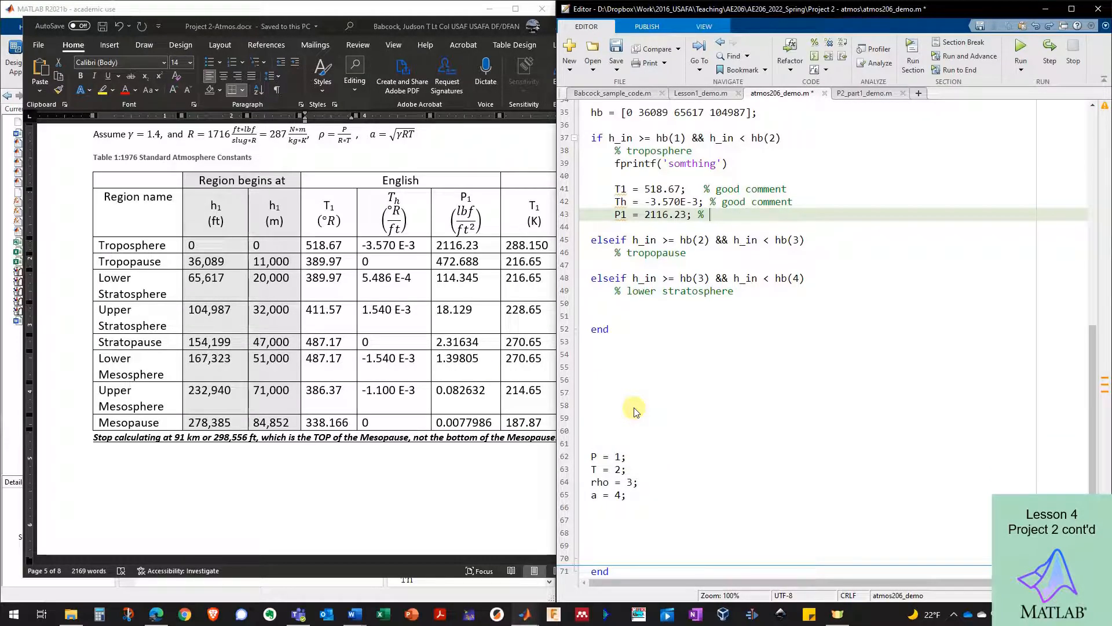
Paste the T1, Th, P1 lines into both elseif branches and set tropopause T1 to 389
type("good comment")
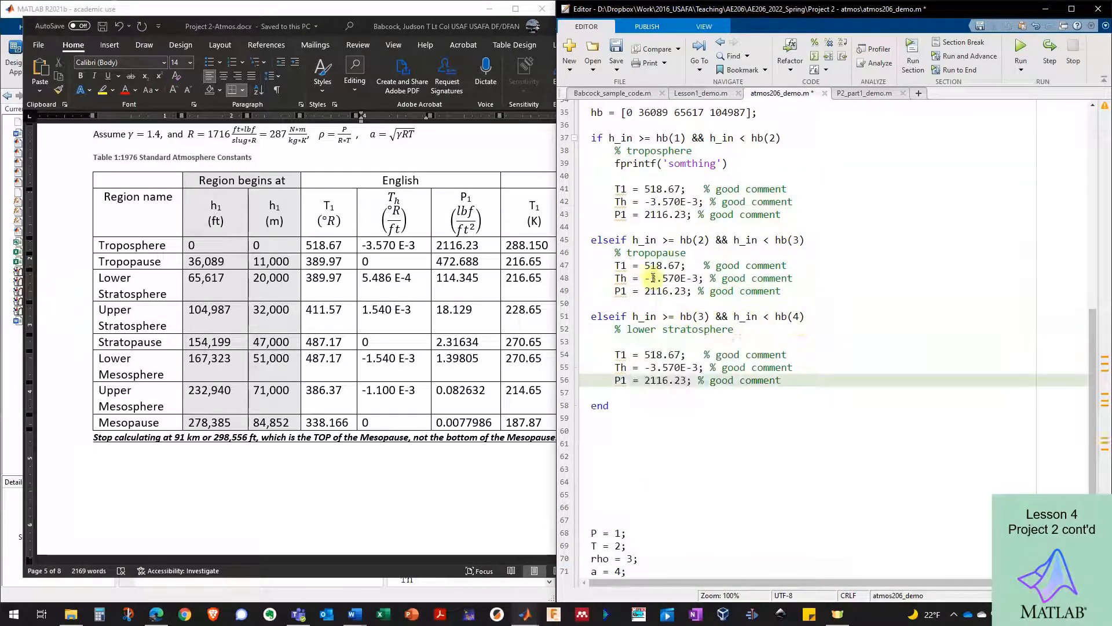
double_click(661, 265)
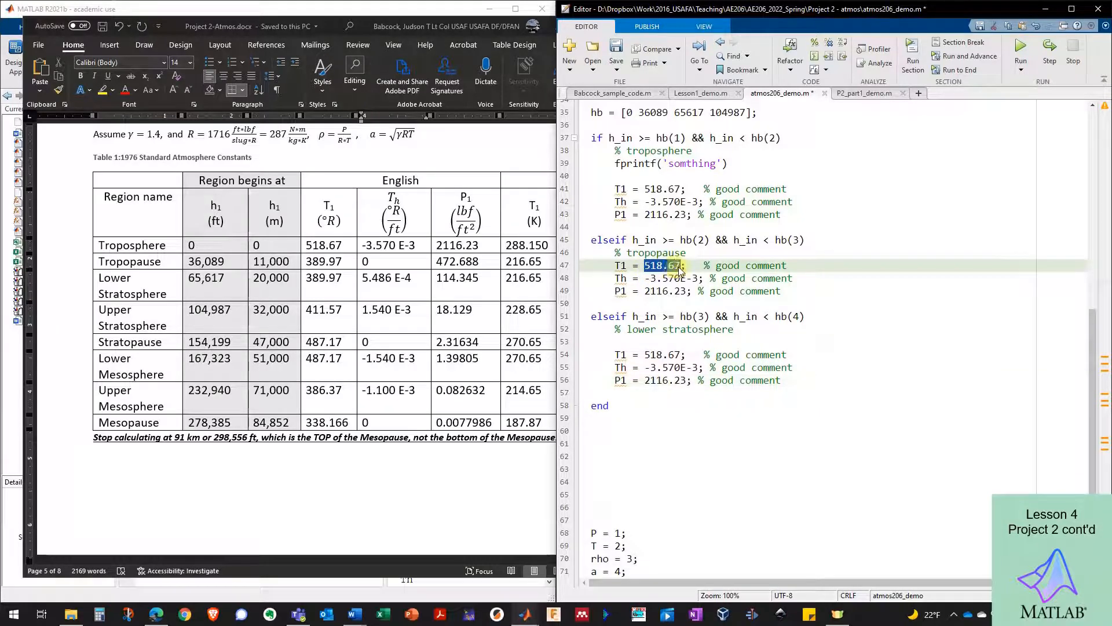
type("389")
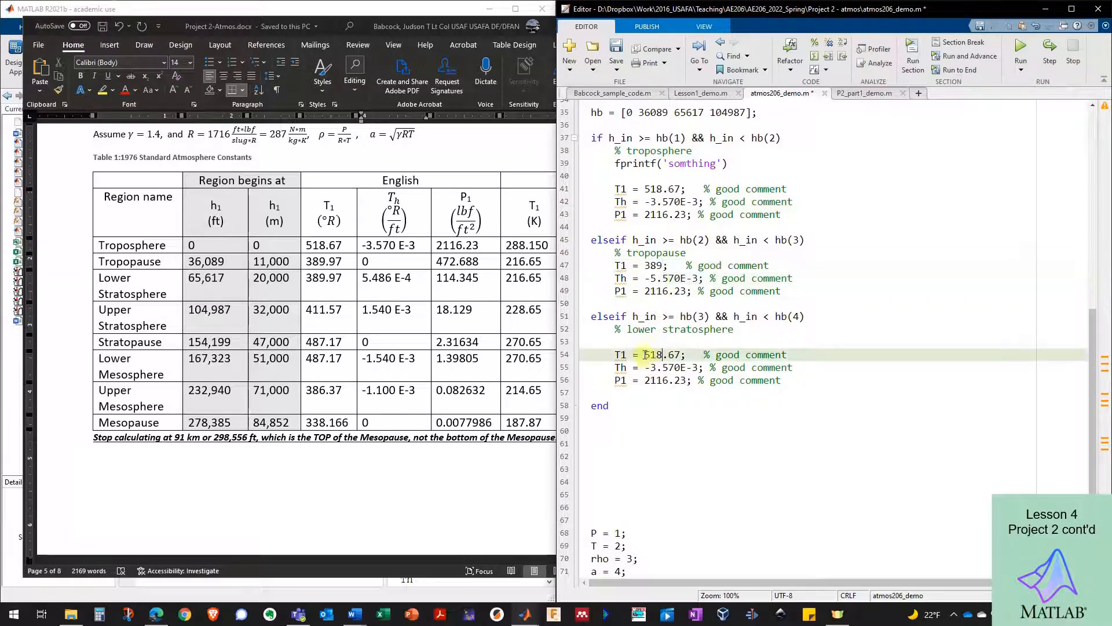
double_click(654, 355)
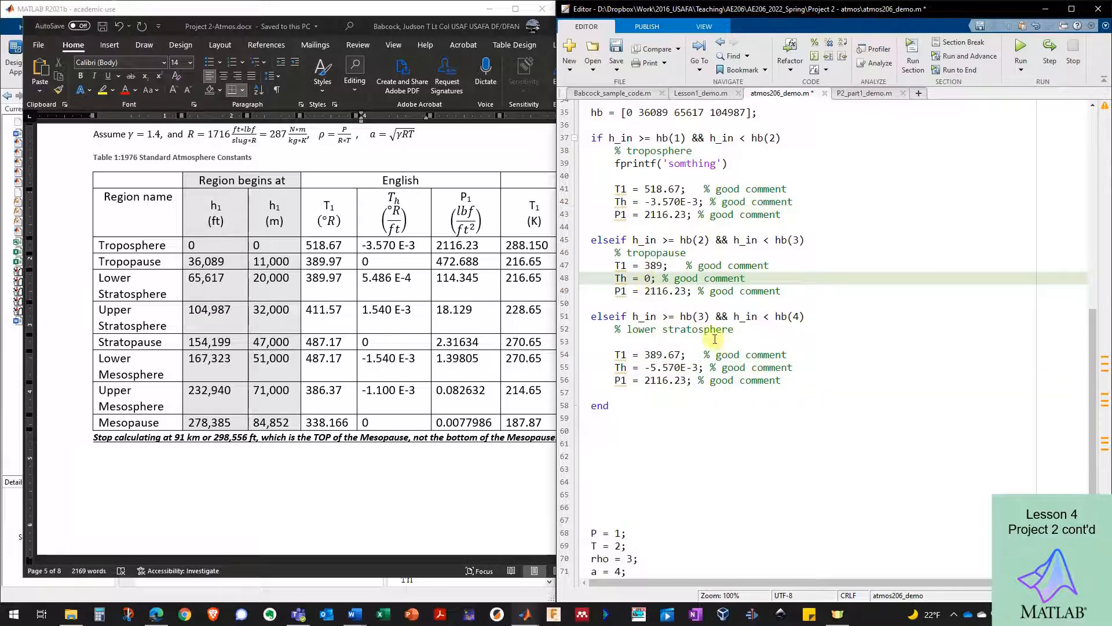
scroll("down", 3)
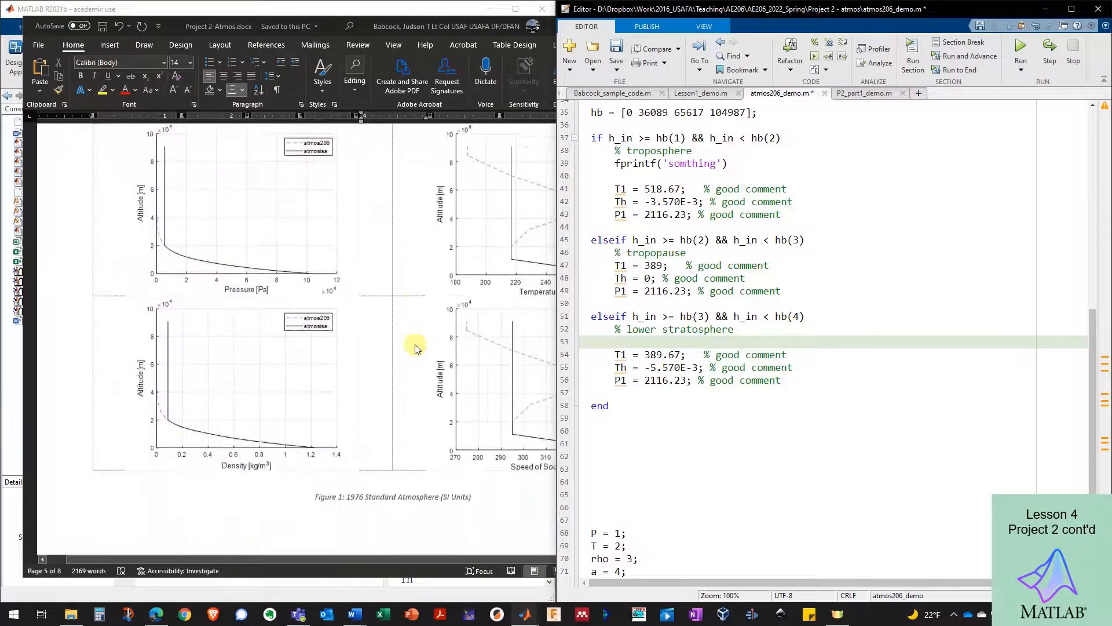
scroll("down", 3)
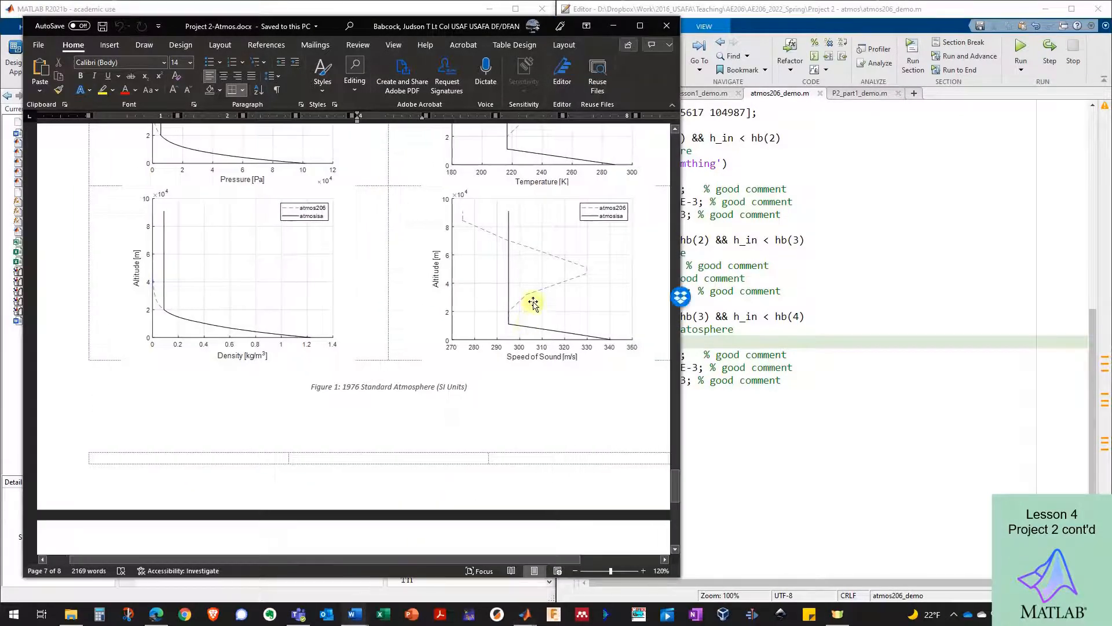
mouse_move(525, 305)
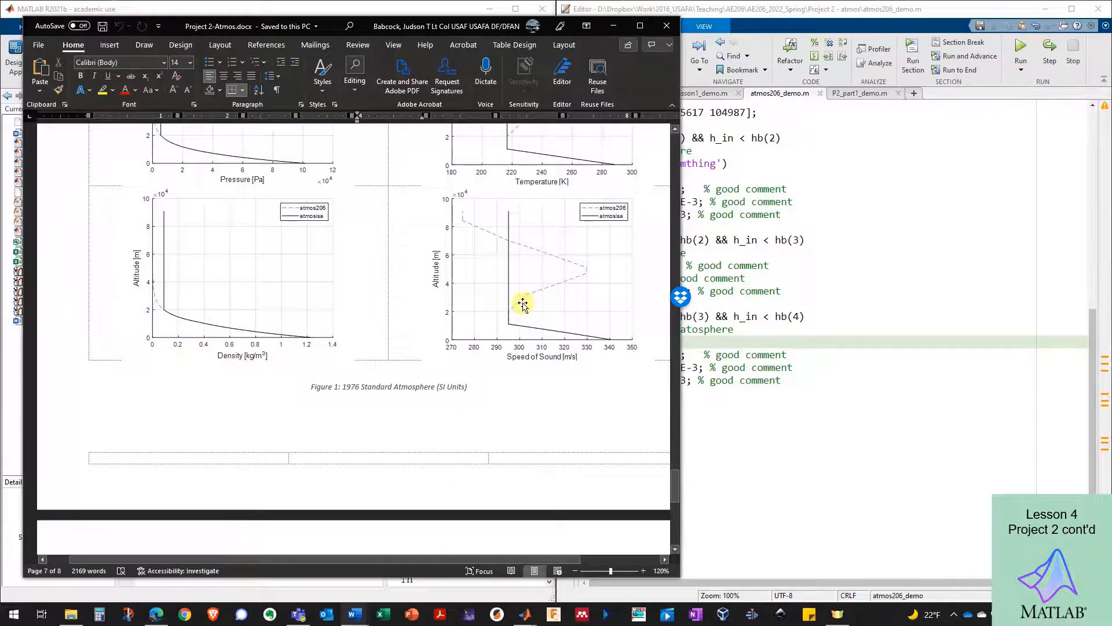
mouse_move(591, 277)
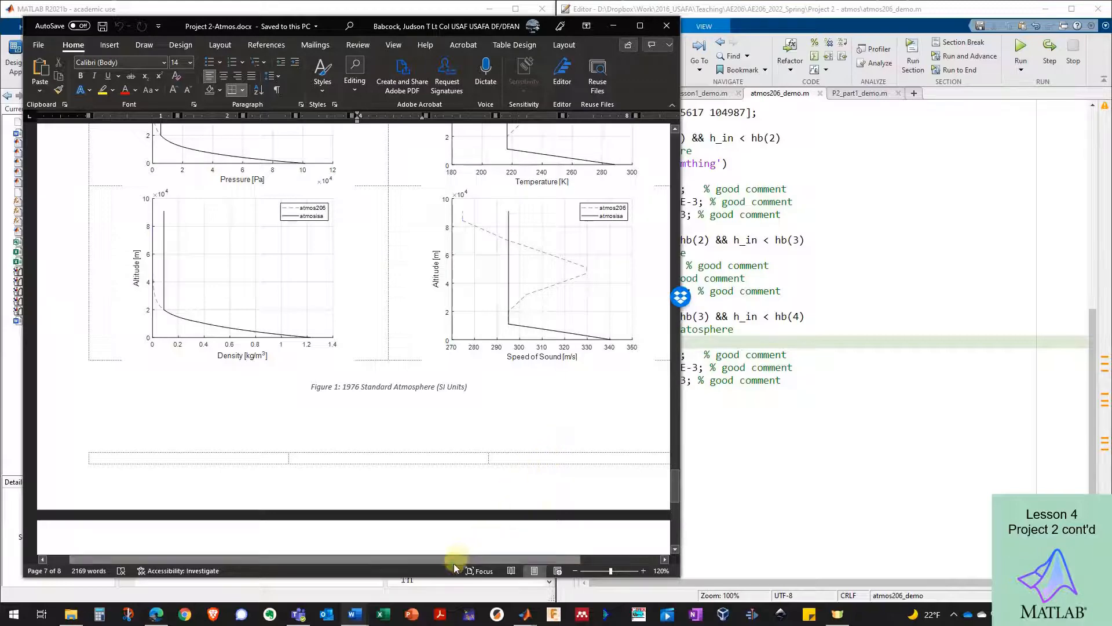
scroll("up", 3)
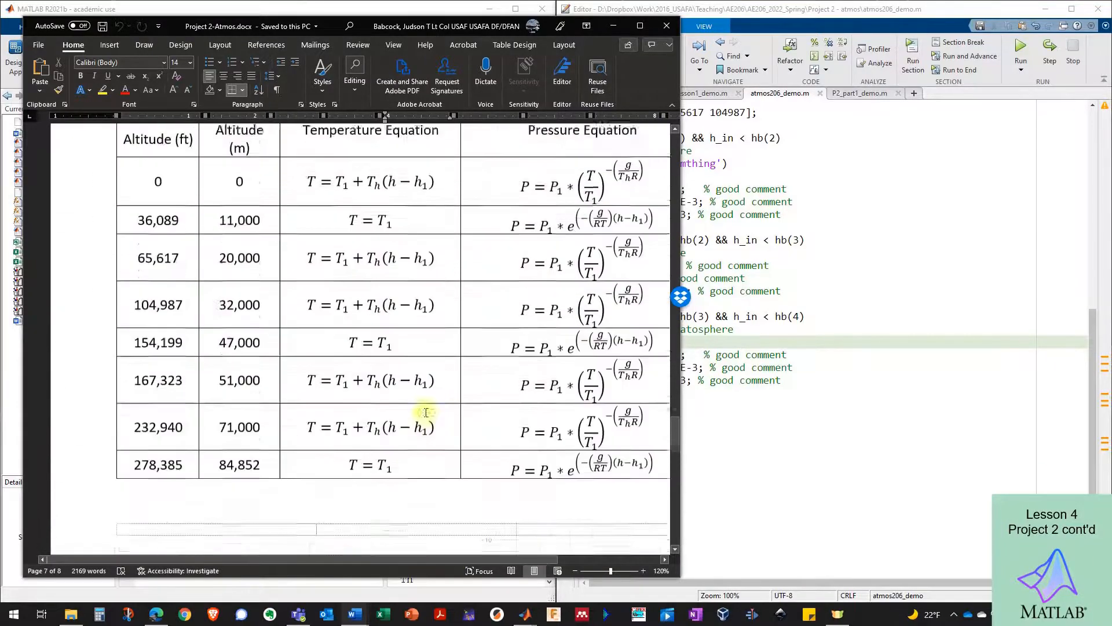
scroll("up", 3)
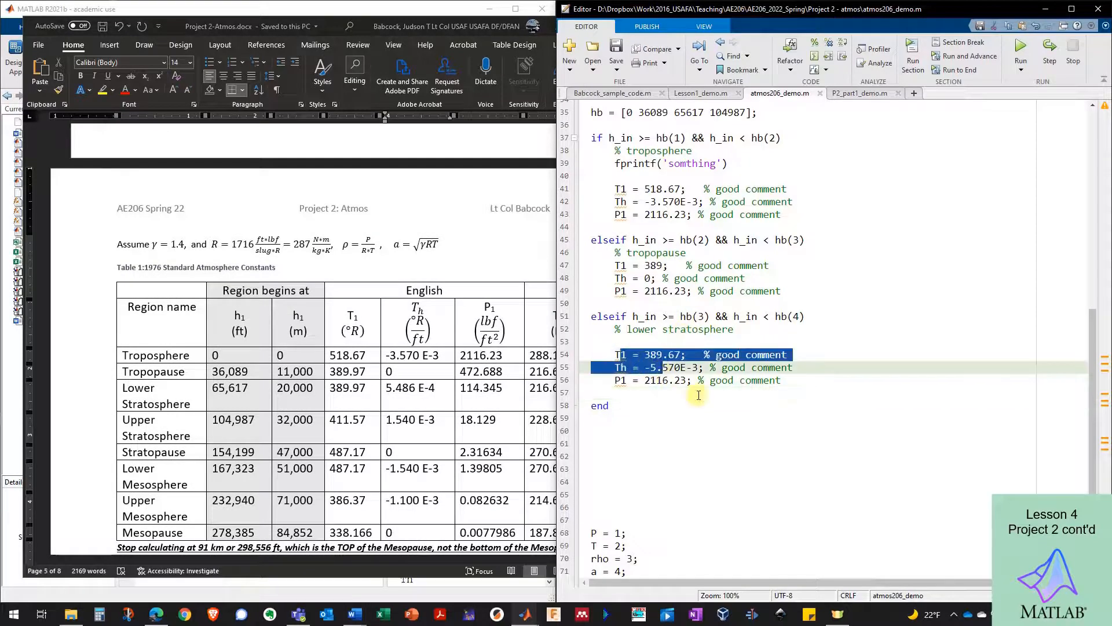
Align the tropopause '% good comment' entries and add [unit] after the P1 comment
left_click(697, 395)
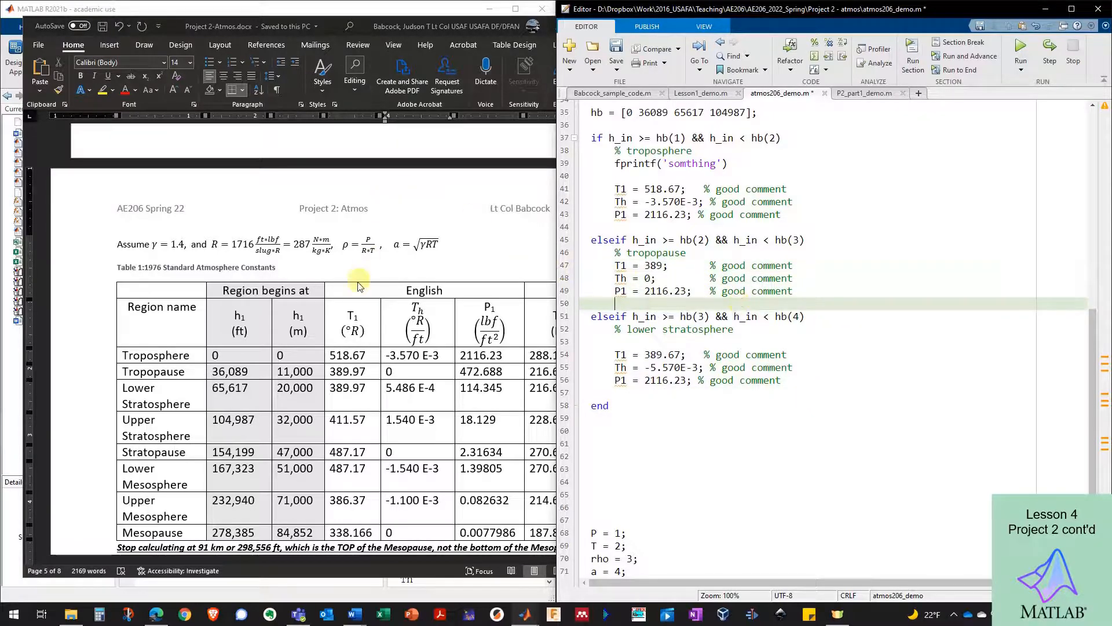
scroll("down", 3)
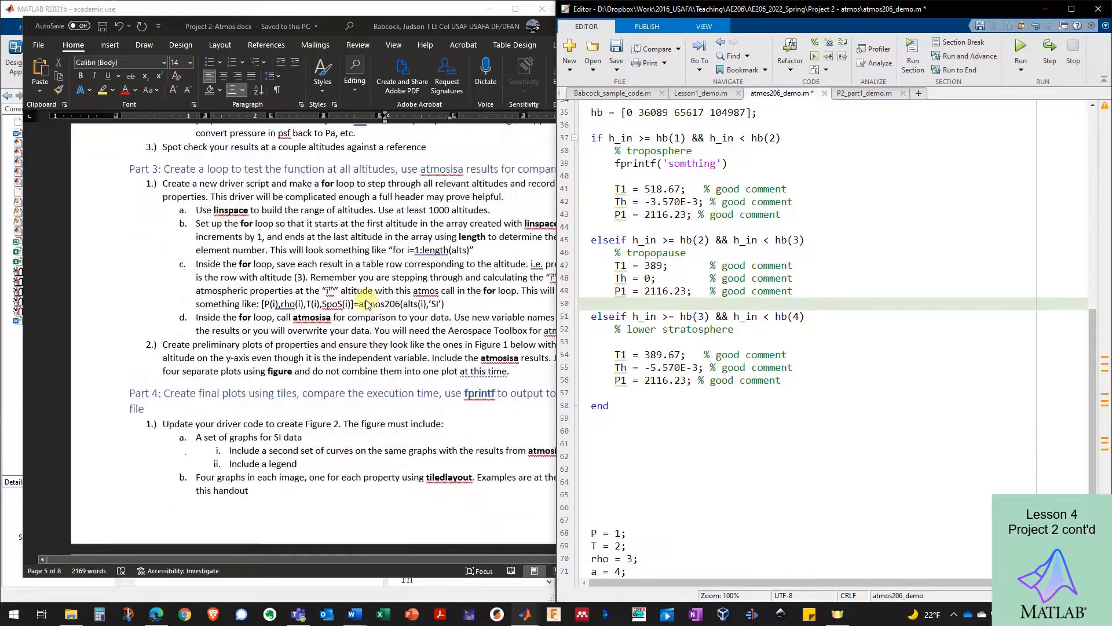
scroll("up", 3)
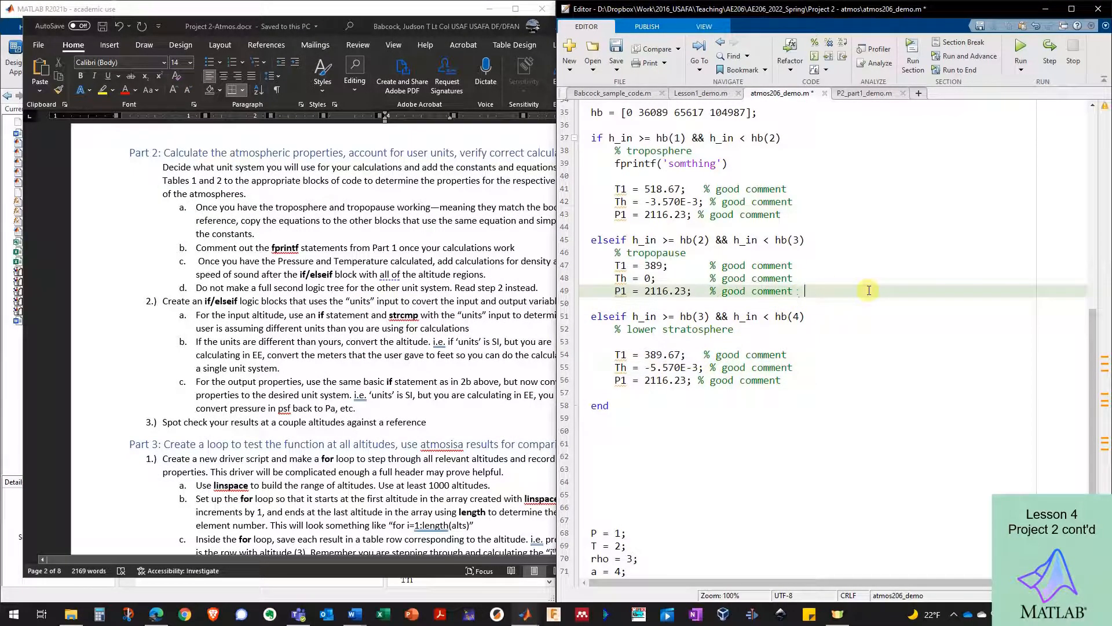
type("[unit]")
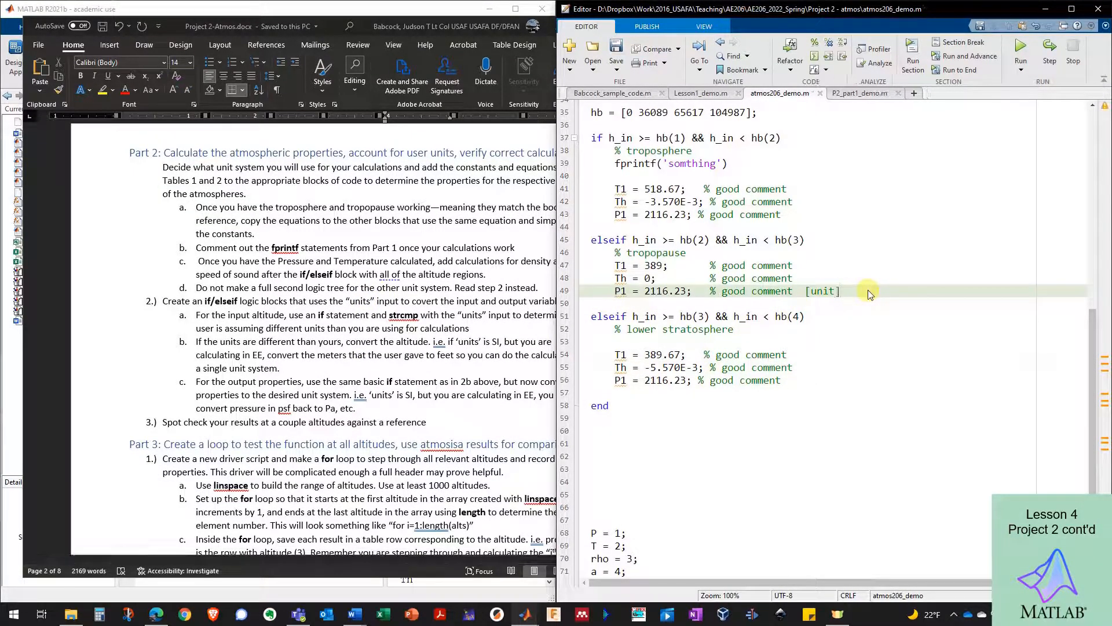
scroll("up", 3)
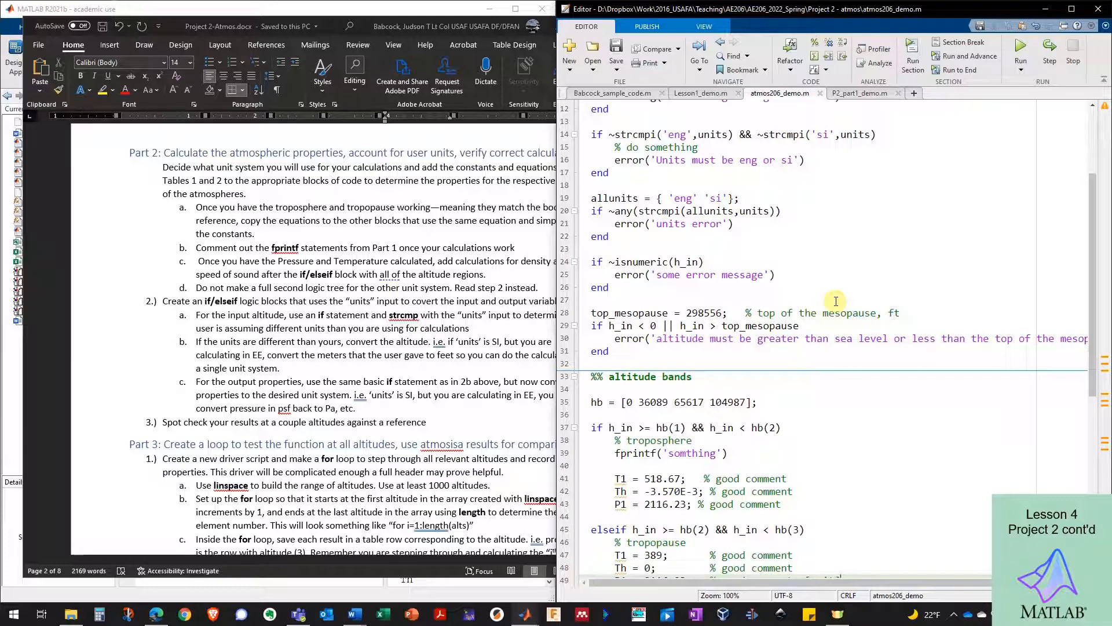
Complete the SI check as if strcmpi('si',units)
scroll("up", 3)
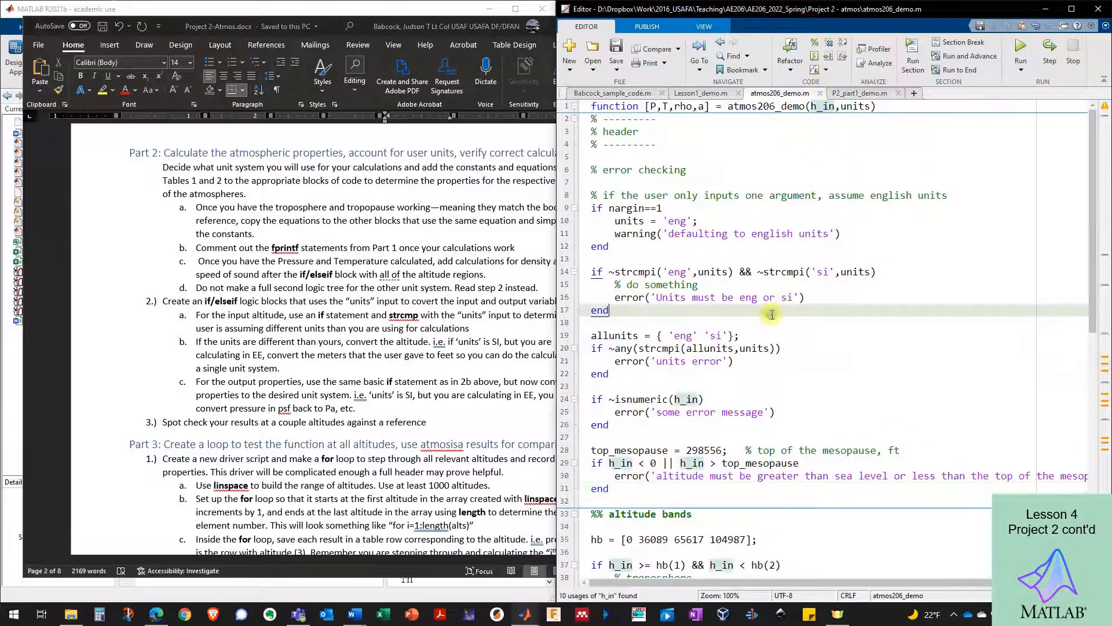
scroll("down", 3)
type("if strcmpi(")
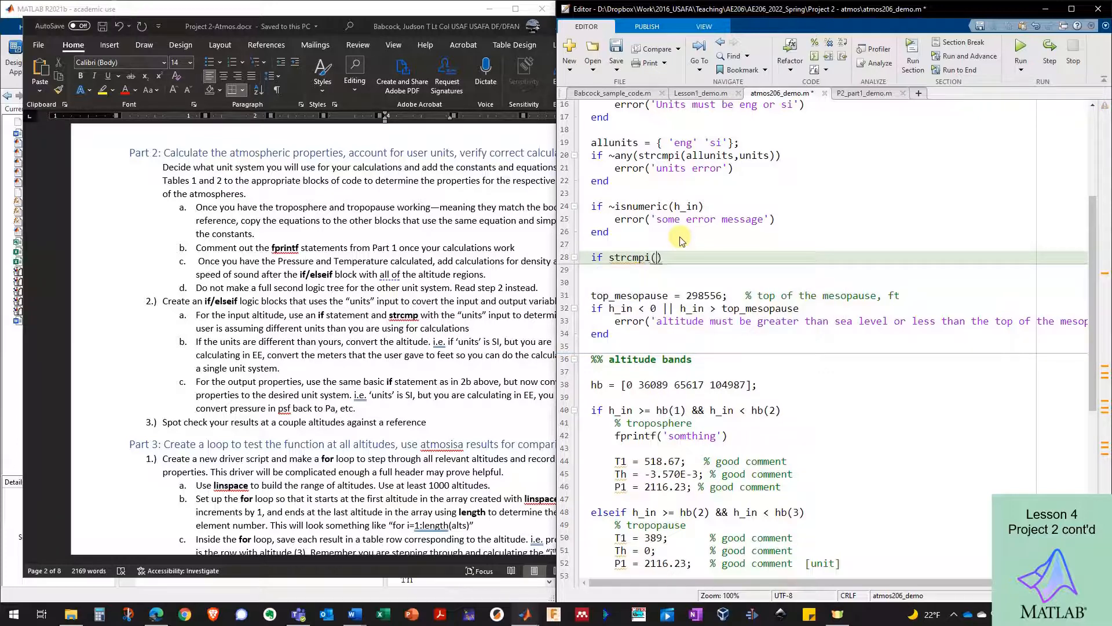
type("'si'")
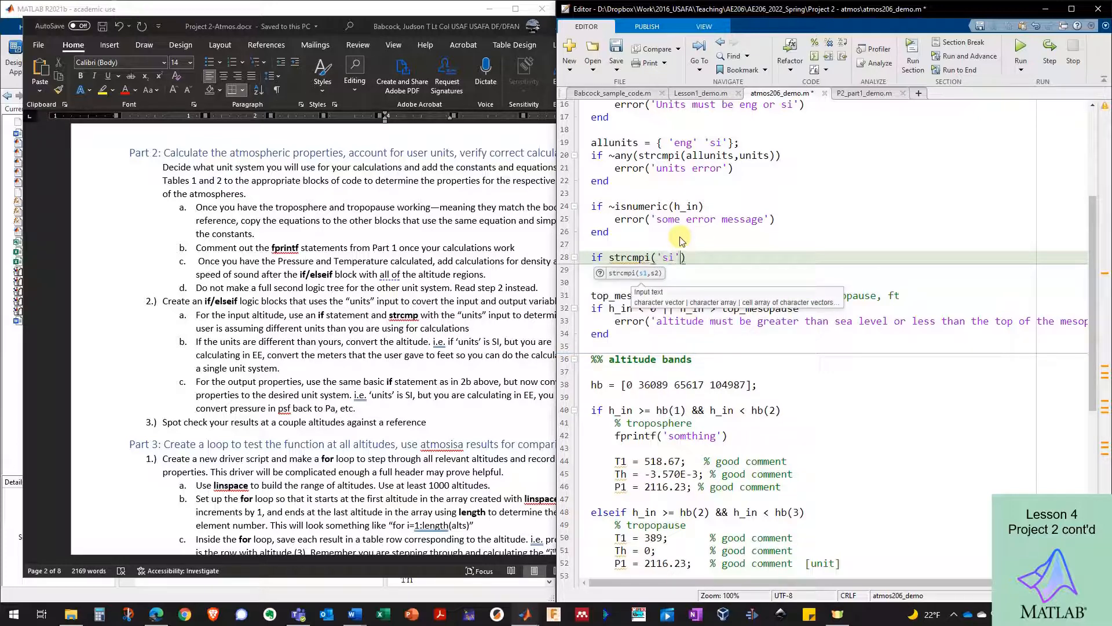
type(",units")
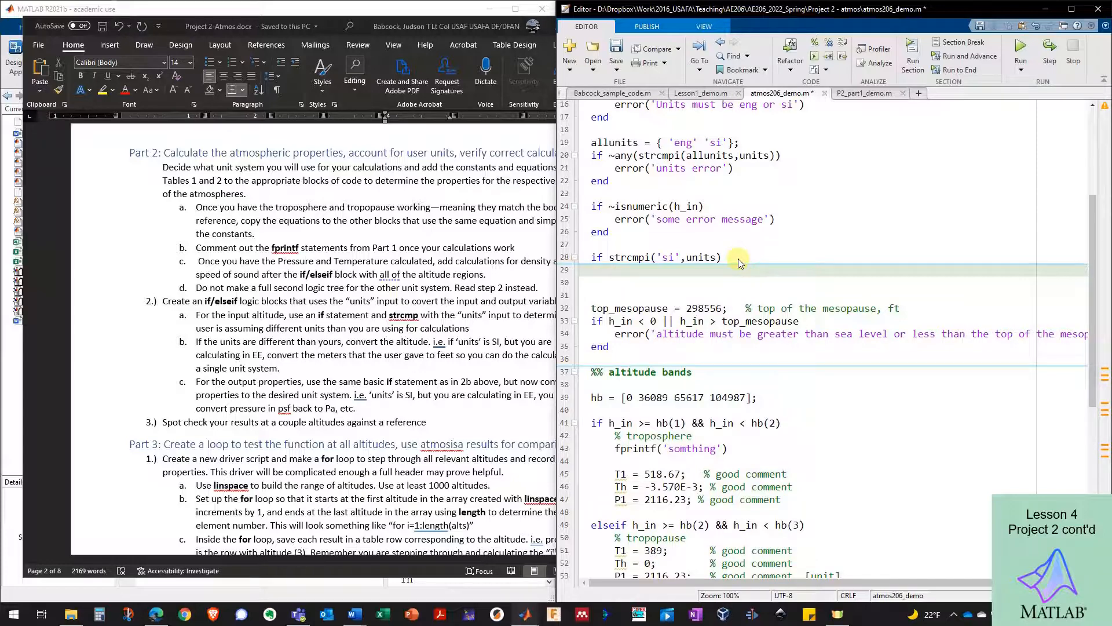
Write the conversion line h = h_in * 3.28; % feet inside the SI block
type("h")
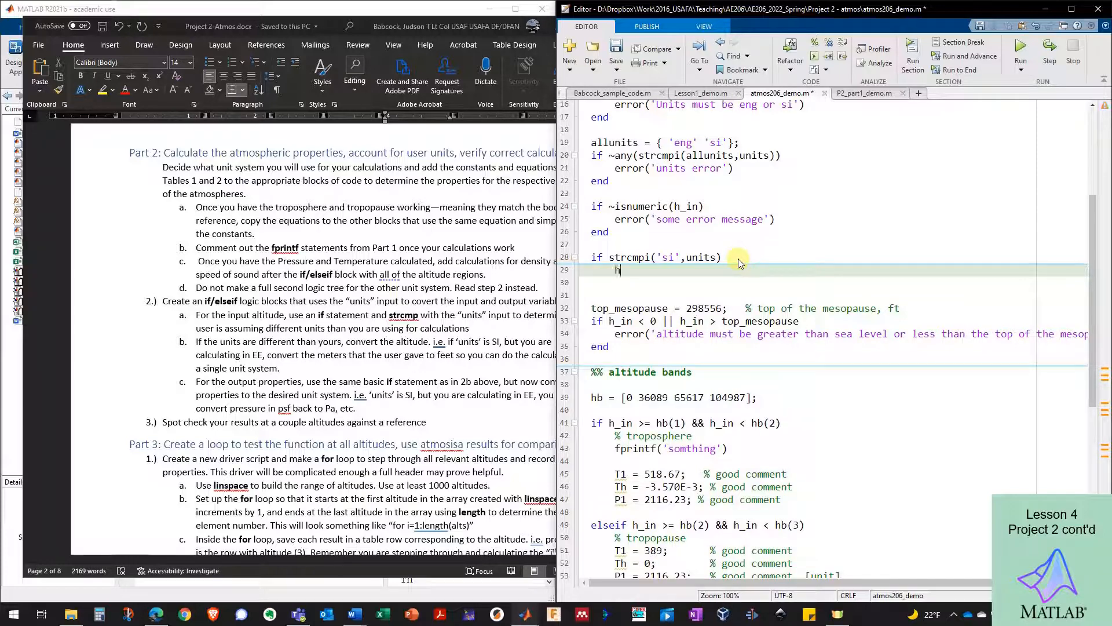
type("= h")
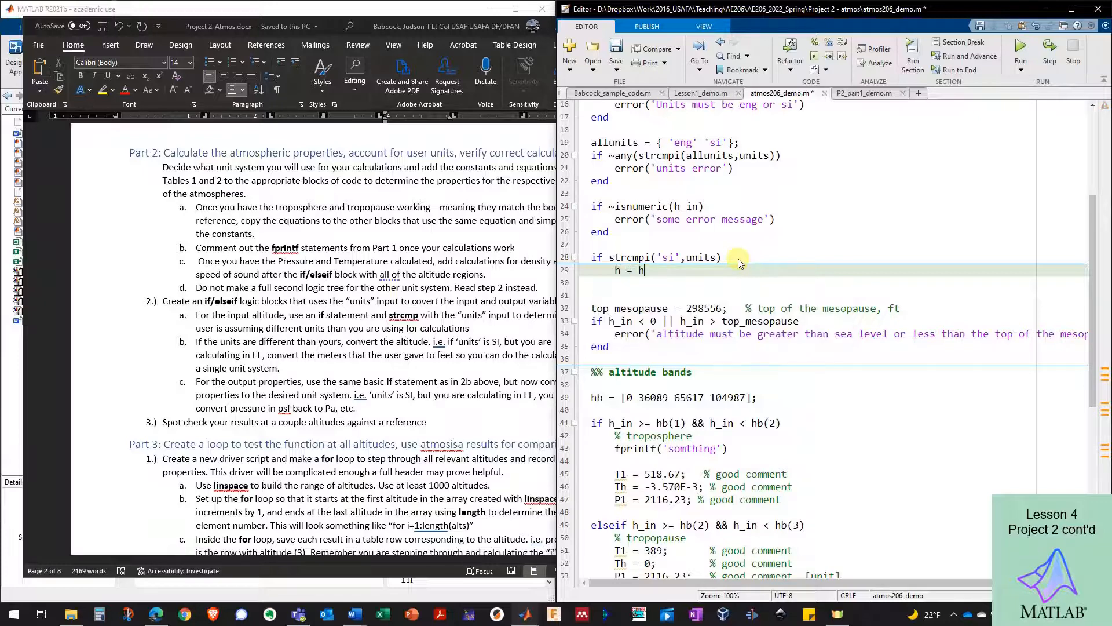
type("_in")
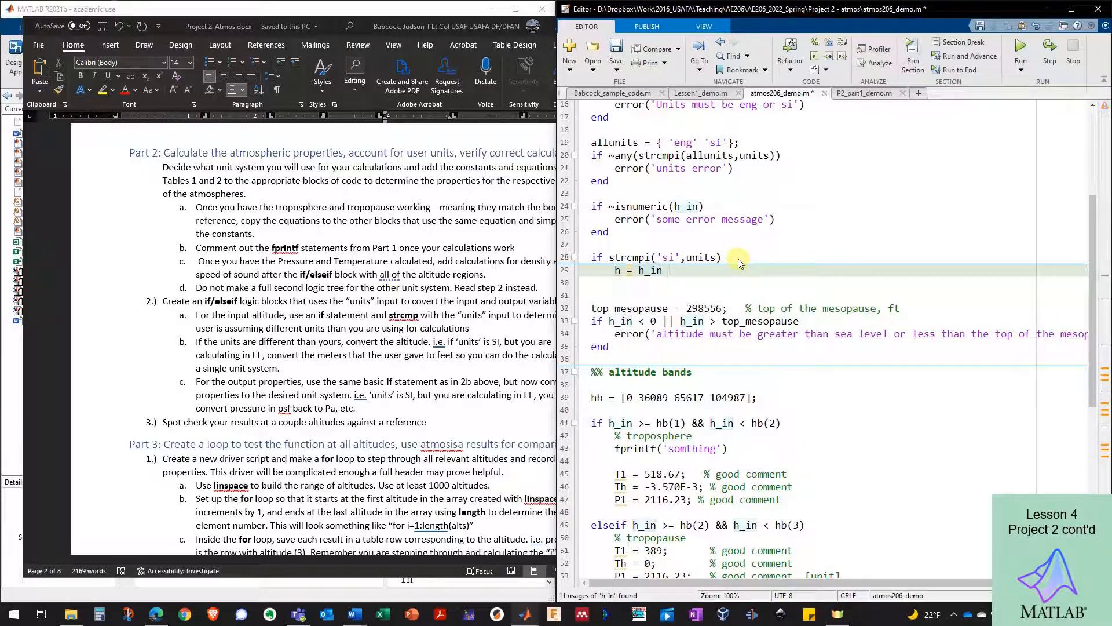
type("/ 0.3048")
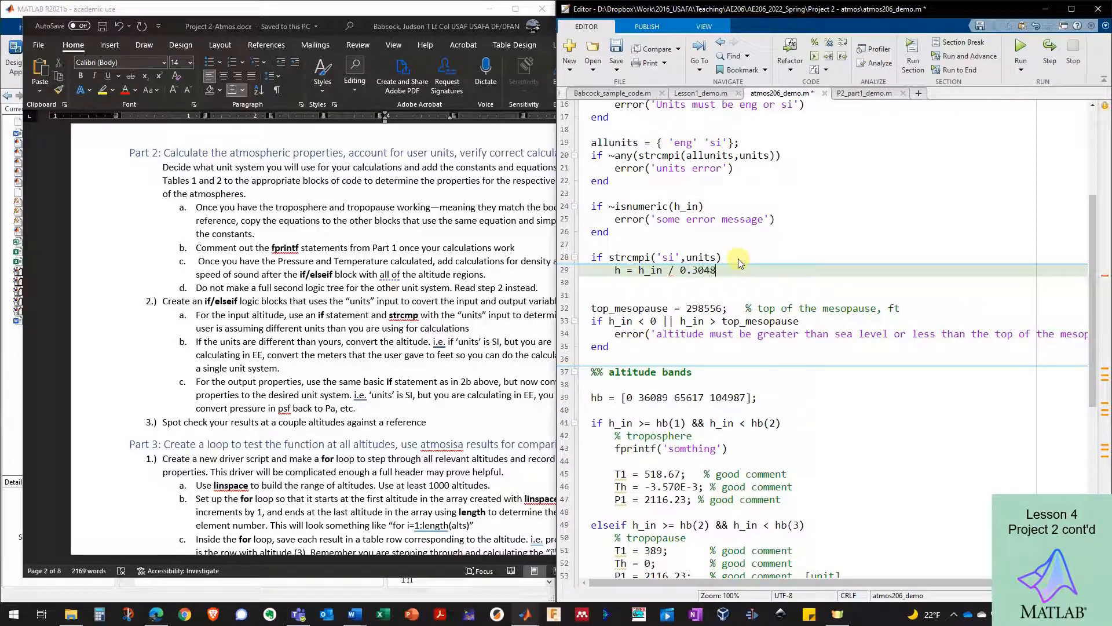
type("; % feet")
left_click(830, 282)
type("end")
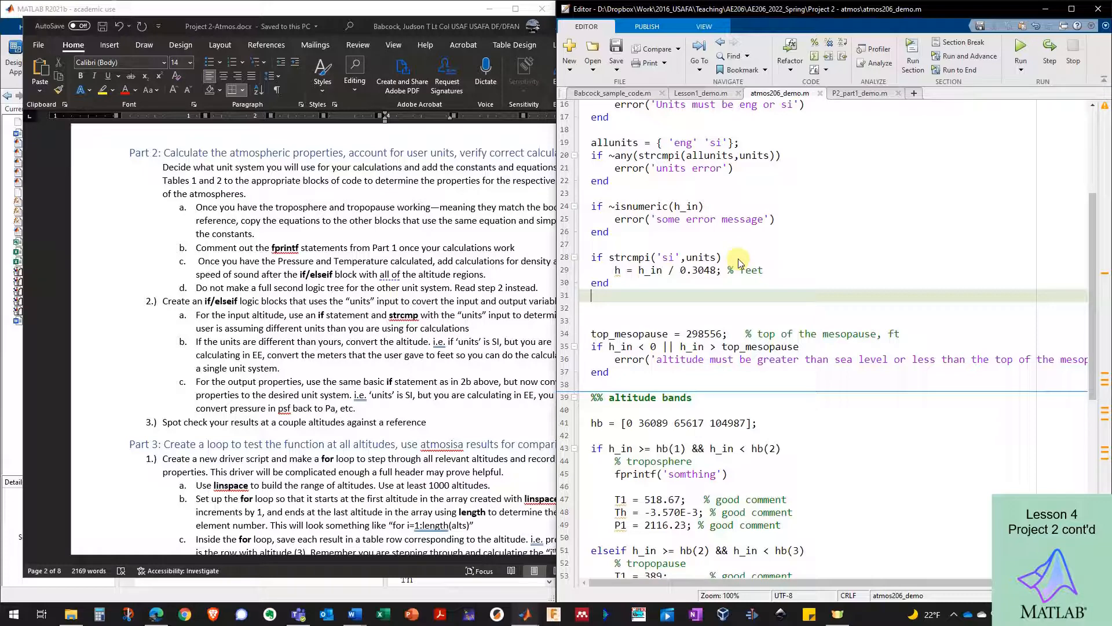
double_click(697, 270)
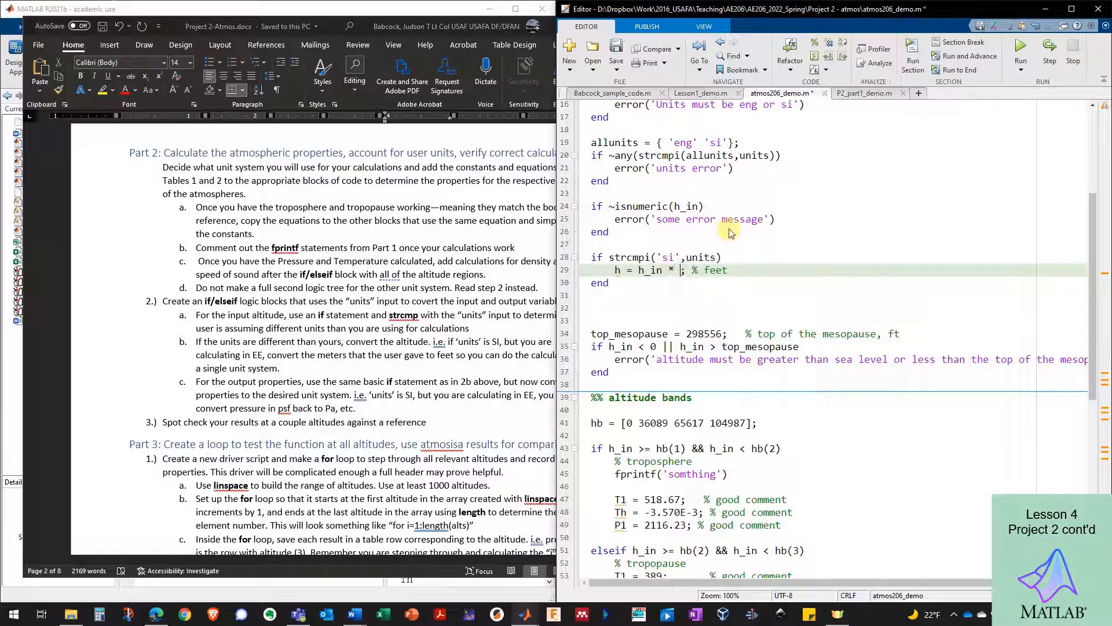
type("3.28")
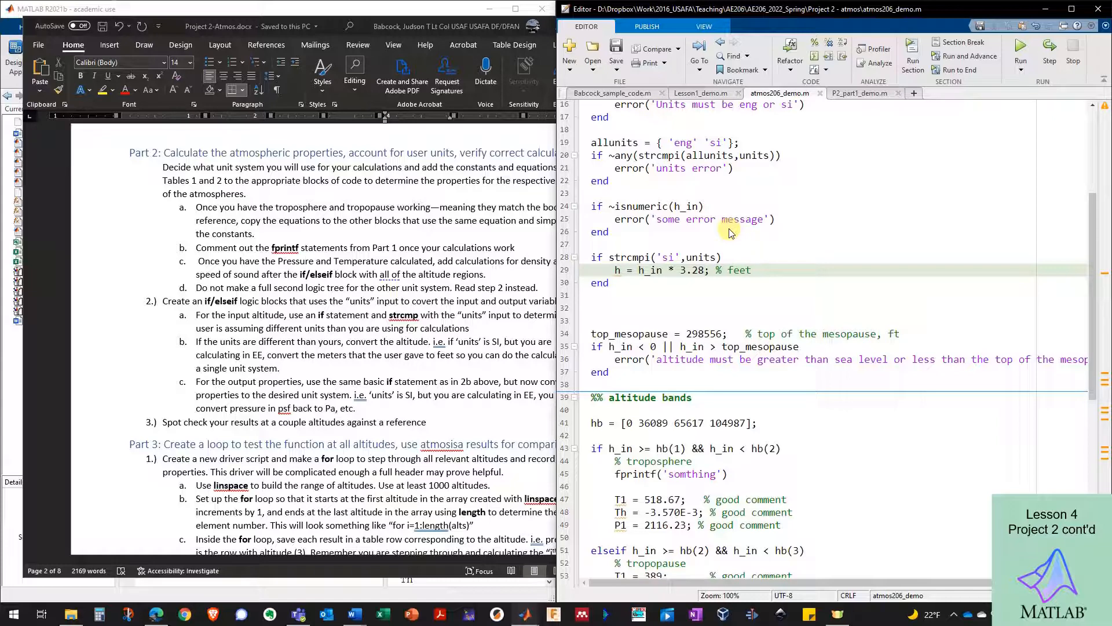
scroll("down", 3)
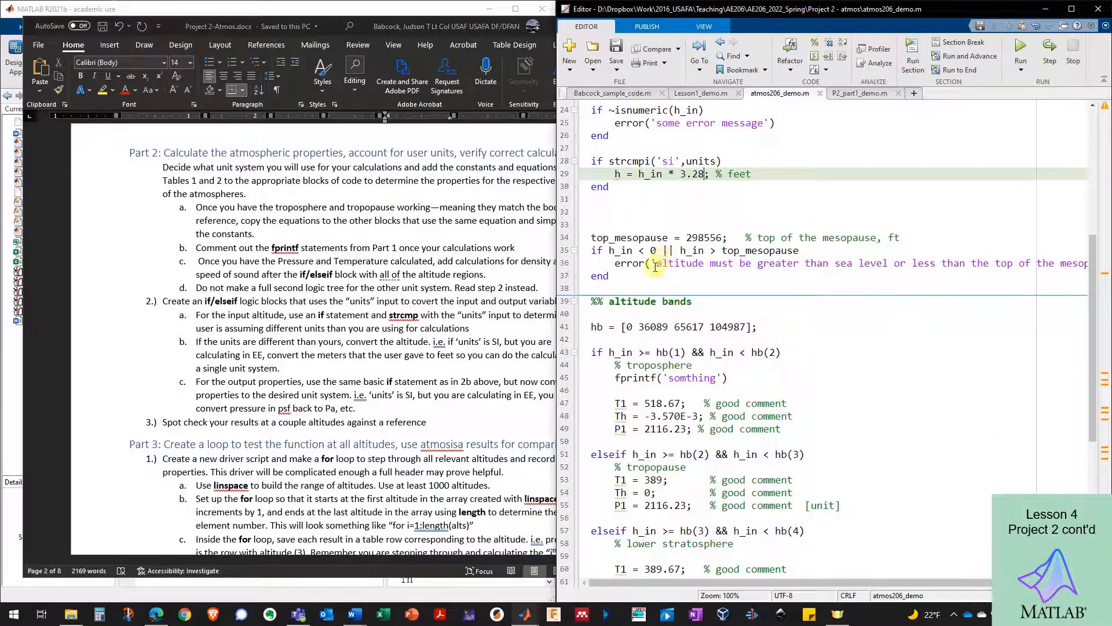
Replace h_in with h in the altitude if/elseif conditions and leave blank lines after end
double_click(620, 250)
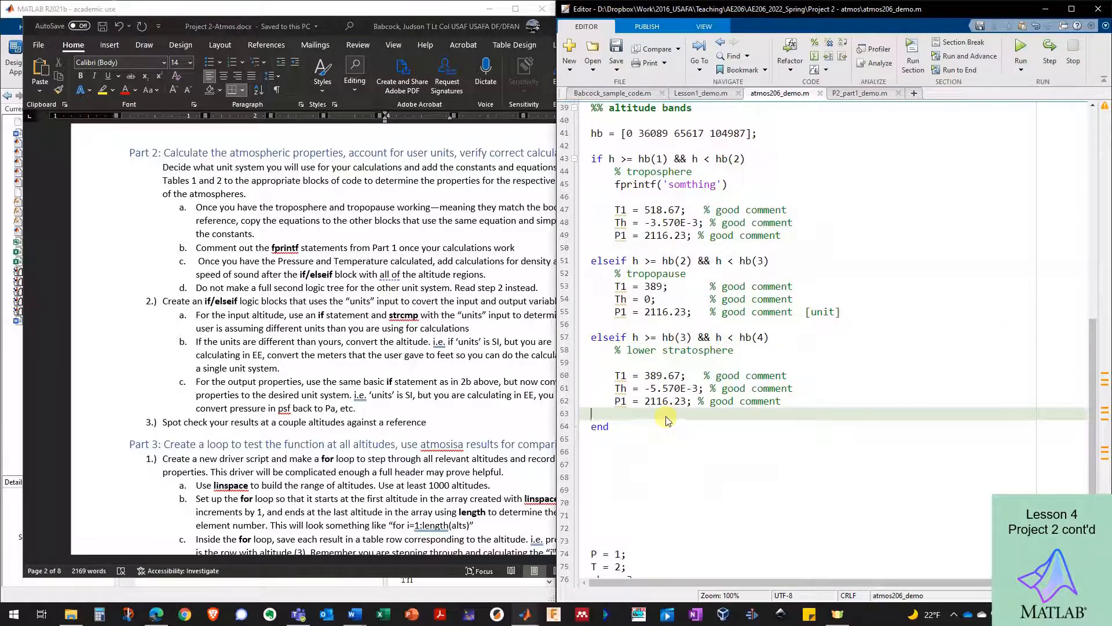
scroll("up", 3)
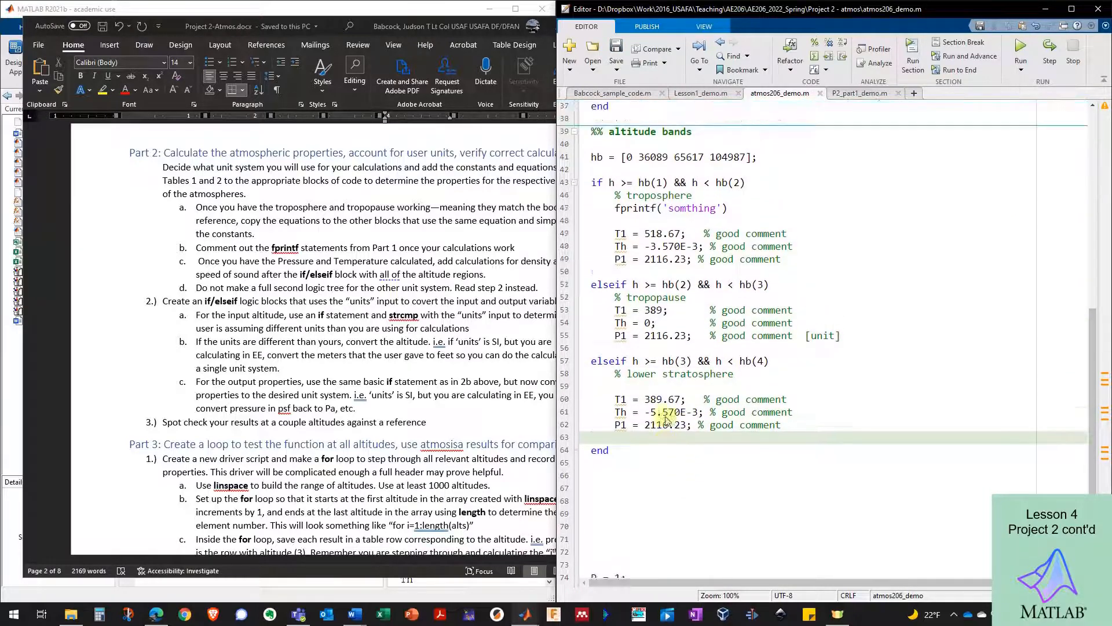
scroll("up", 3)
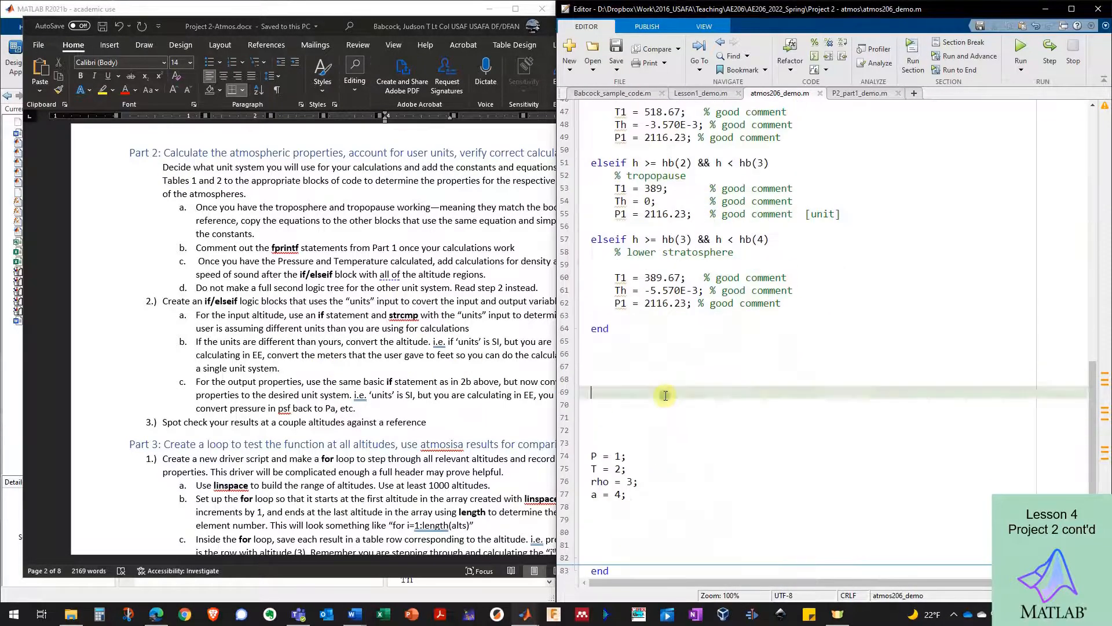
Paste the strcmpi('si',units) block below P, T, rho, a with body '% convert all outputs to SI units'
left_click(658, 532)
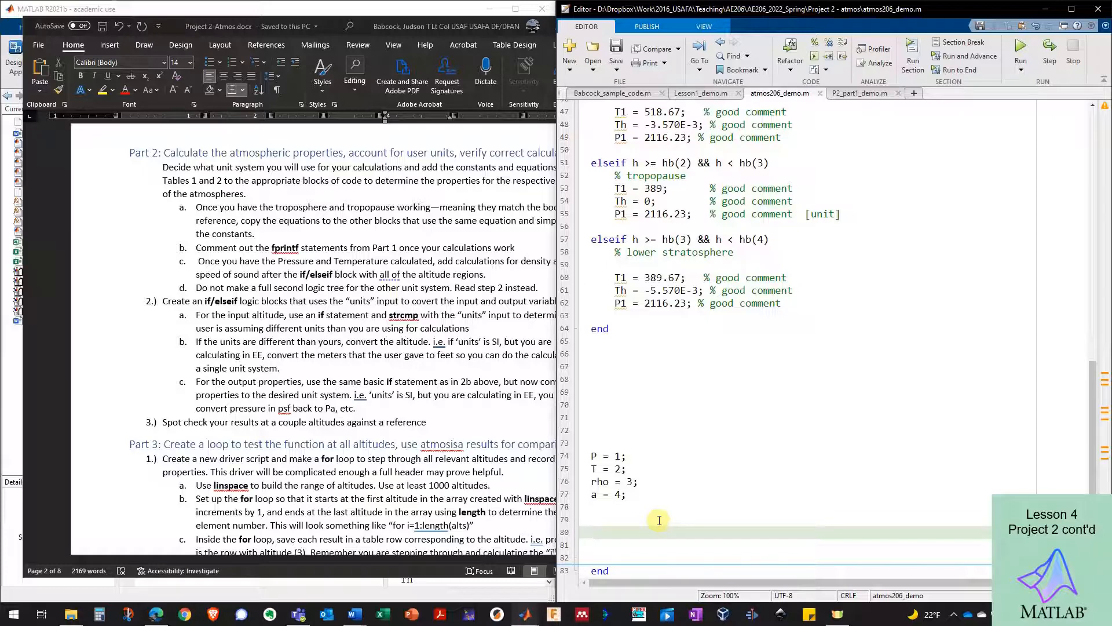
scroll("up", 3)
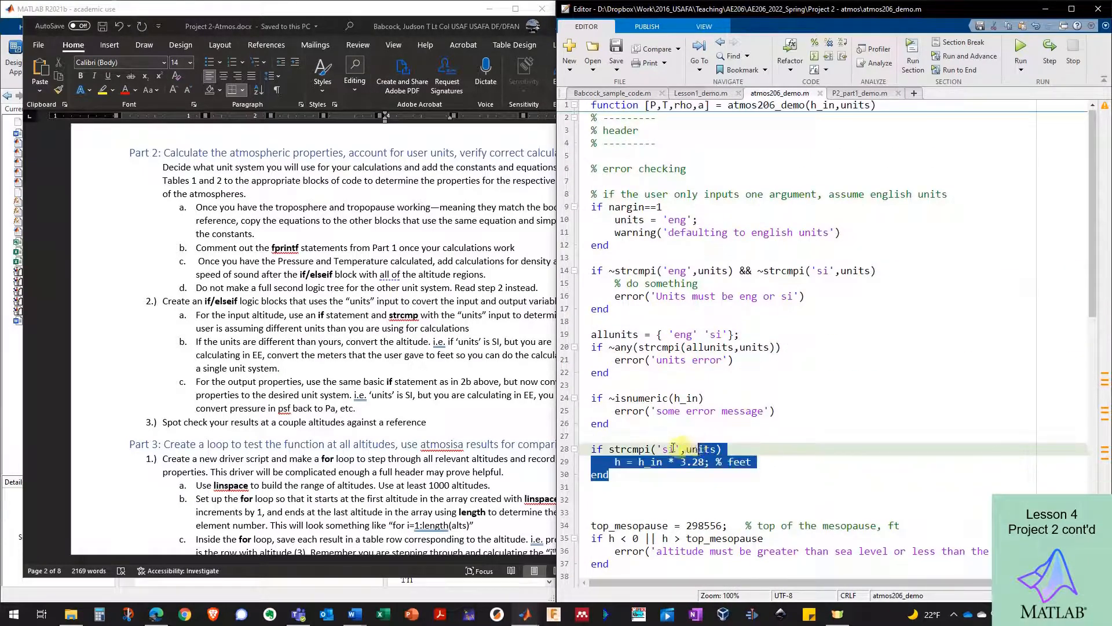
scroll("down", 3)
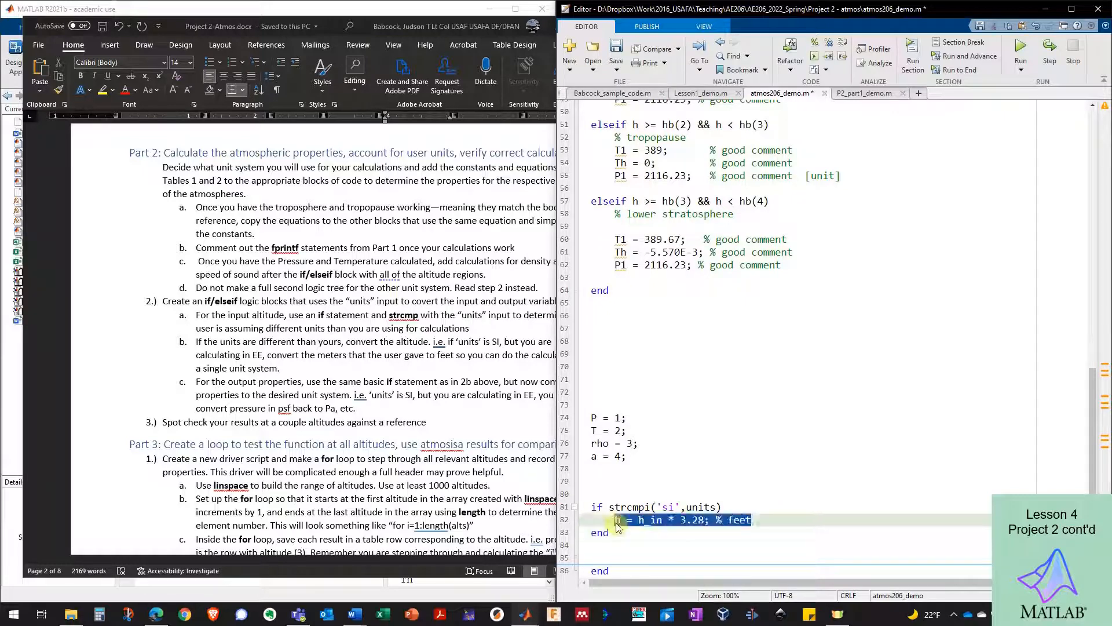
type("% convert")
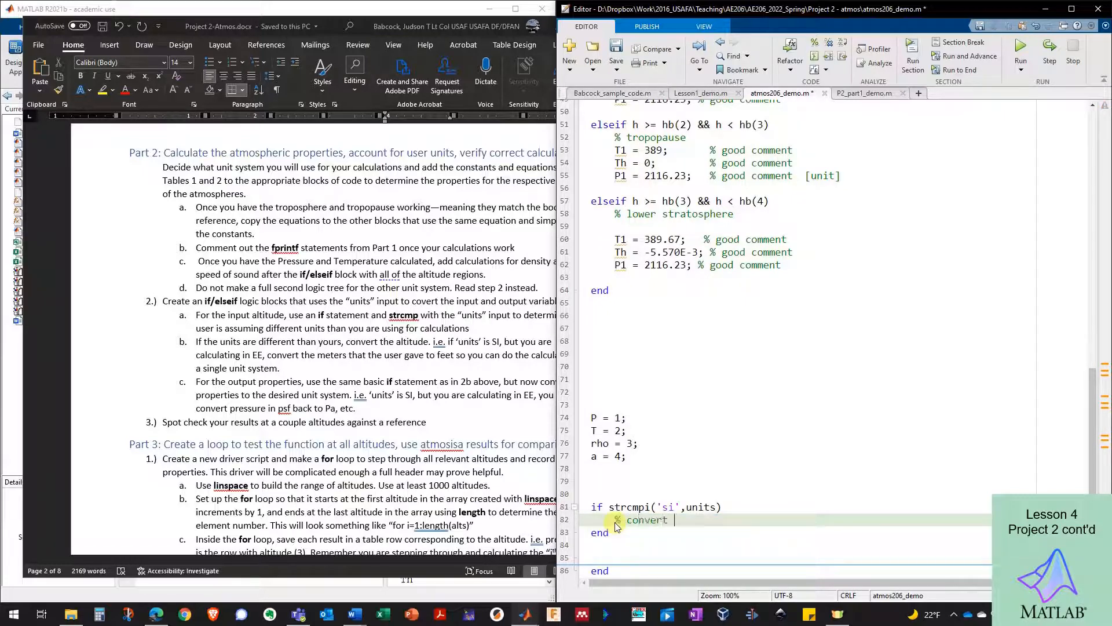
type("all outputs to")
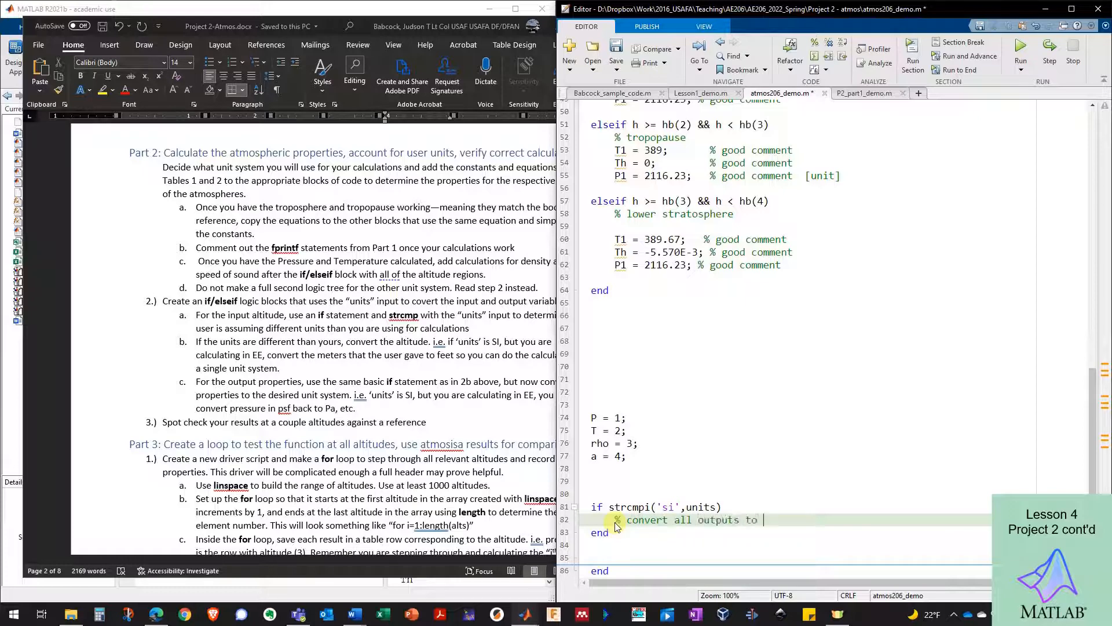
type("SI")
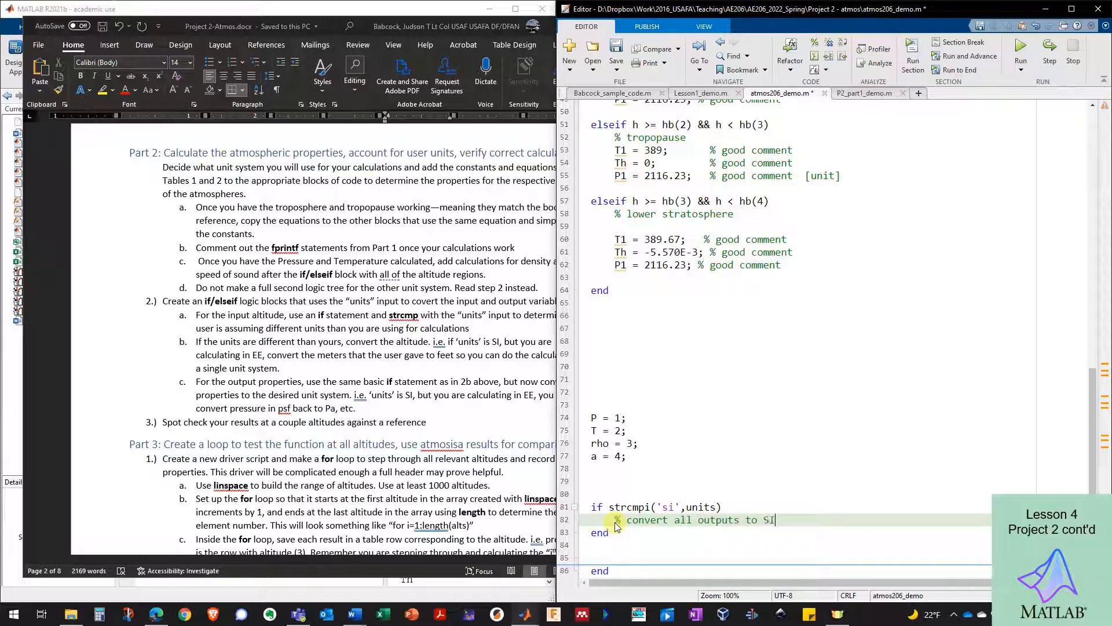
type("units")
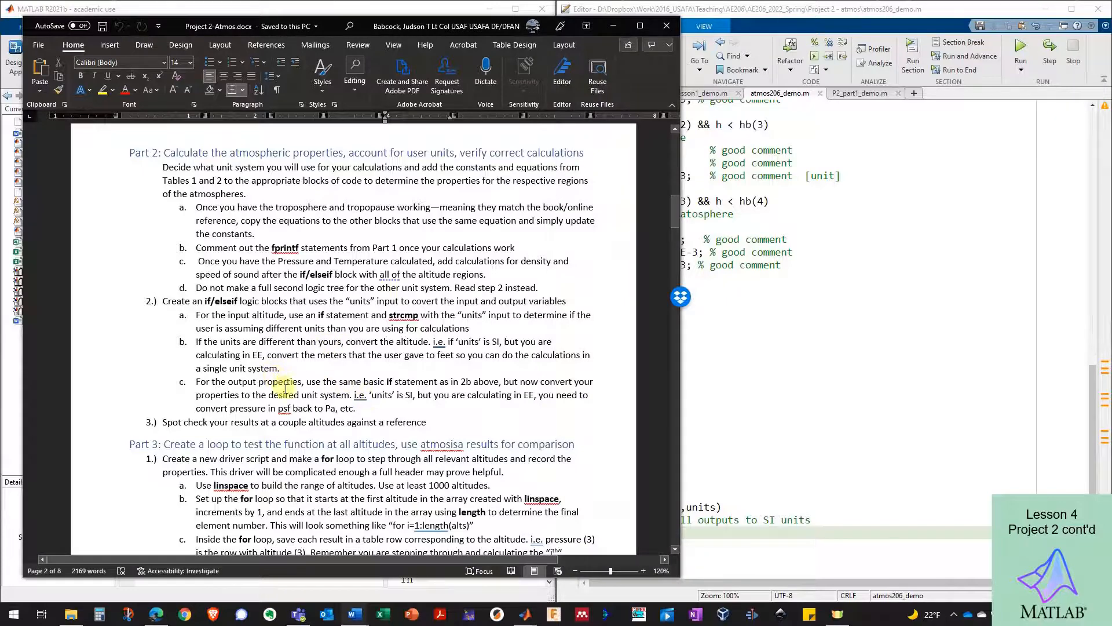
mouse_move(297, 375)
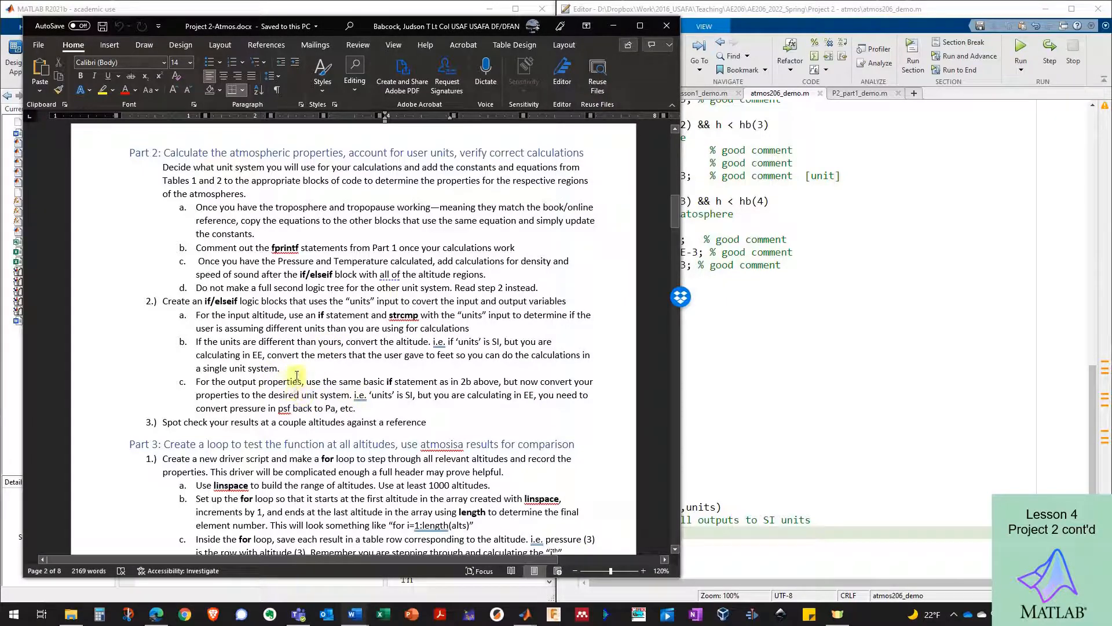
Scroll the Word handout past the Table 1 constants to the Table 2 temperature and pressure equations
scroll("up", 3)
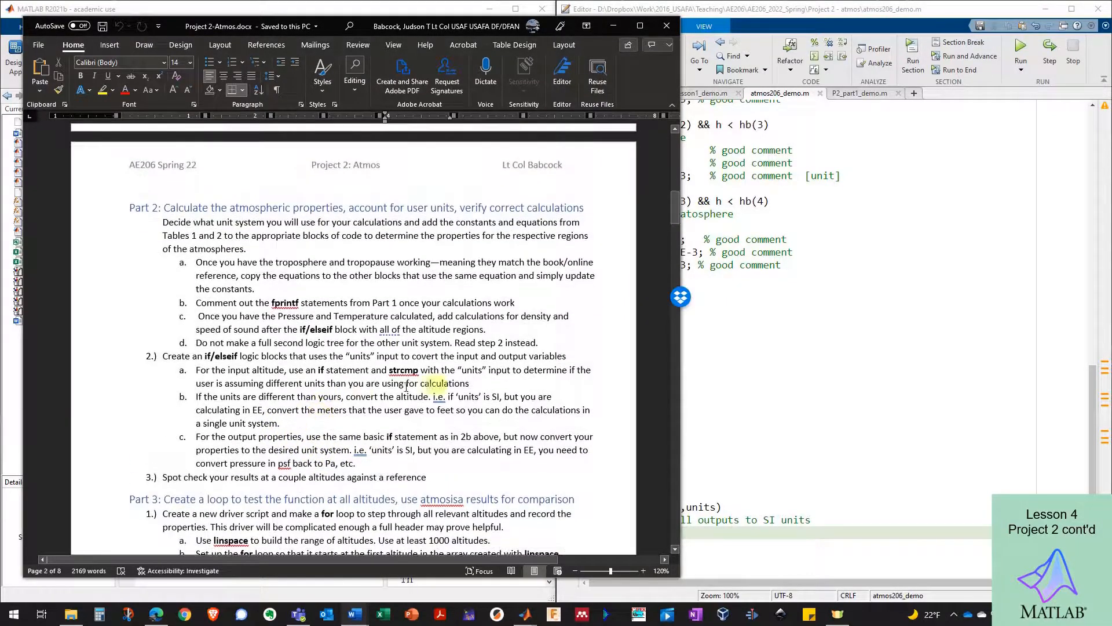
scroll("down", 3)
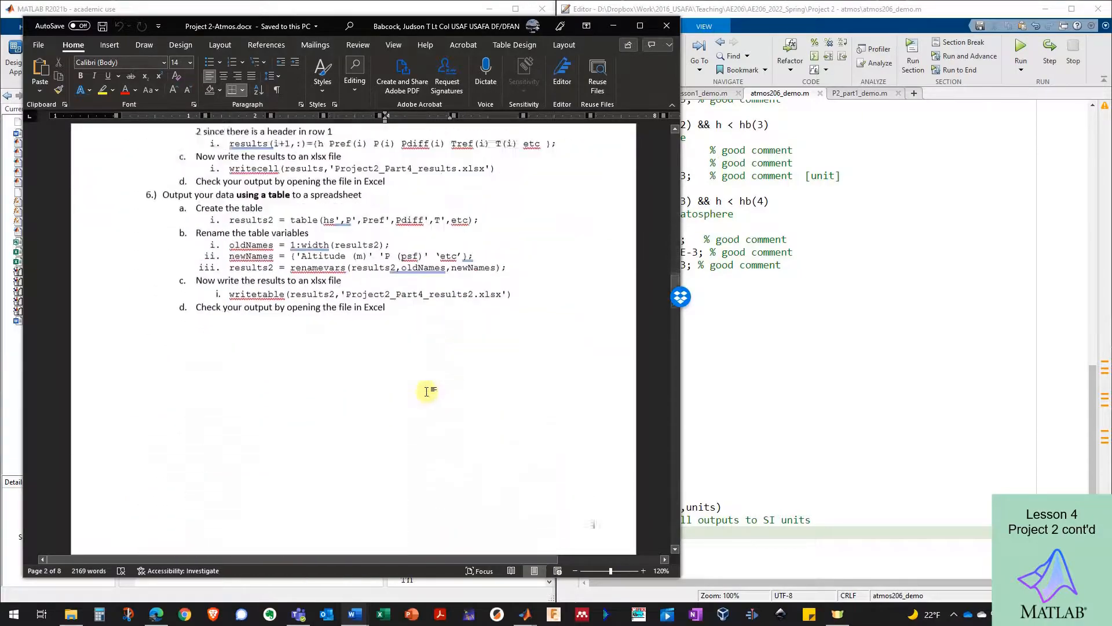
scroll("down", 3)
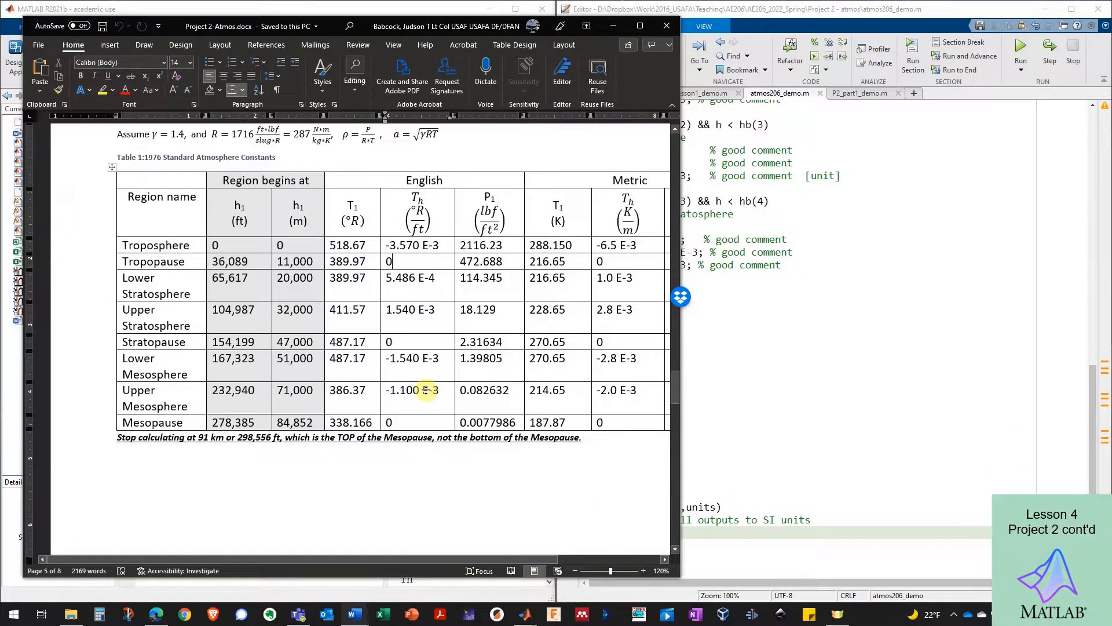
scroll("up", 3)
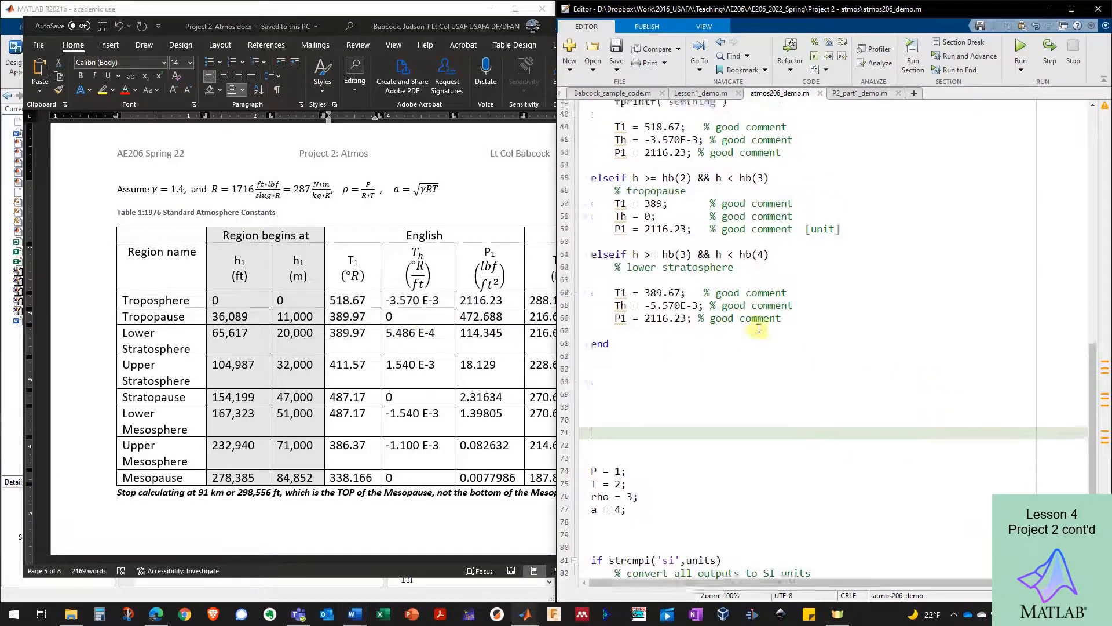
scroll("up", 3)
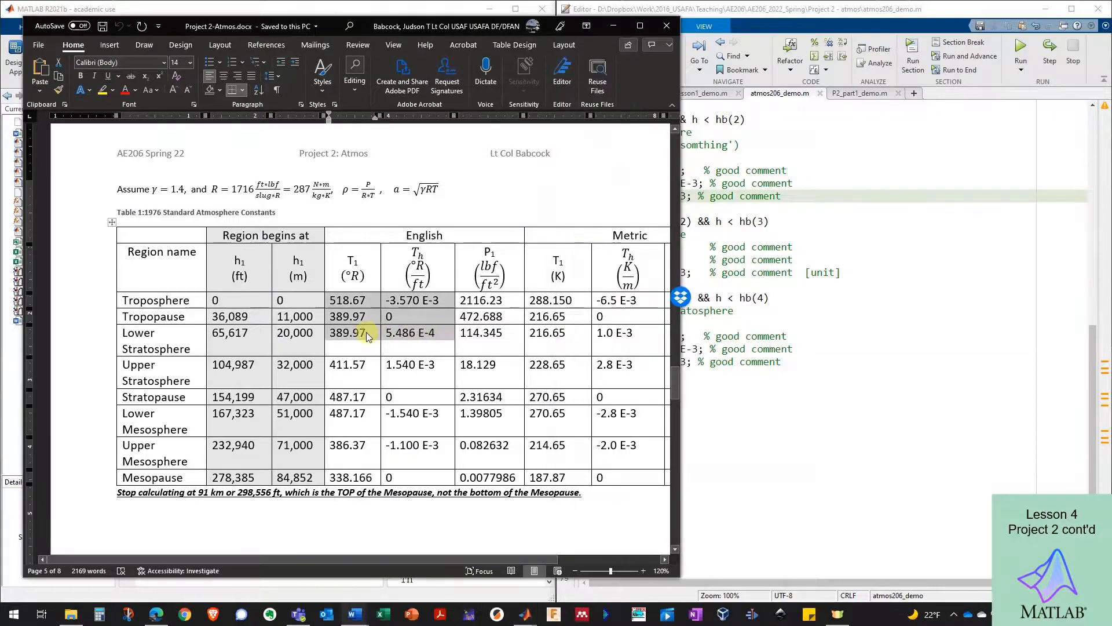
scroll("down", 3)
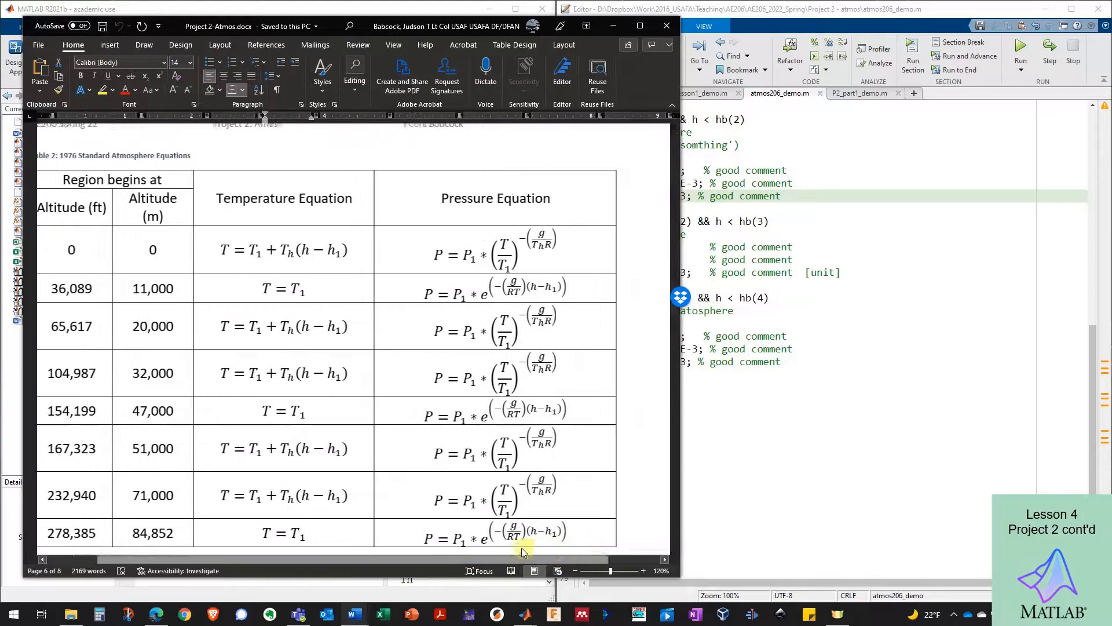
scroll("up", 3)
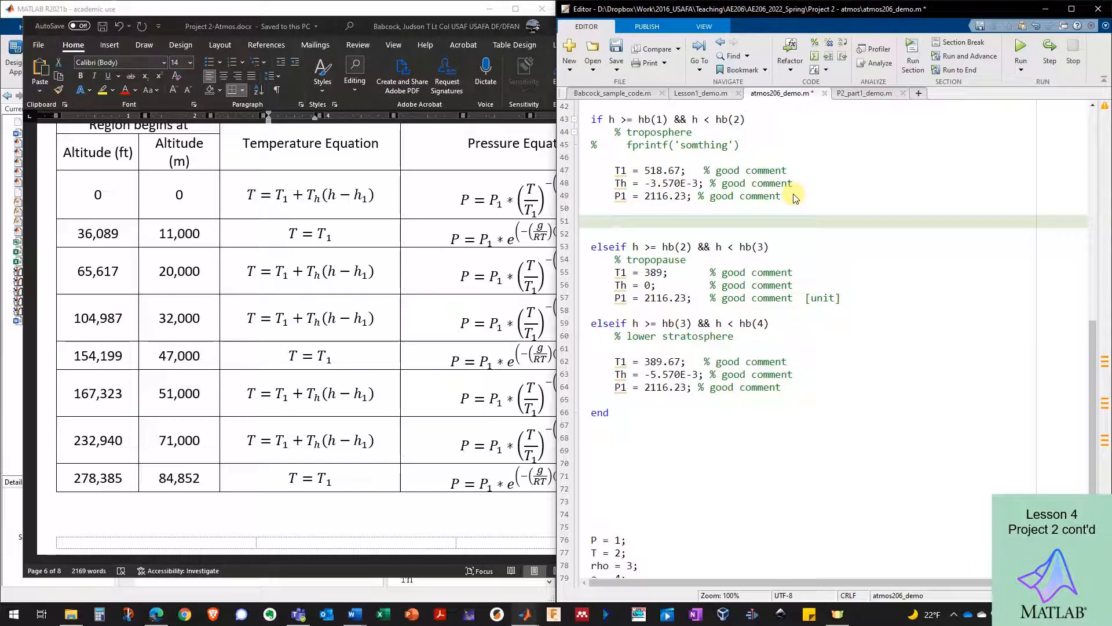
Write the troposphere temperature line T = T1 + Th(h-hb(1));
type("T =")
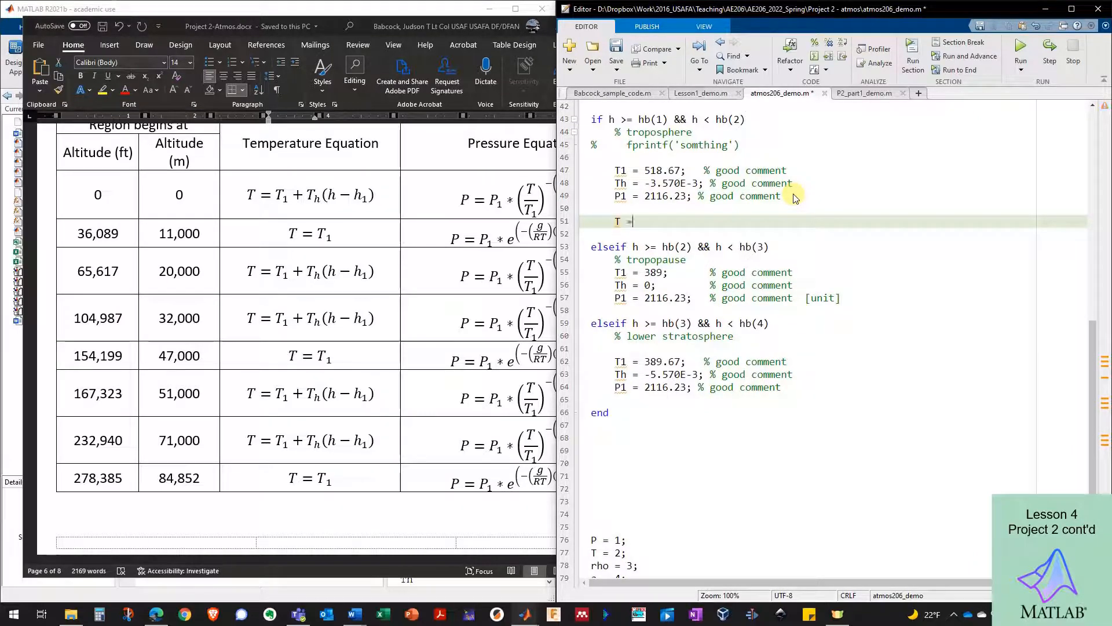
type("T1 +")
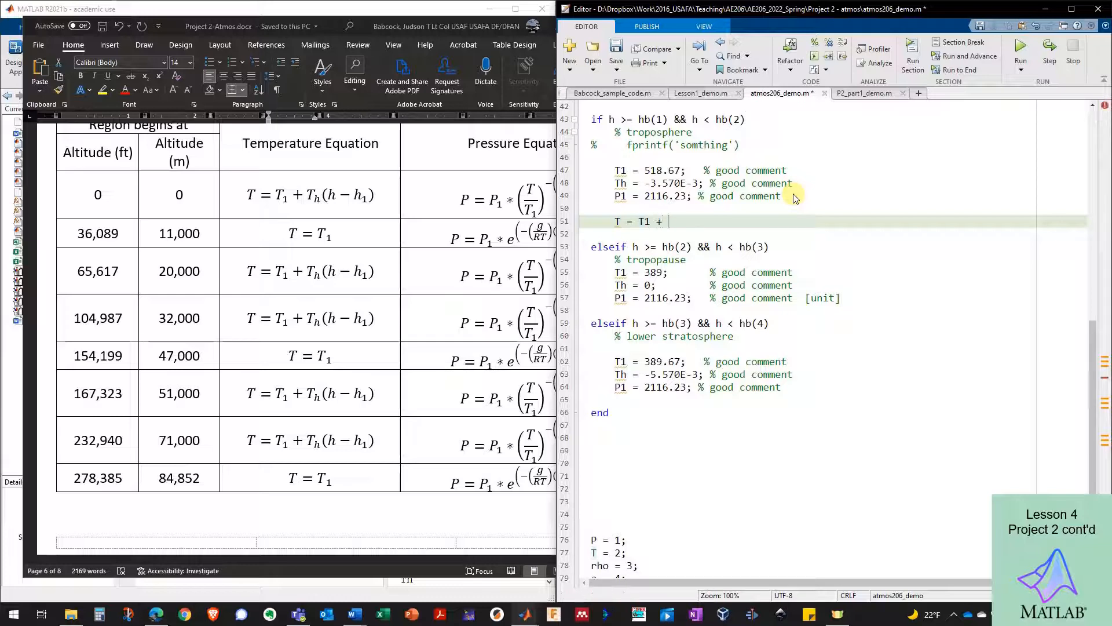
type("Th()")
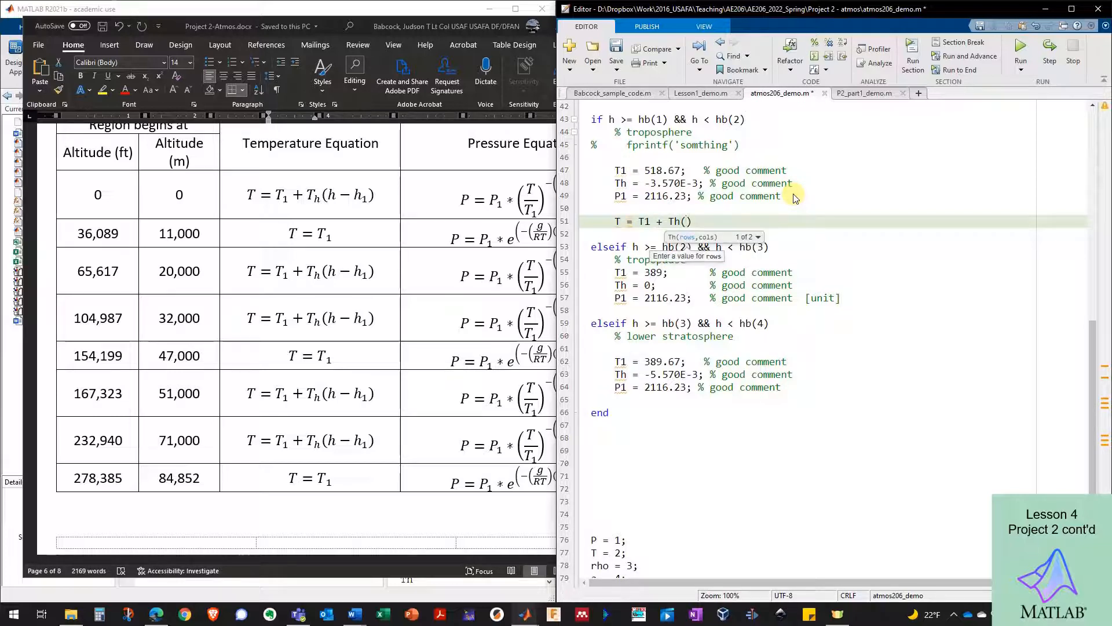
type("h")
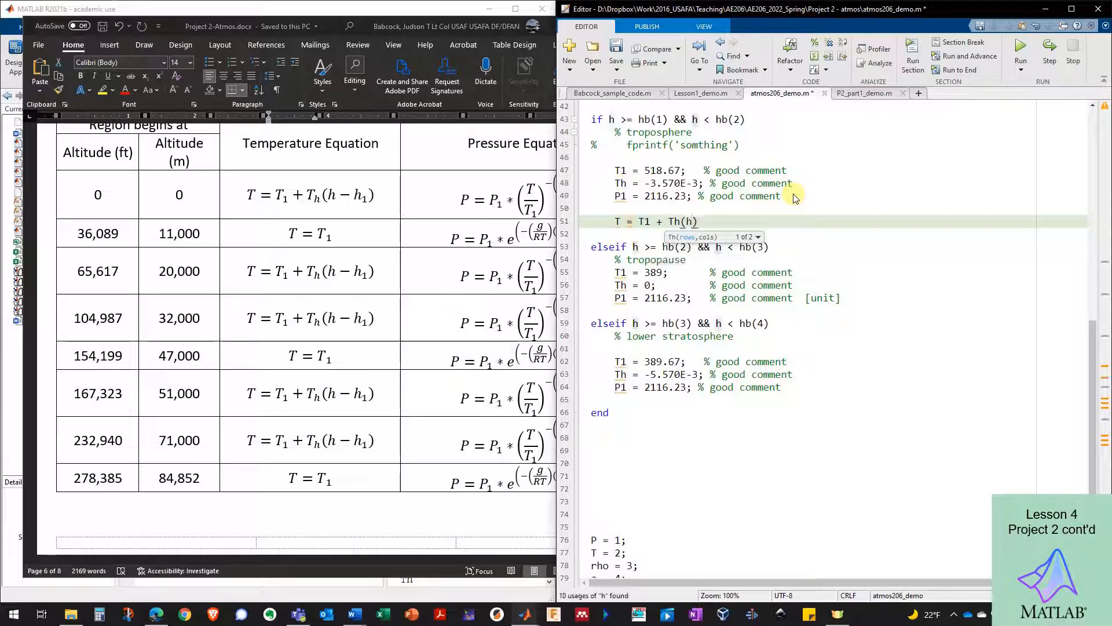
type("-")
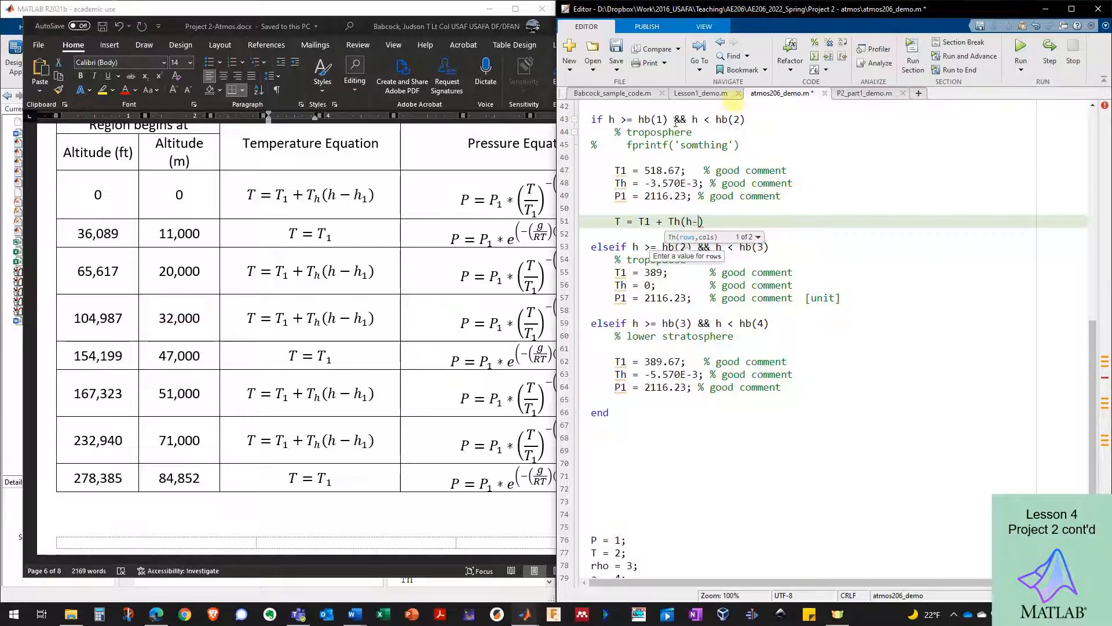
mouse_move(731, 202)
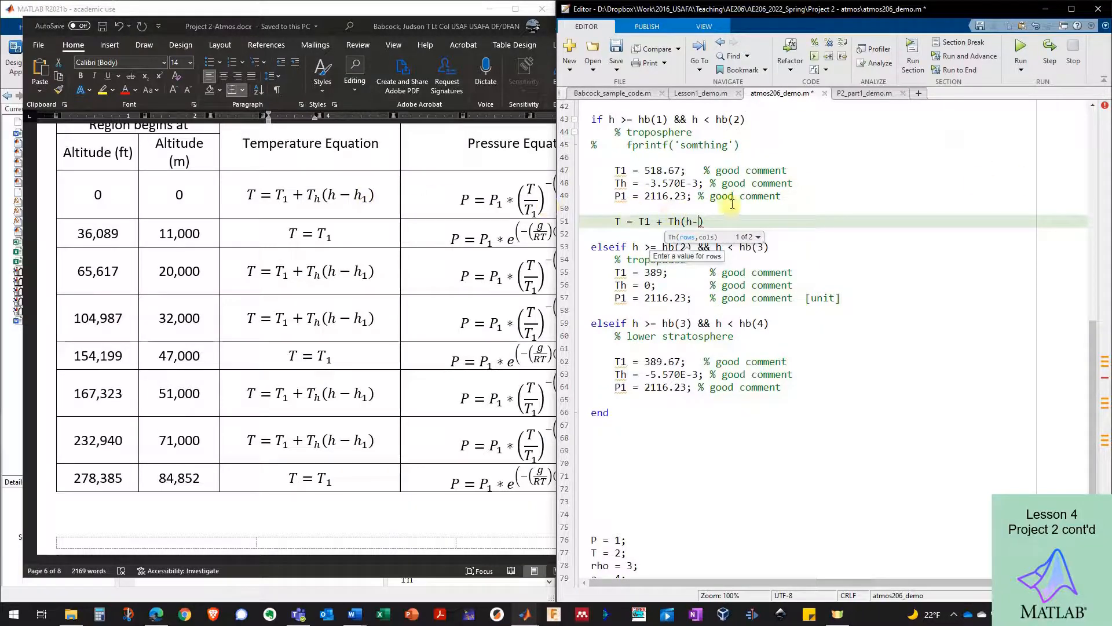
type("hb(1))")
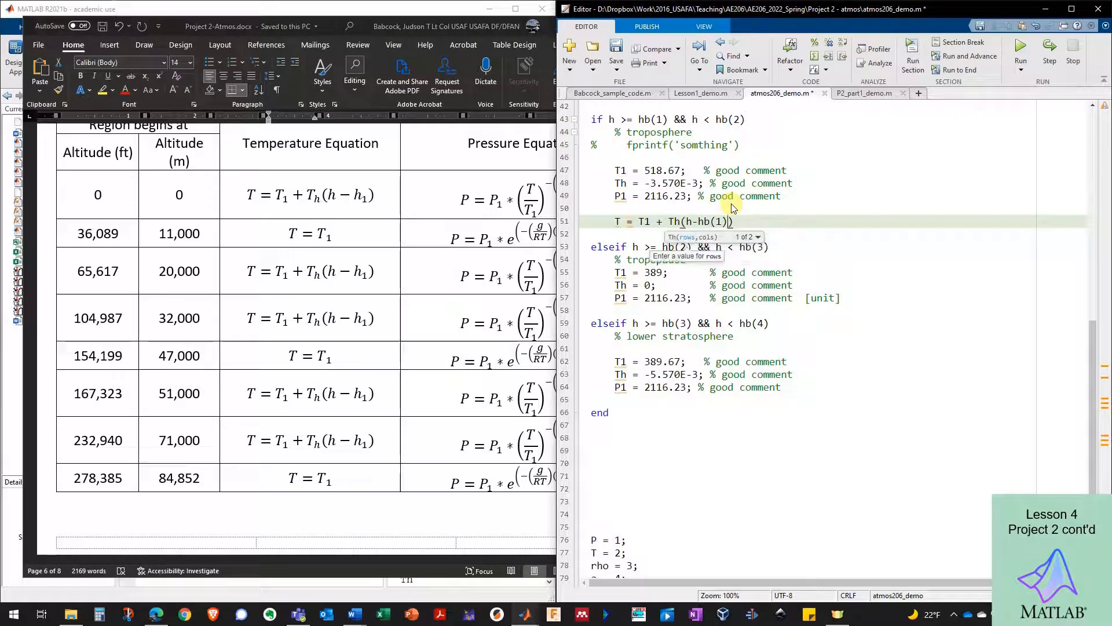
type(");")
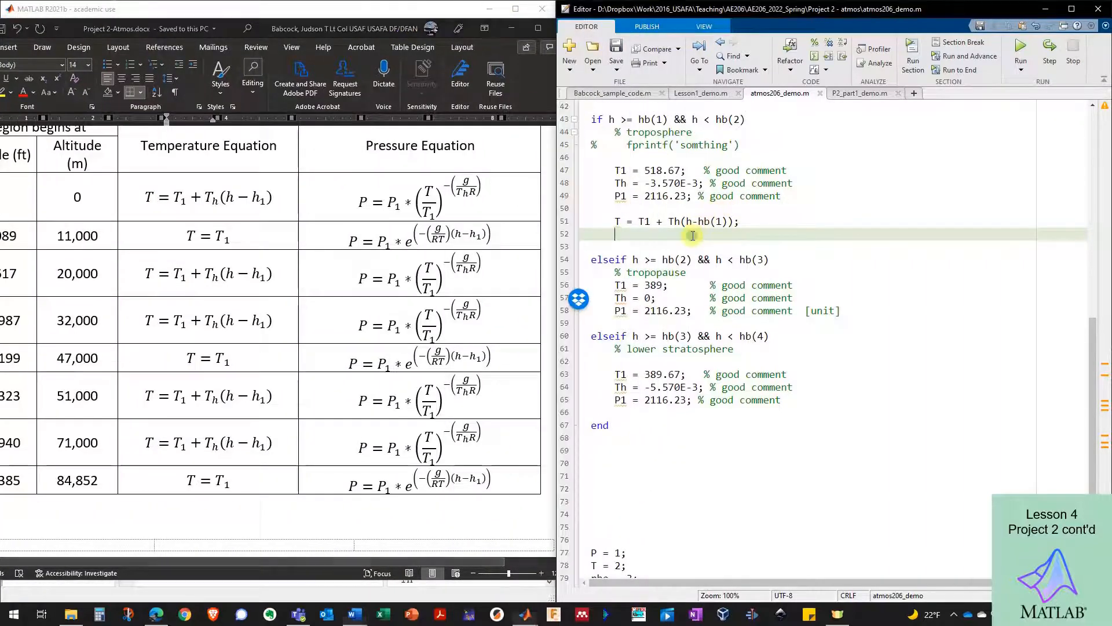
Add the pressure line P = P1 * (T/T1)^(-(g/(Th*R))); below it and save
type("{}")
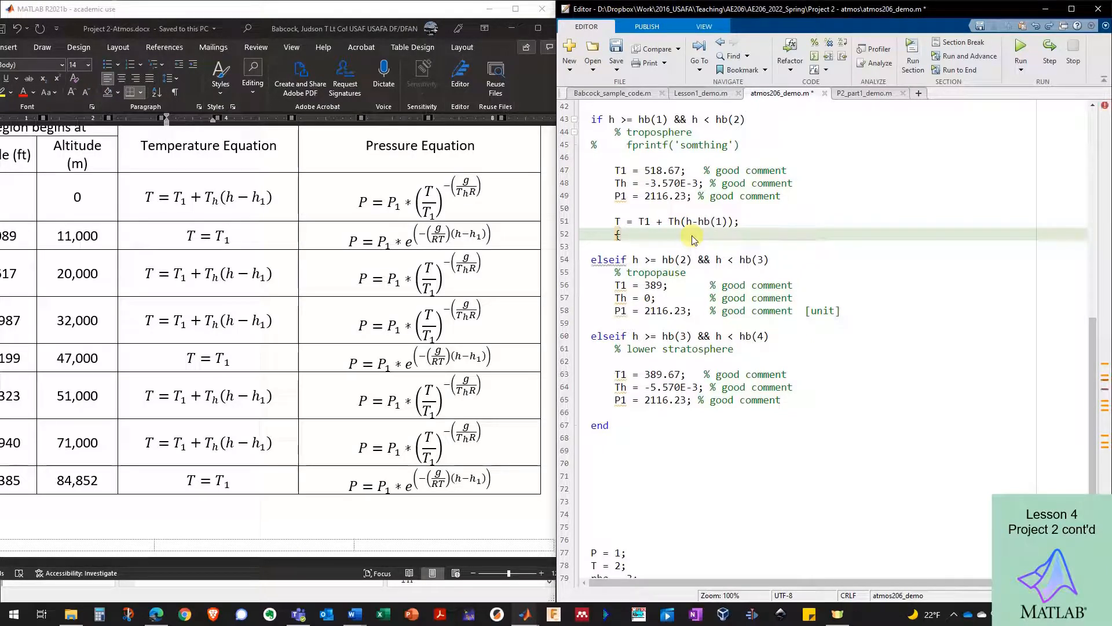
type("P =")
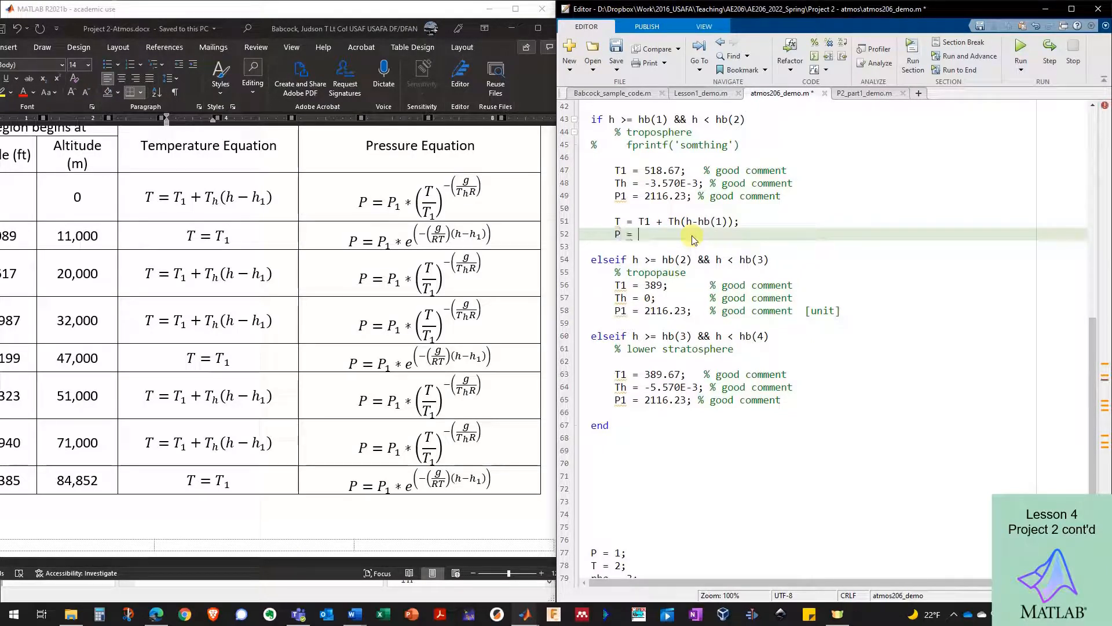
type("P1 *")
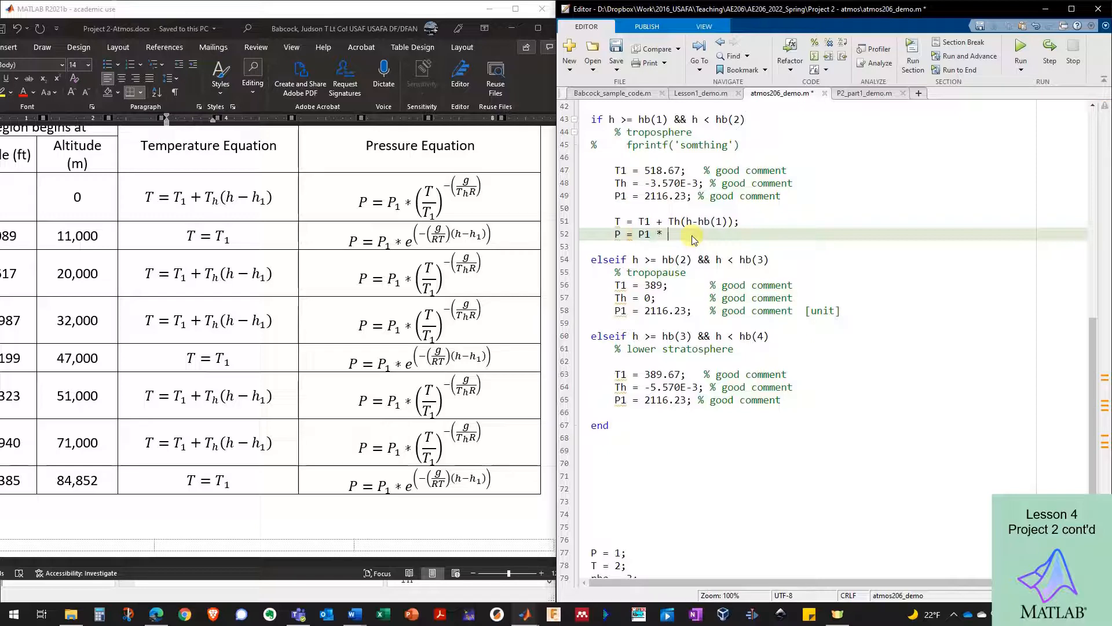
type("(T/T1)^(-())")
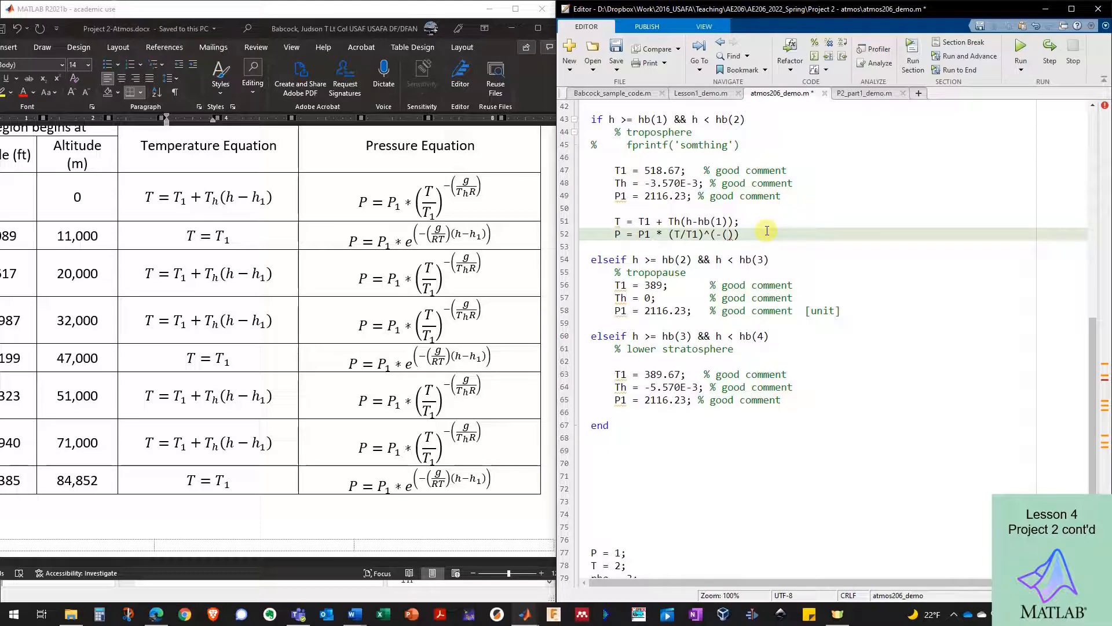
type("g/(")
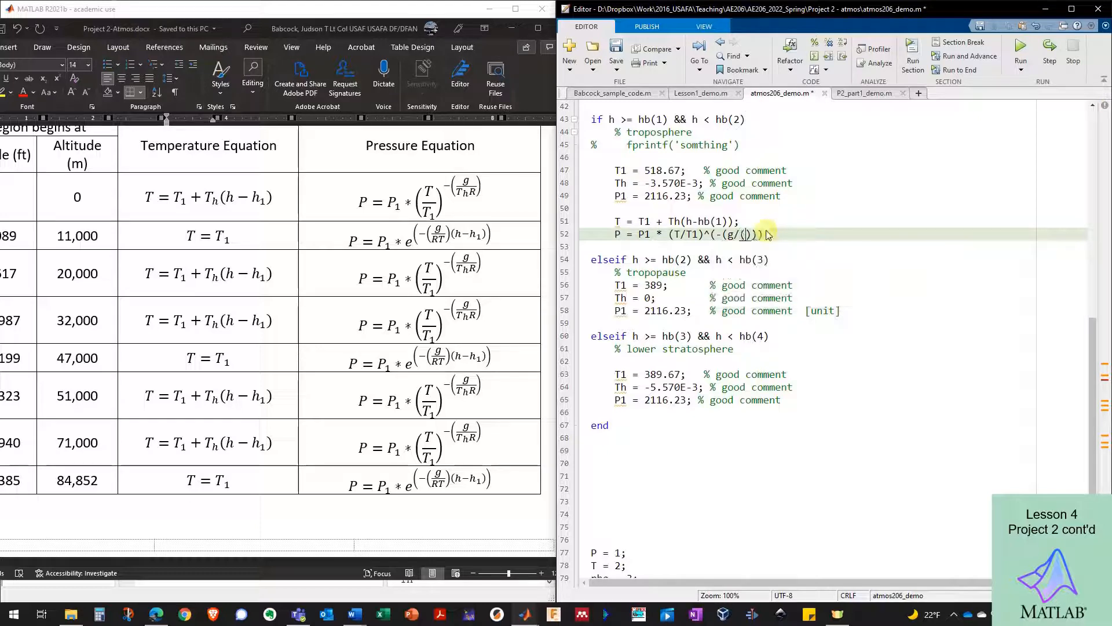
type("Th*R")
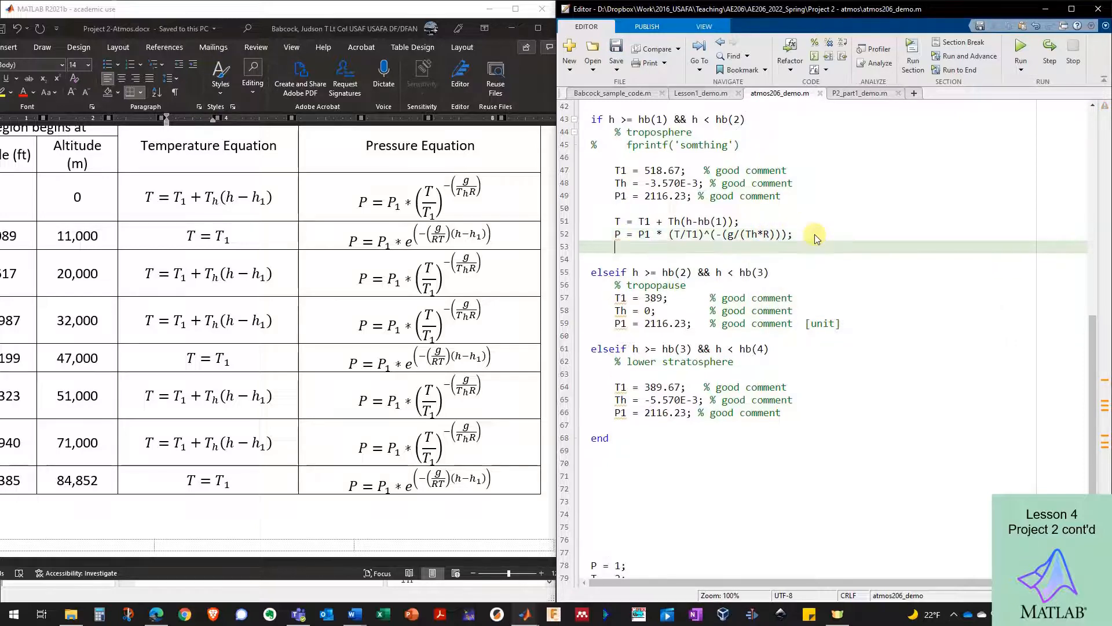
left_click(773, 208)
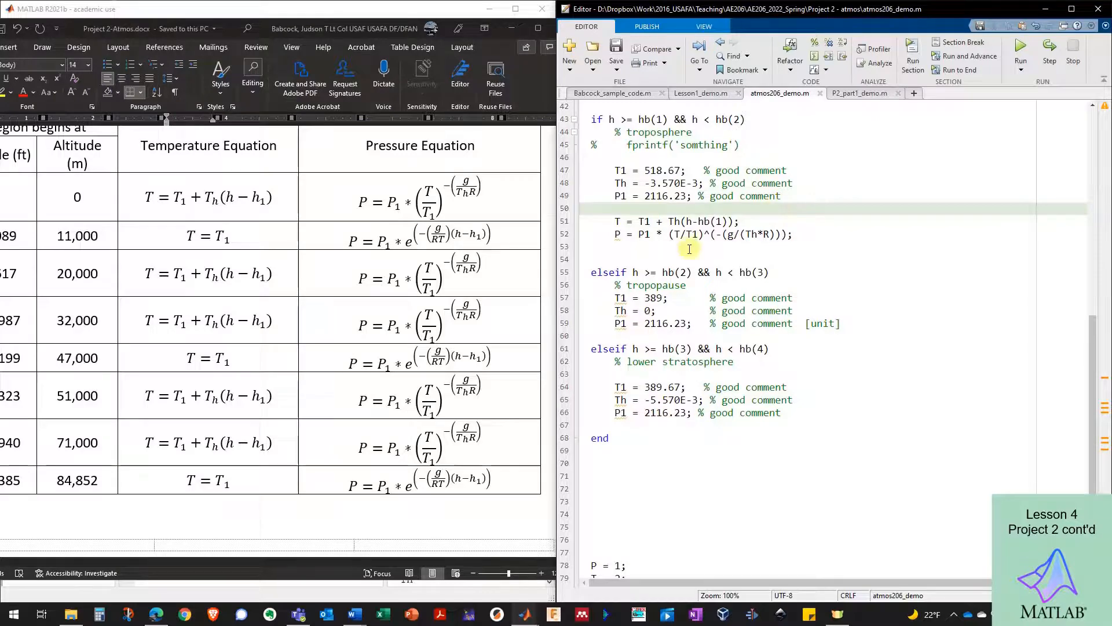
Insert a '%% intialize constants' section heading above the altitude bands
scroll("up", 3)
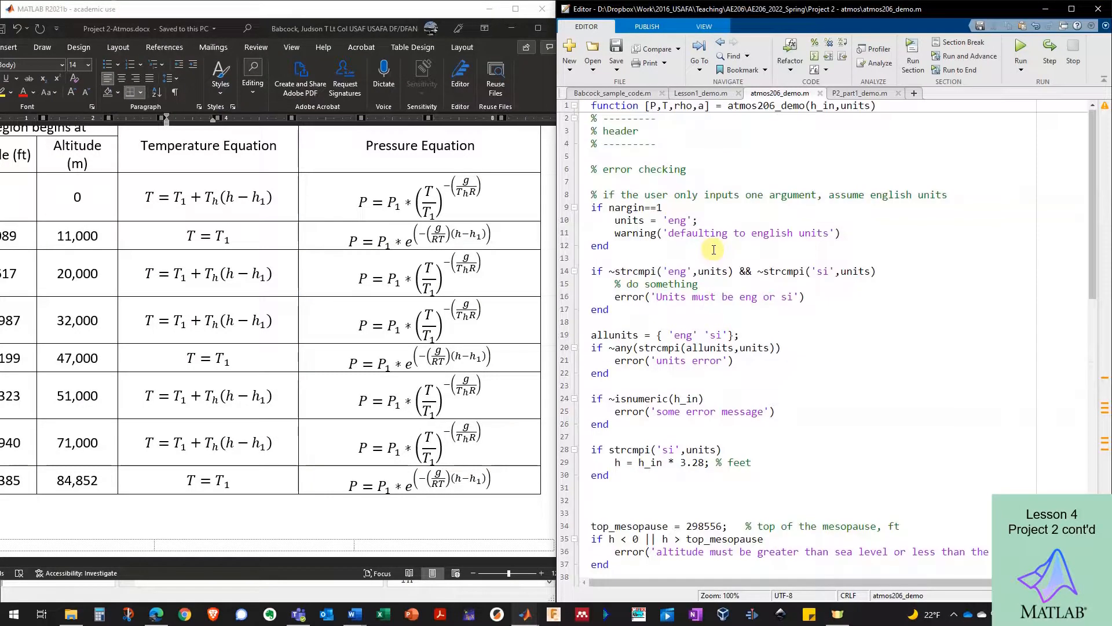
scroll("down", 3)
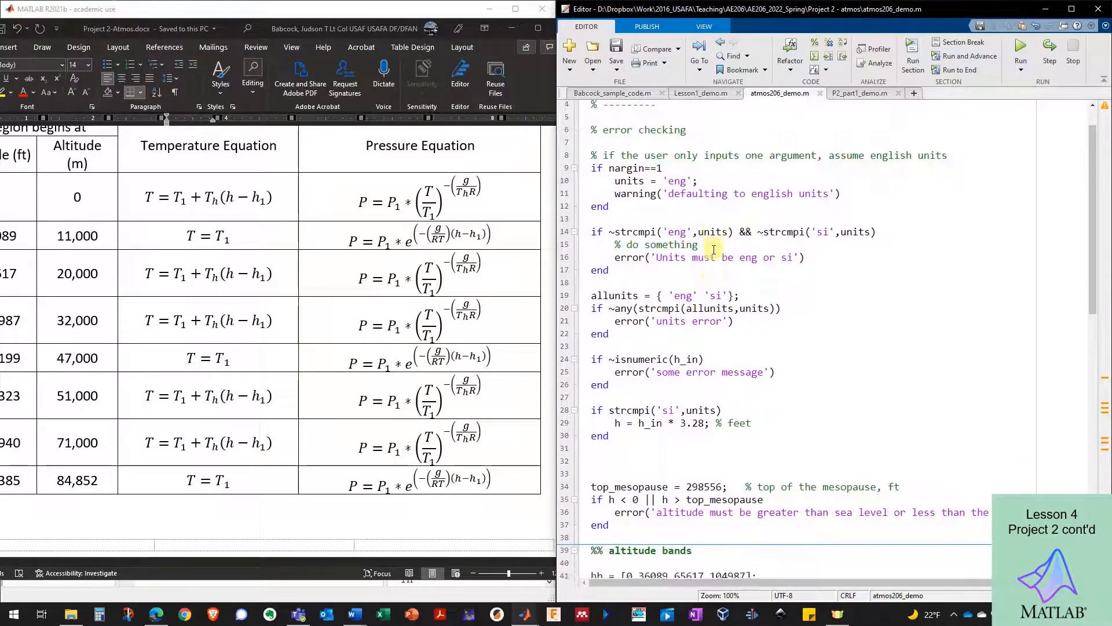
scroll("down", 3)
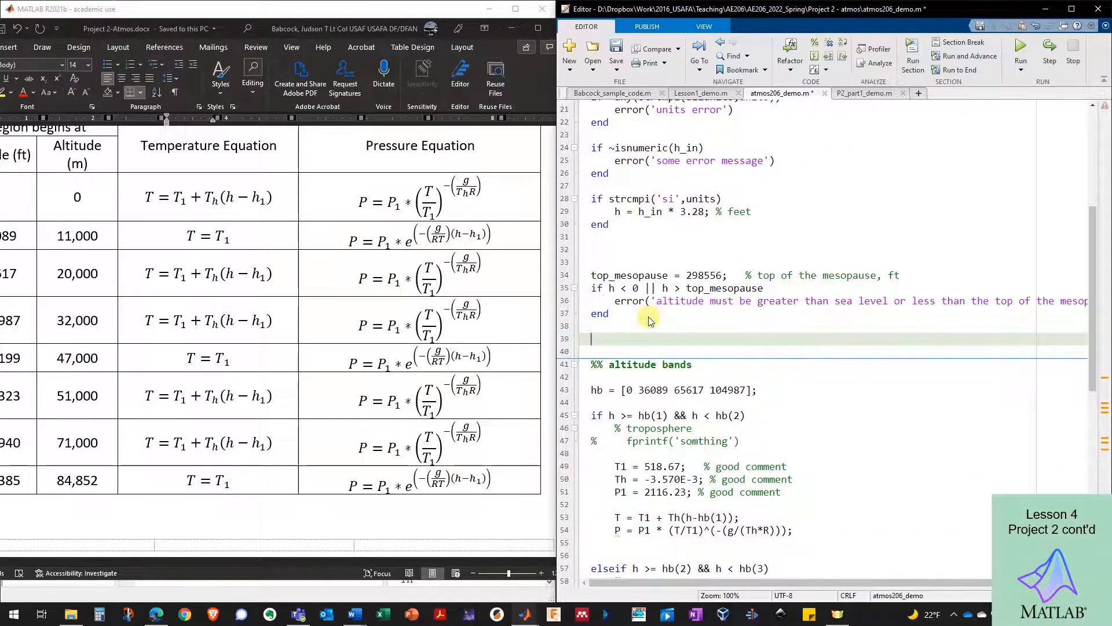
type("%%")
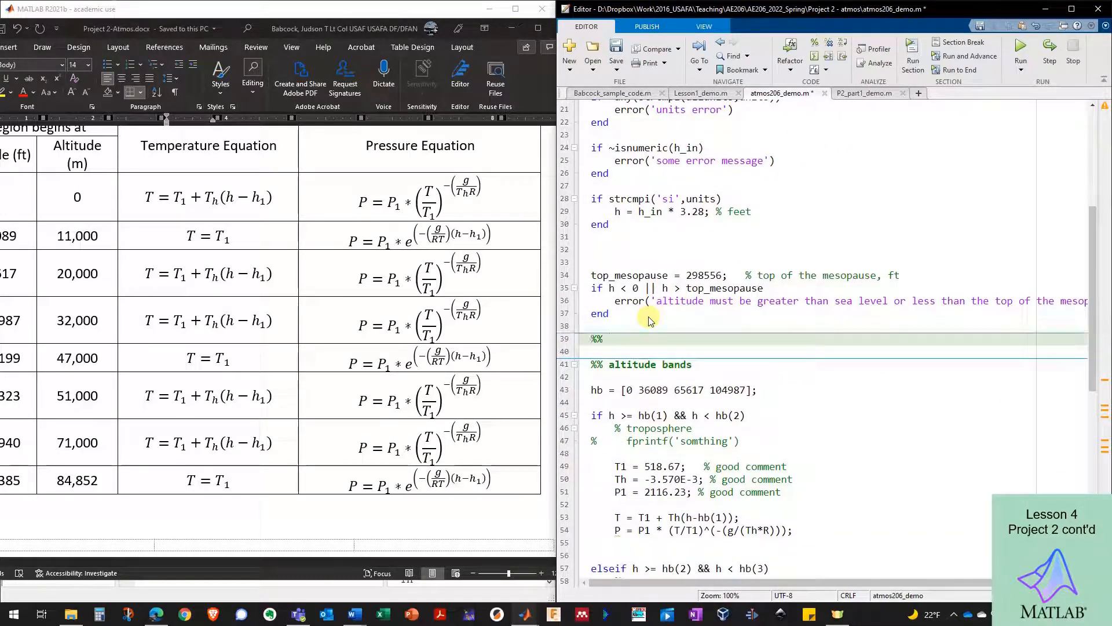
left_click(606, 338)
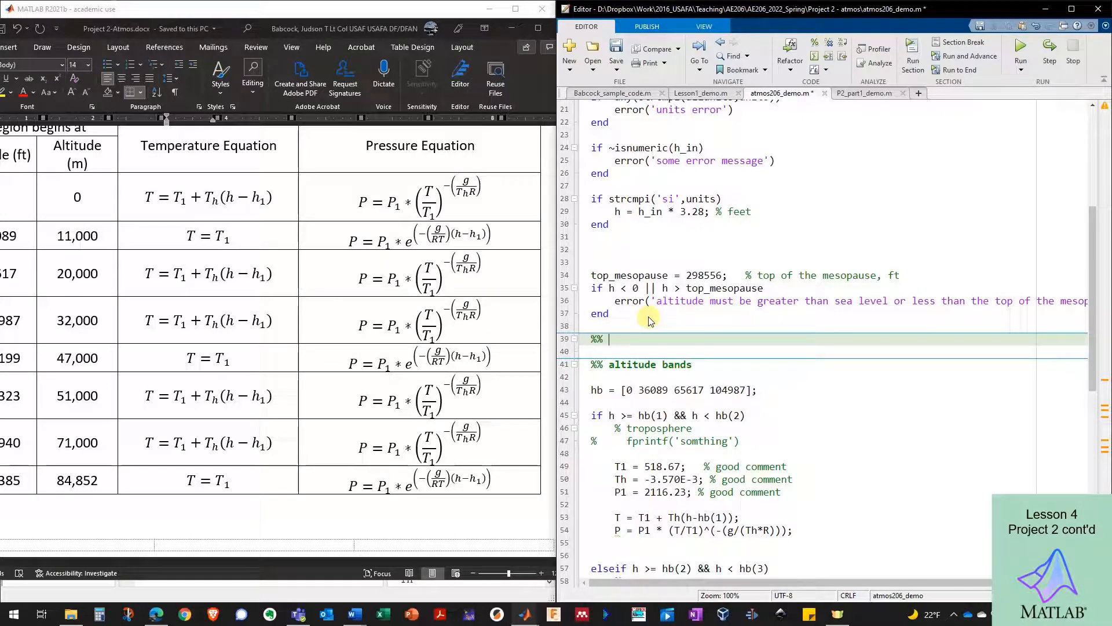
type("inti")
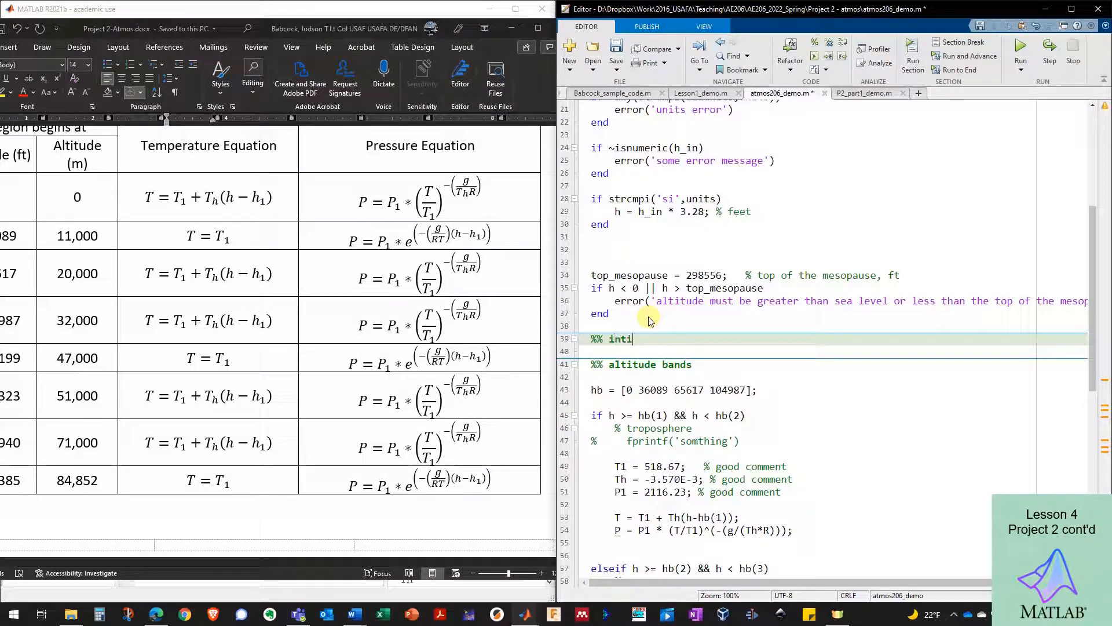
type("alize constants")
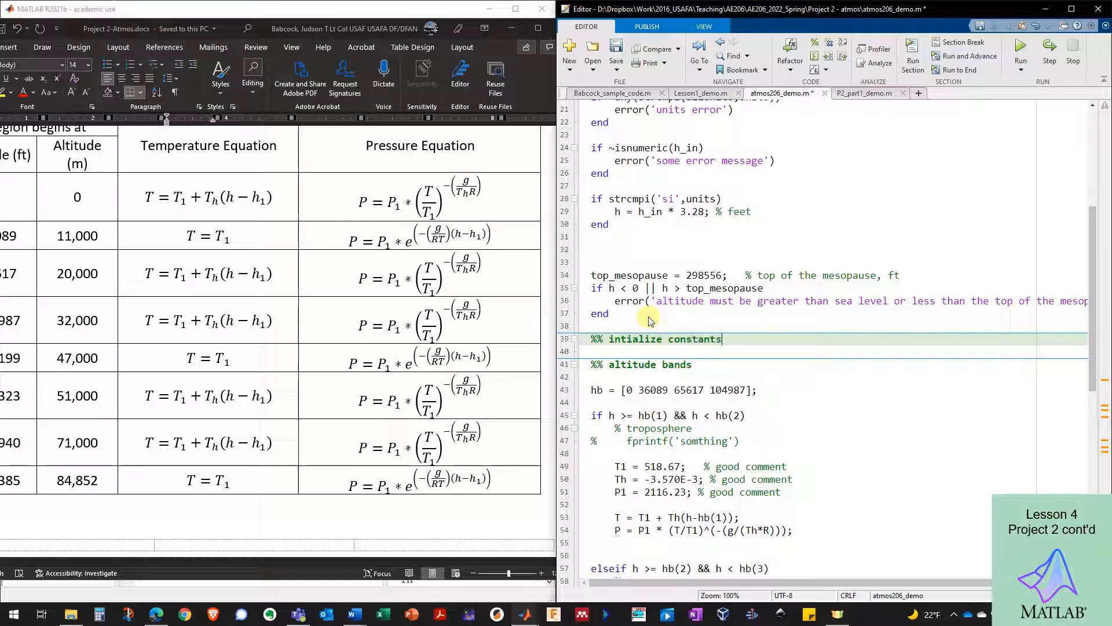
Define g = 32.3; and R = 1716; in the constants section and save the script
type("g =")
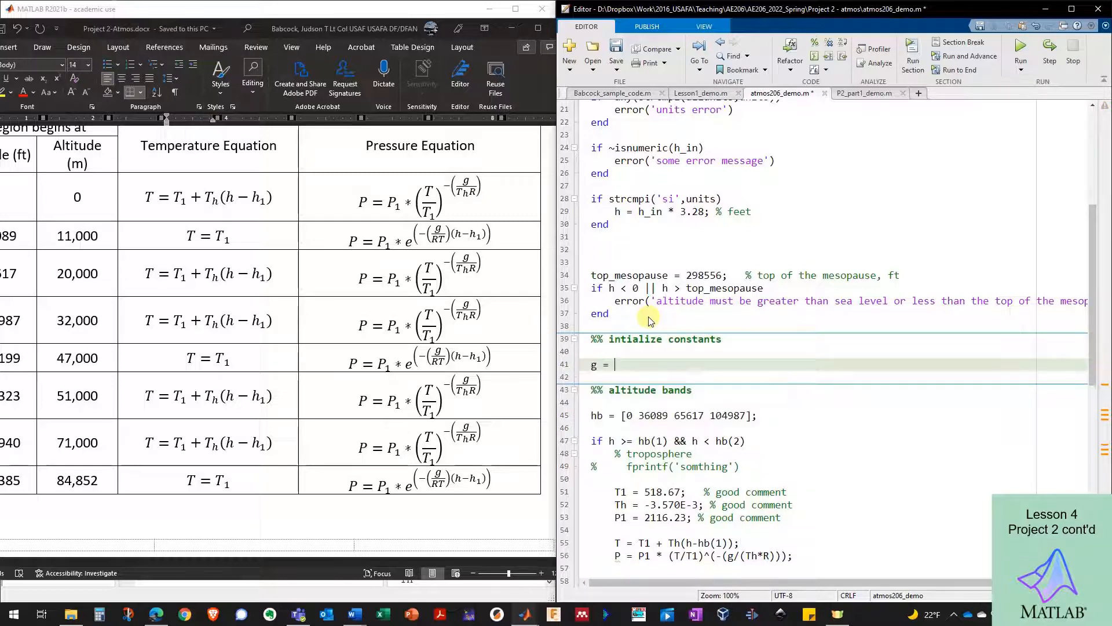
type("32.3;")
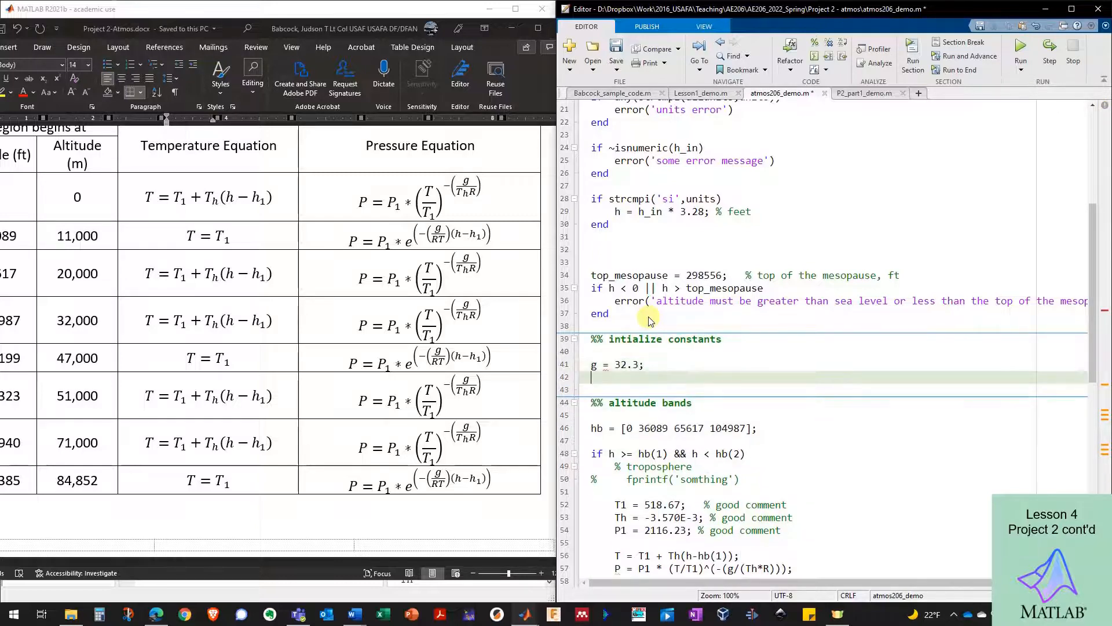
type("R = 1716;")
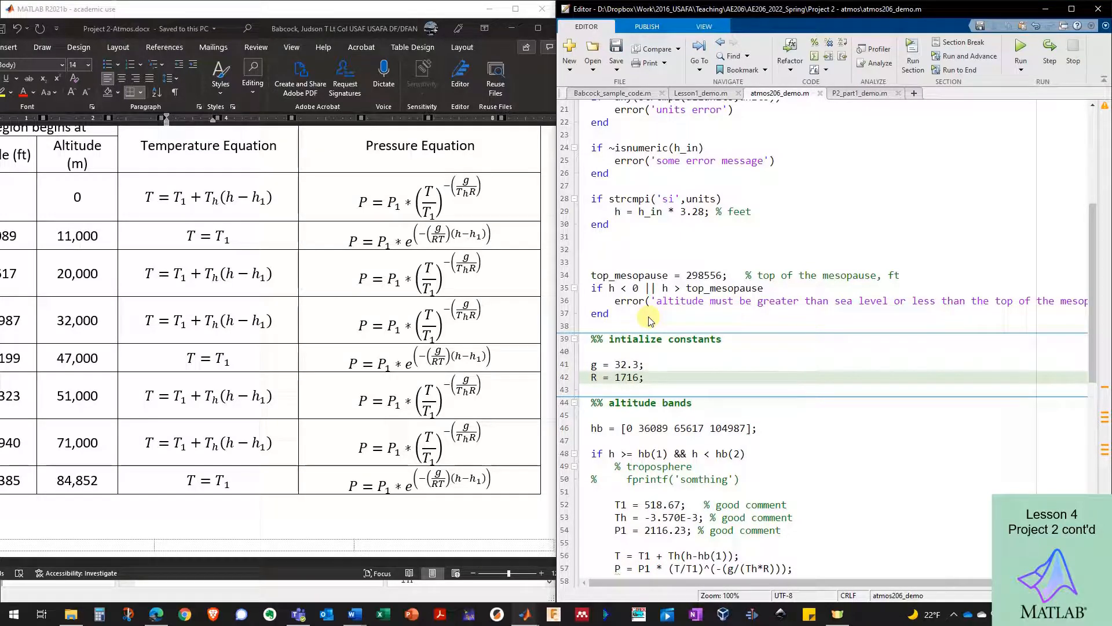
left_click(645, 376)
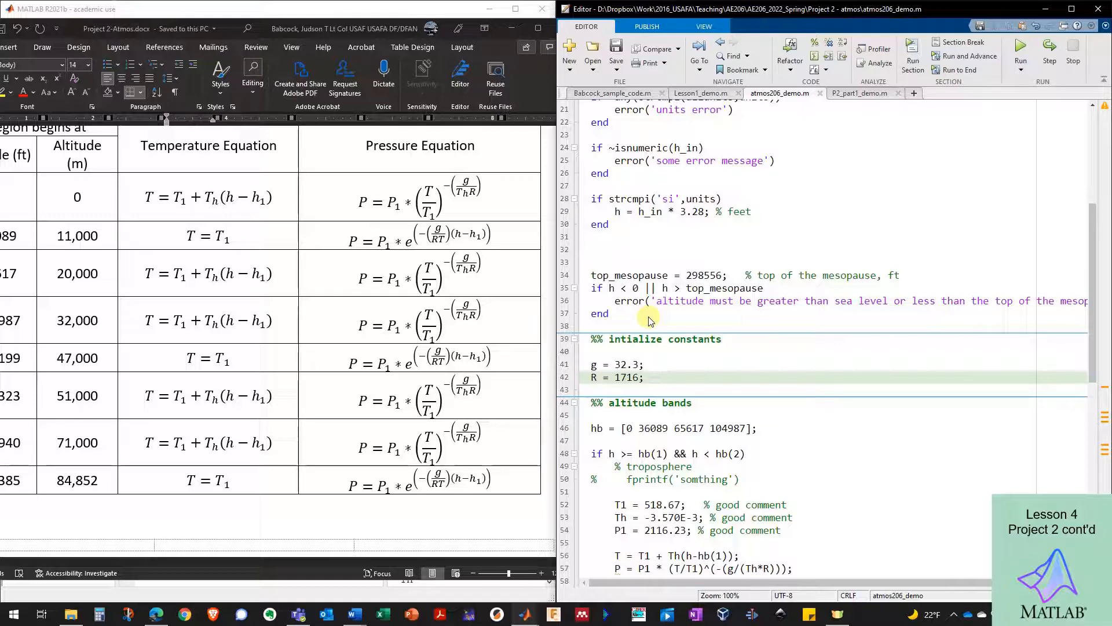
Add the density line rho = P/(R*T); below the pressure equation
scroll("down", 3)
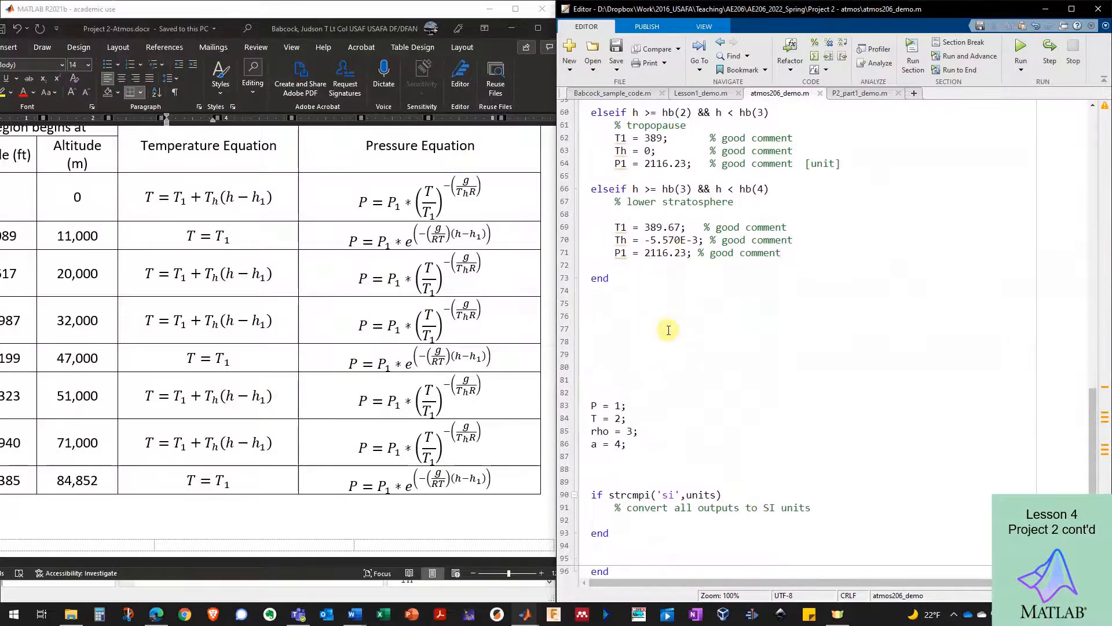
scroll("up", 3)
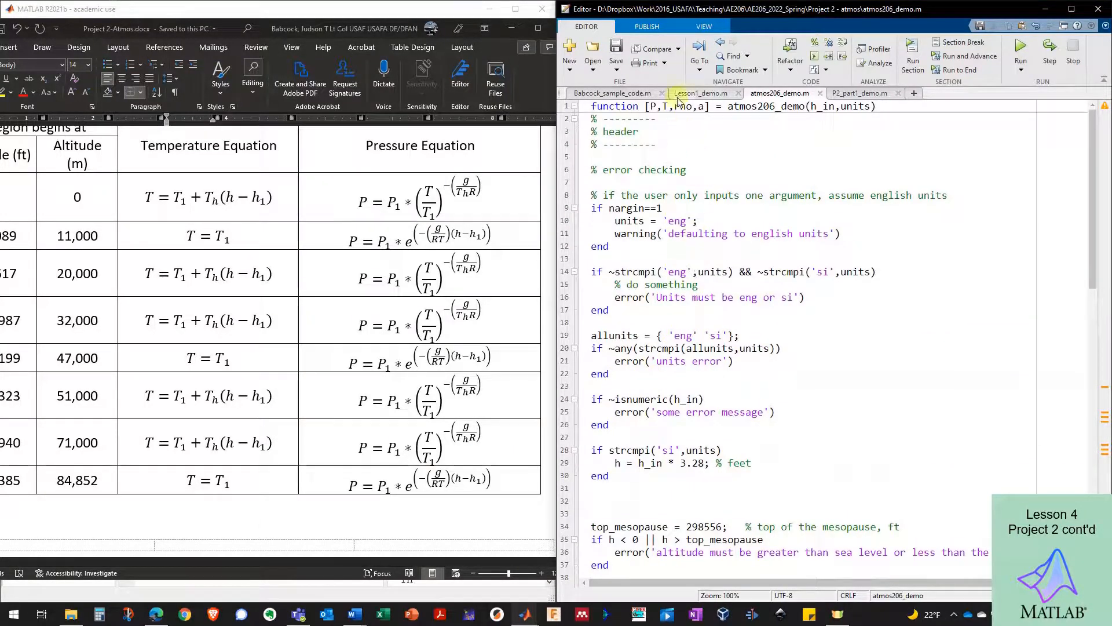
scroll("down", 3)
type("P = P1 * (T/T1)^(-(g/(Th*R)));")
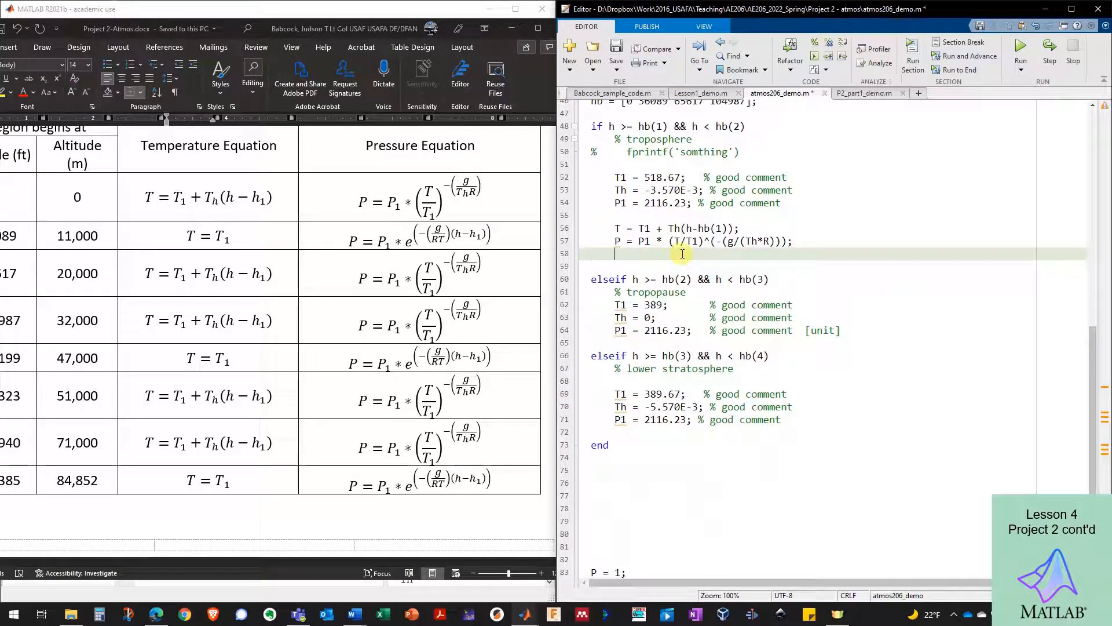
type("rho =")
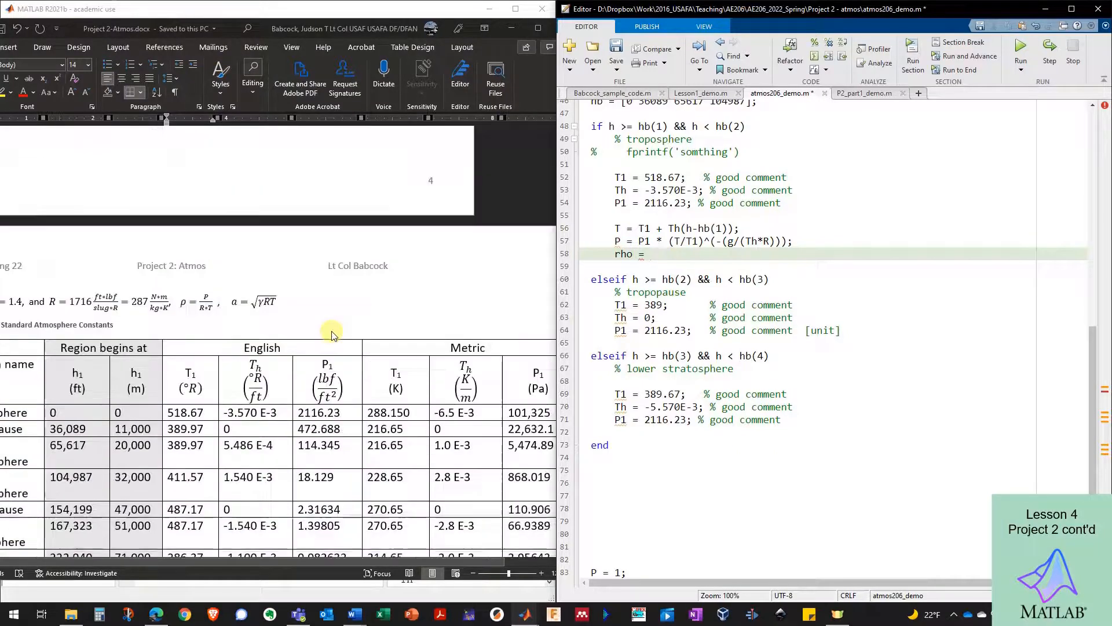
mouse_move(212, 292)
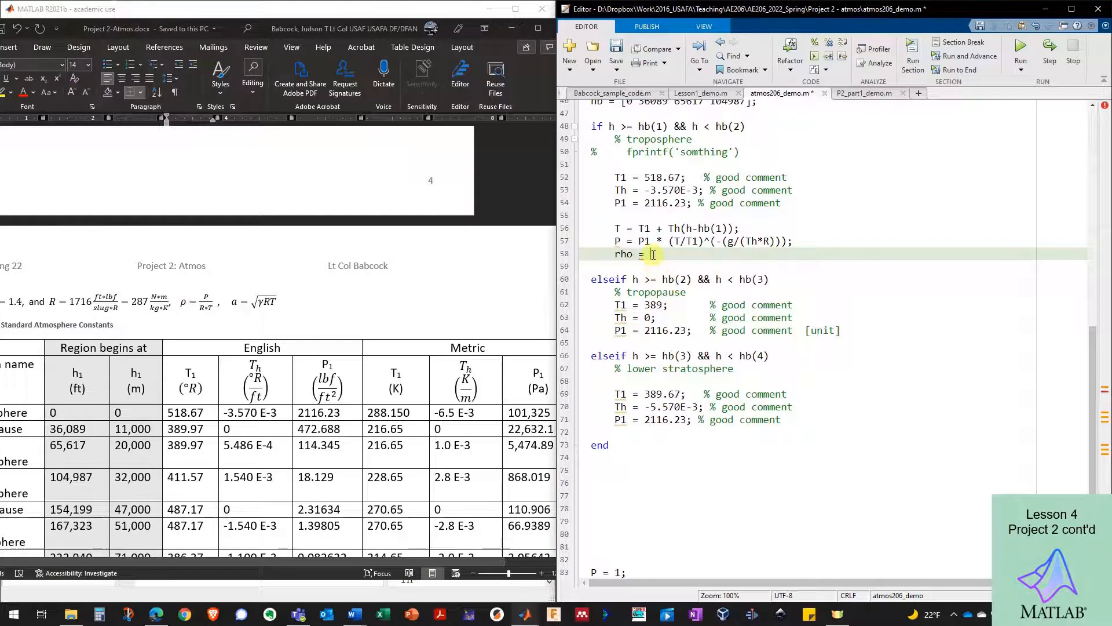
type("P/")
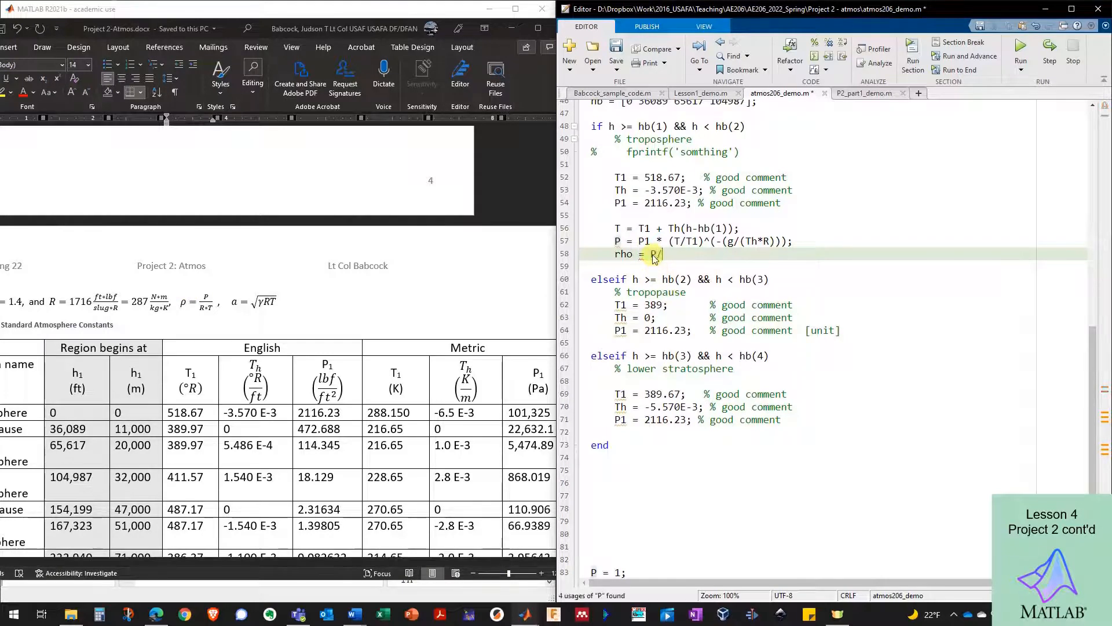
type("(R)")
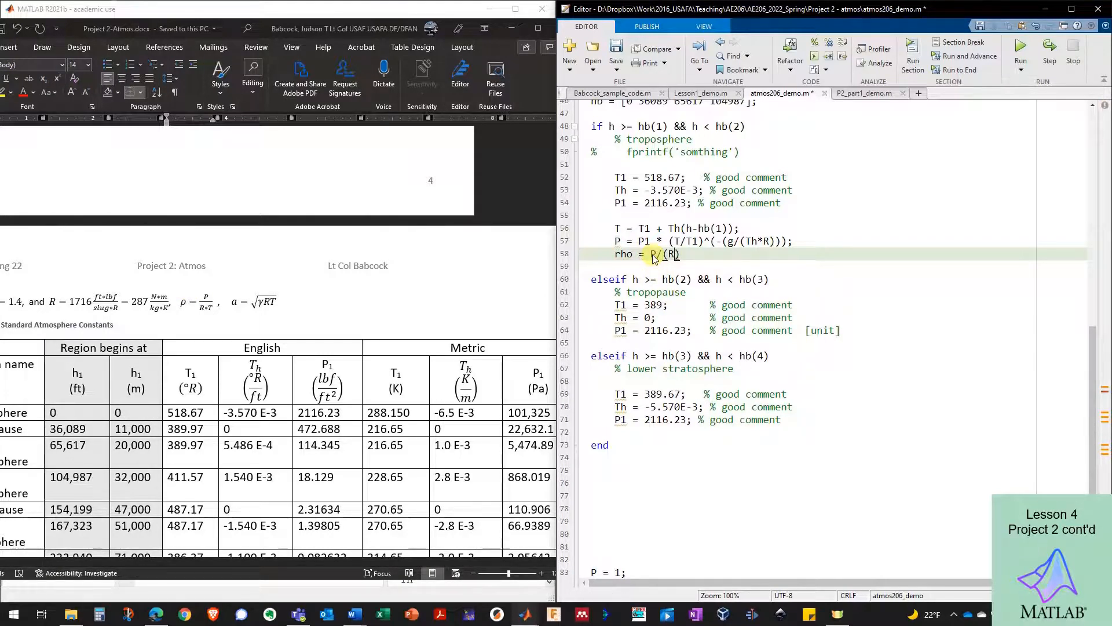
type("*T")
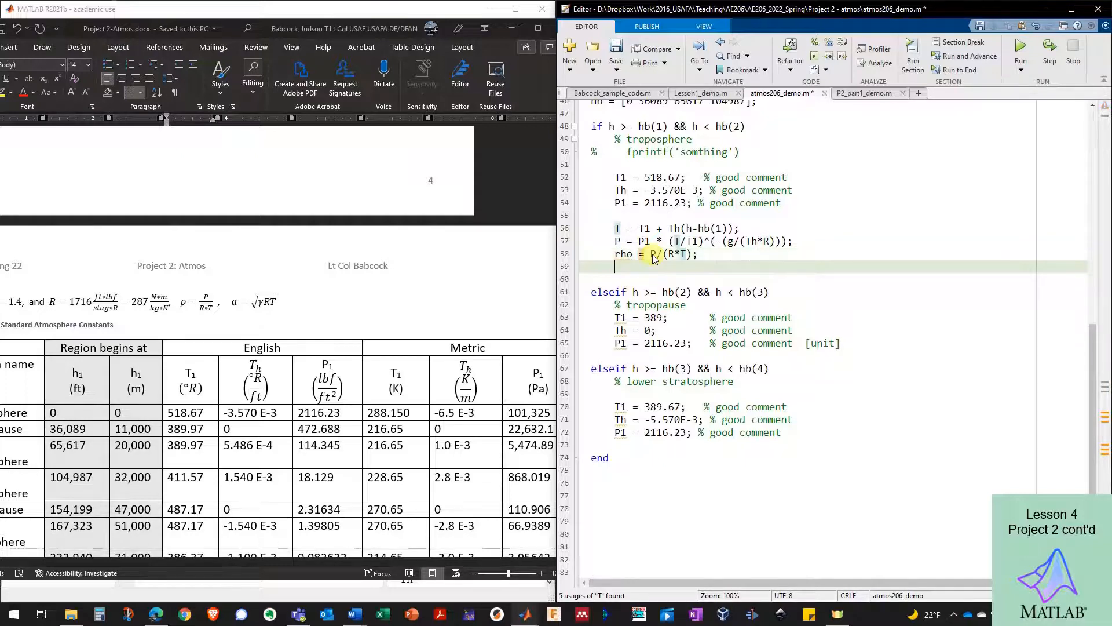
Add the speed-of-sound line a = sqrt(gamma*R*T); and save the script
type("a")
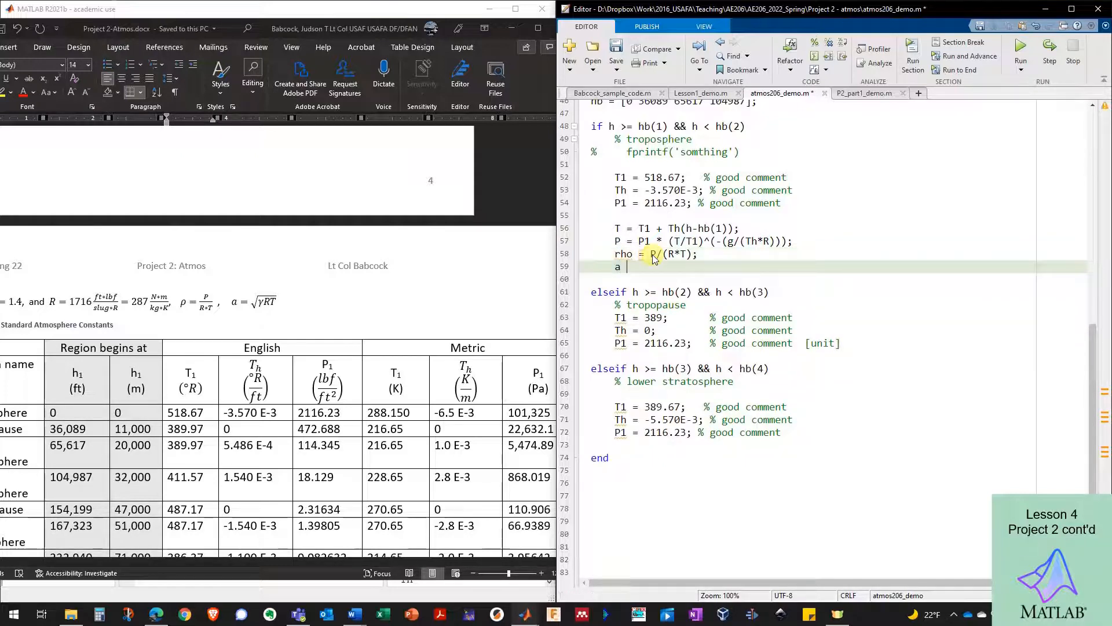
type("= sqrt(g")
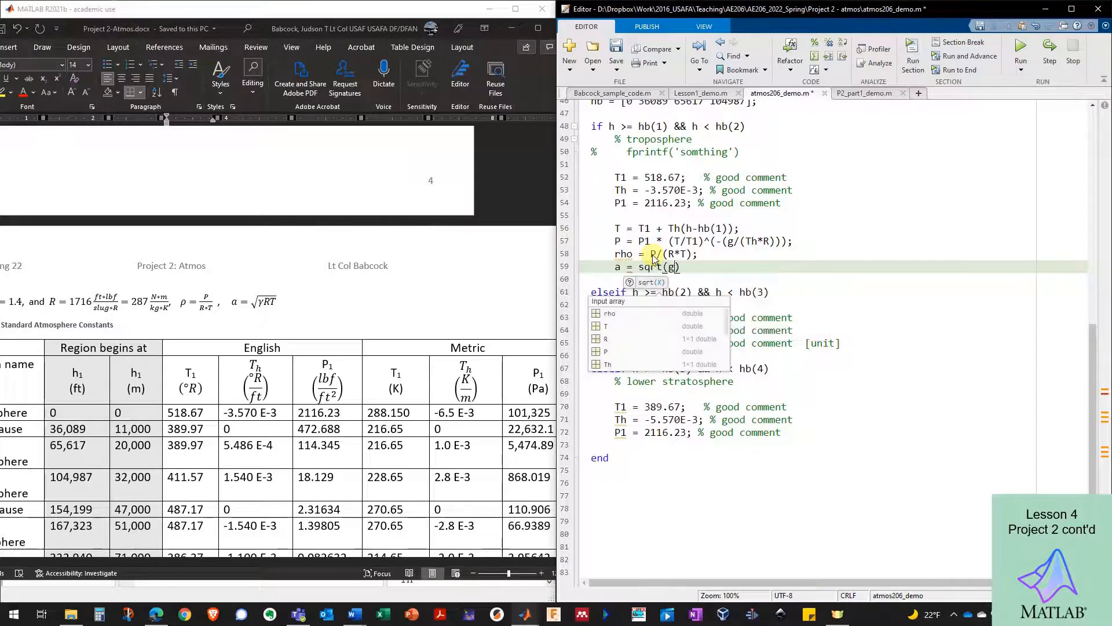
type("gamma*R*T")
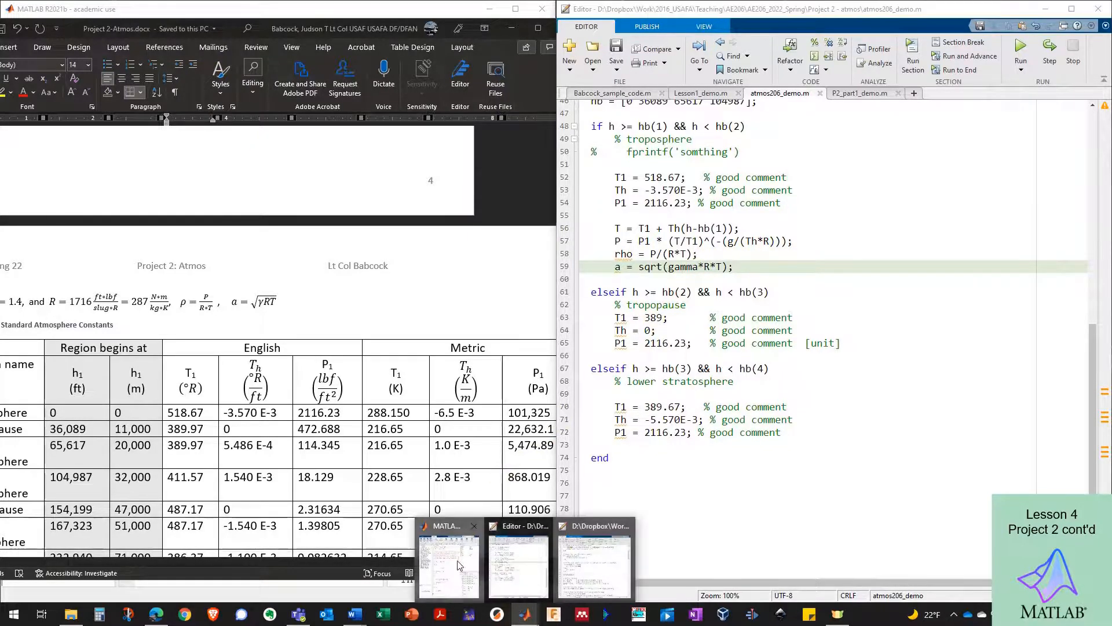
Set h = 1000 in the Command Window to test the troposphere equations
left_click(448, 560)
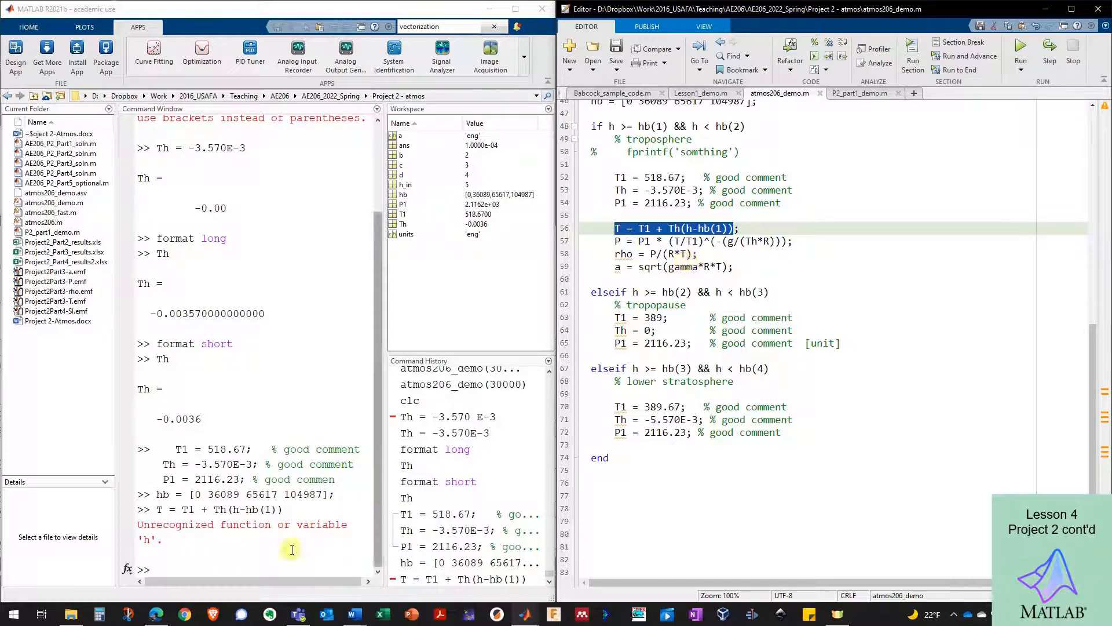
type("h")
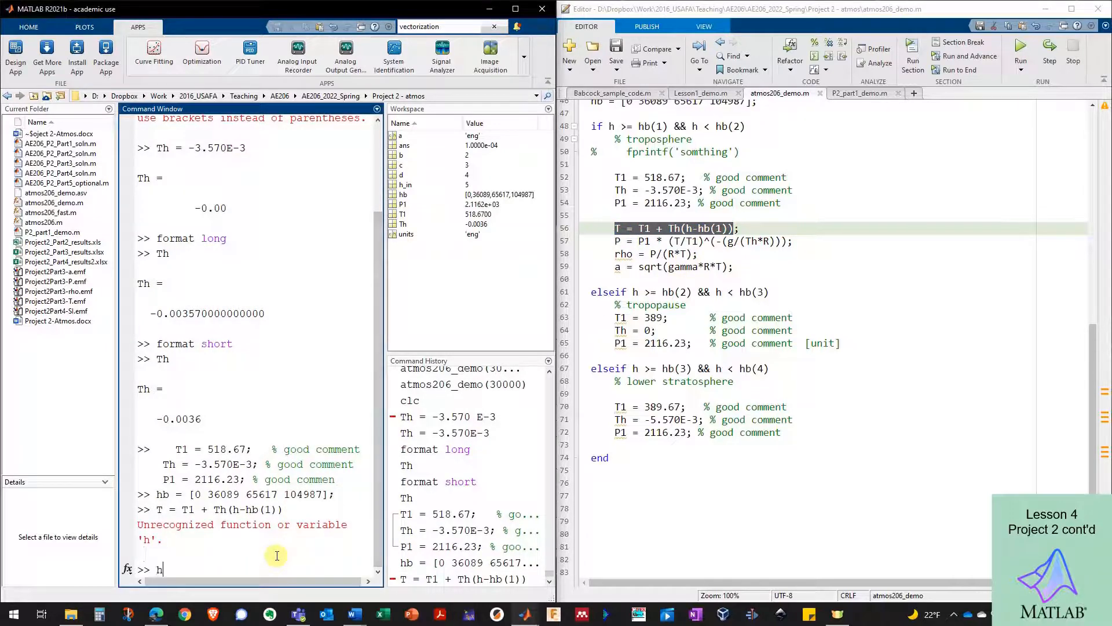
type("=")
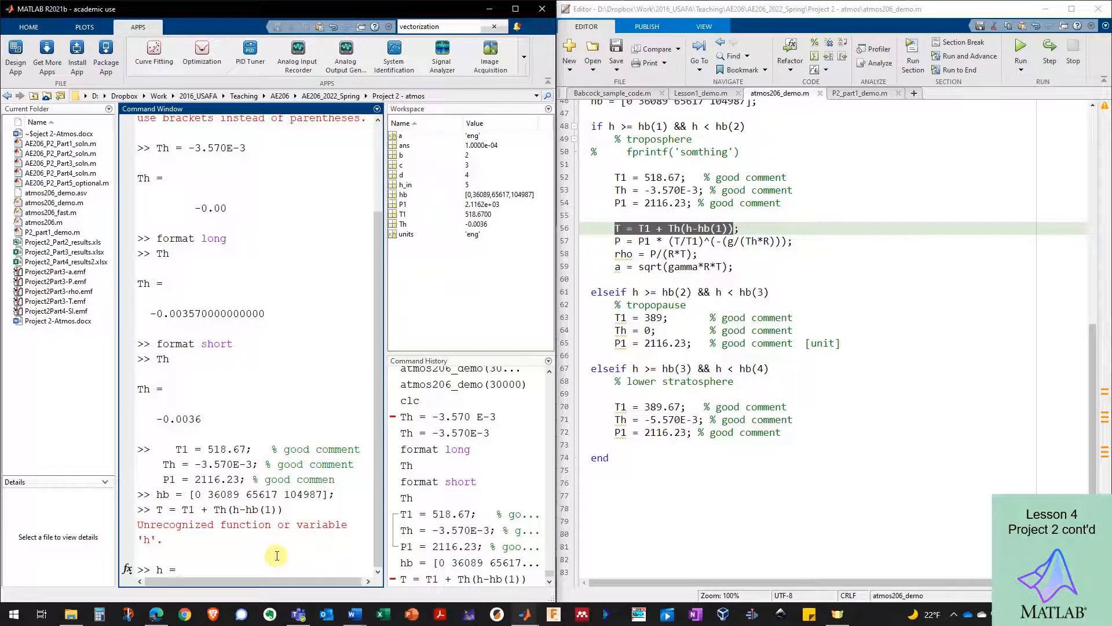
type("=1000")
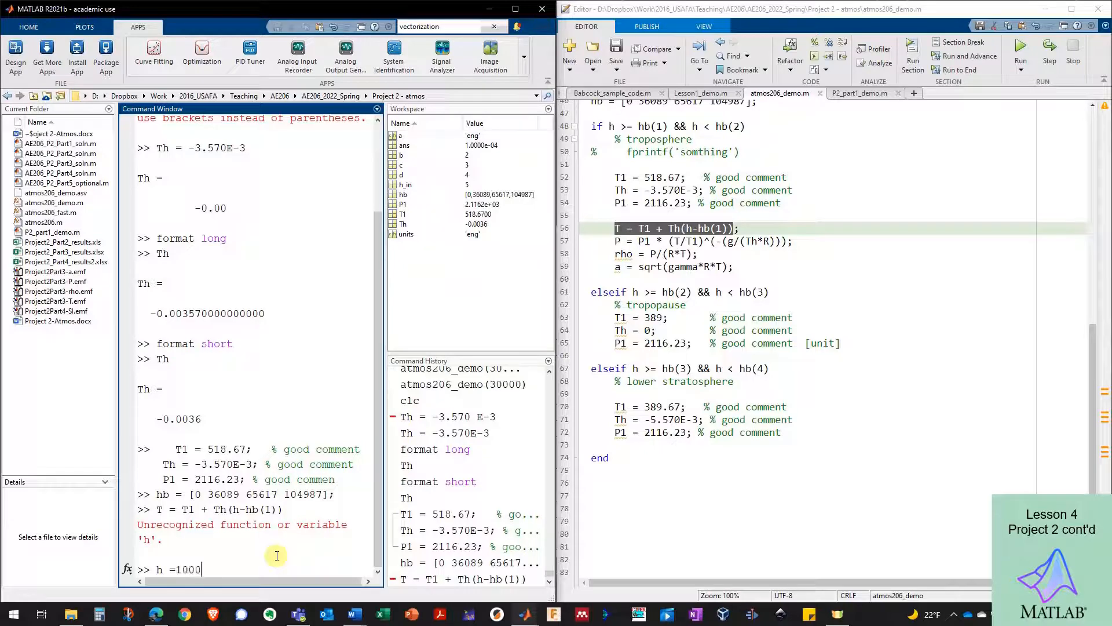
key("Return")
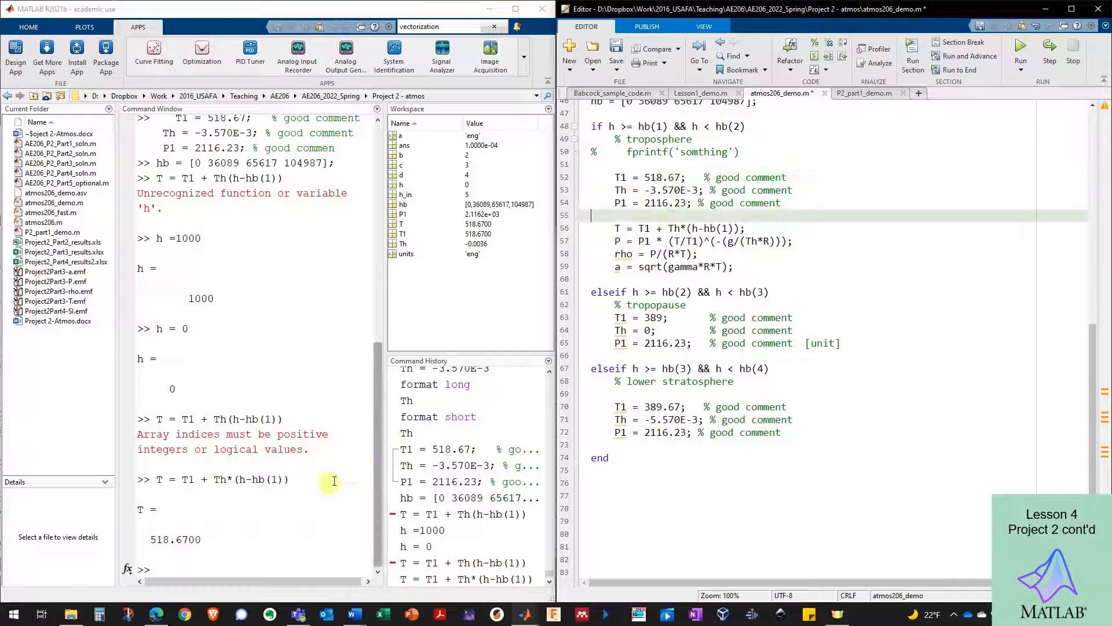
Correct the line to T = T1 + Th*(h-hb(1)) and rerun it, getting T = 515.1 at h = 1000
type("h=1000")
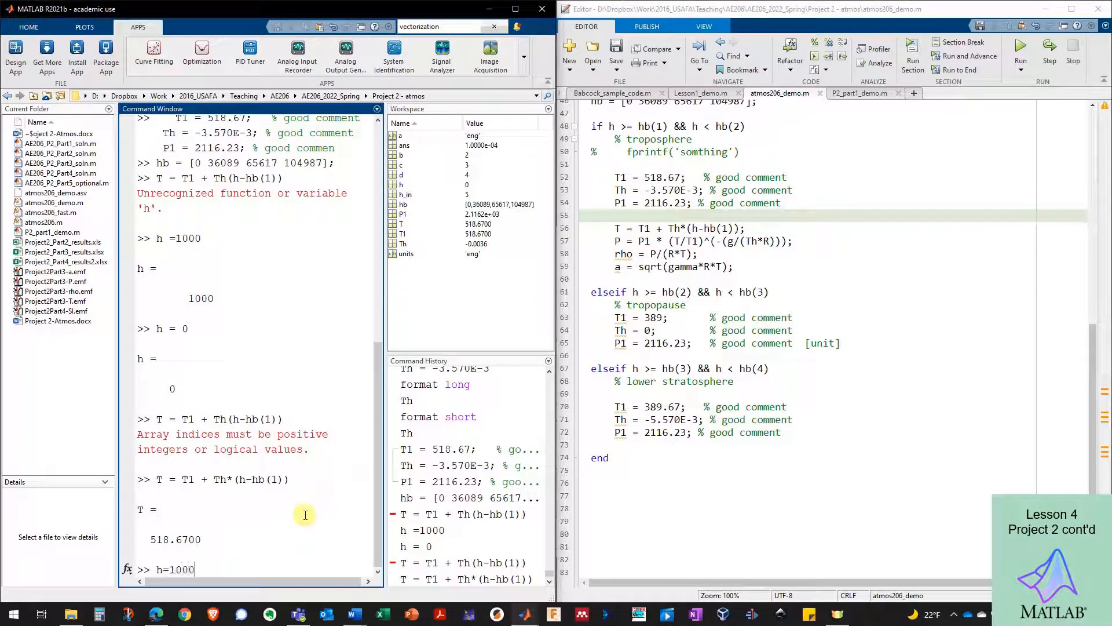
key("Return")
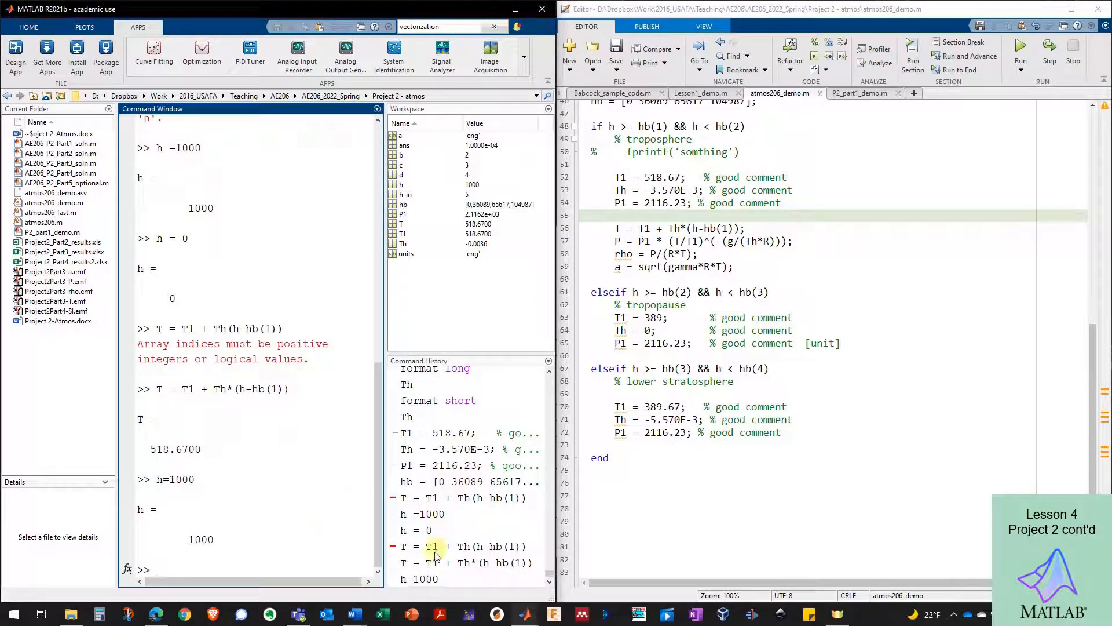
double_click(468, 562)
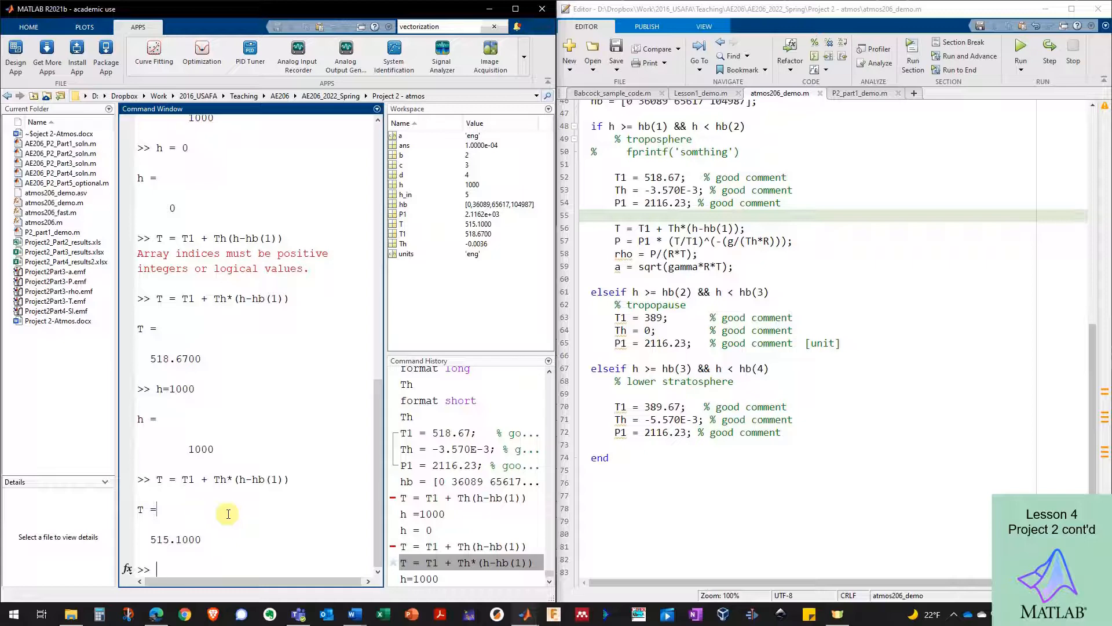
double_click(755, 241)
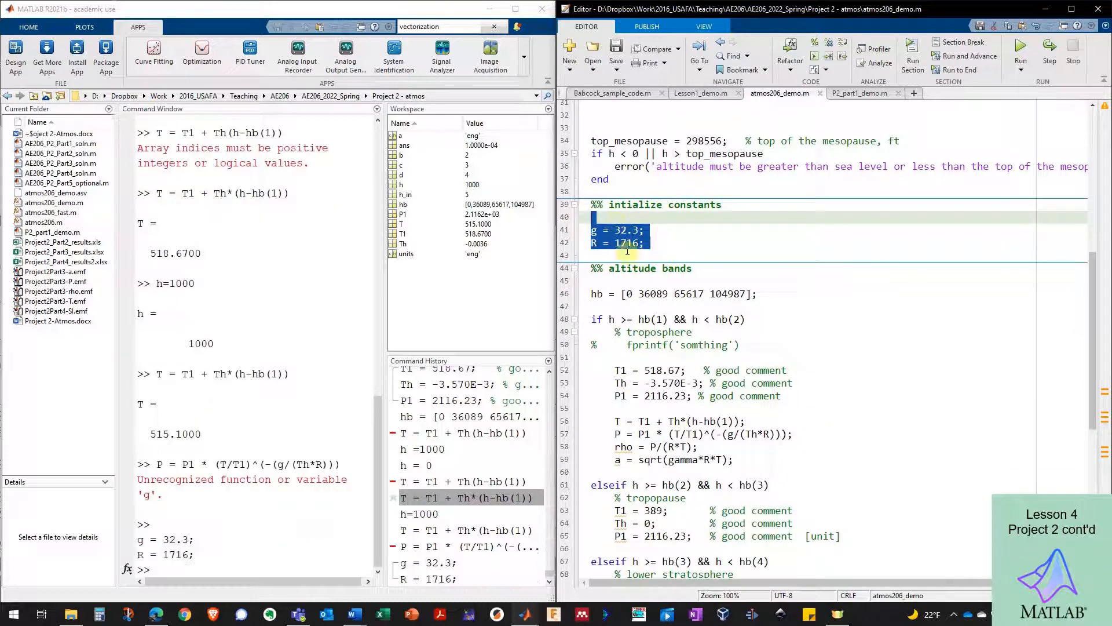
Load g and R and evaluate P = 2.0406e+03, with rho and a failing on gamma
scroll("down", 3)
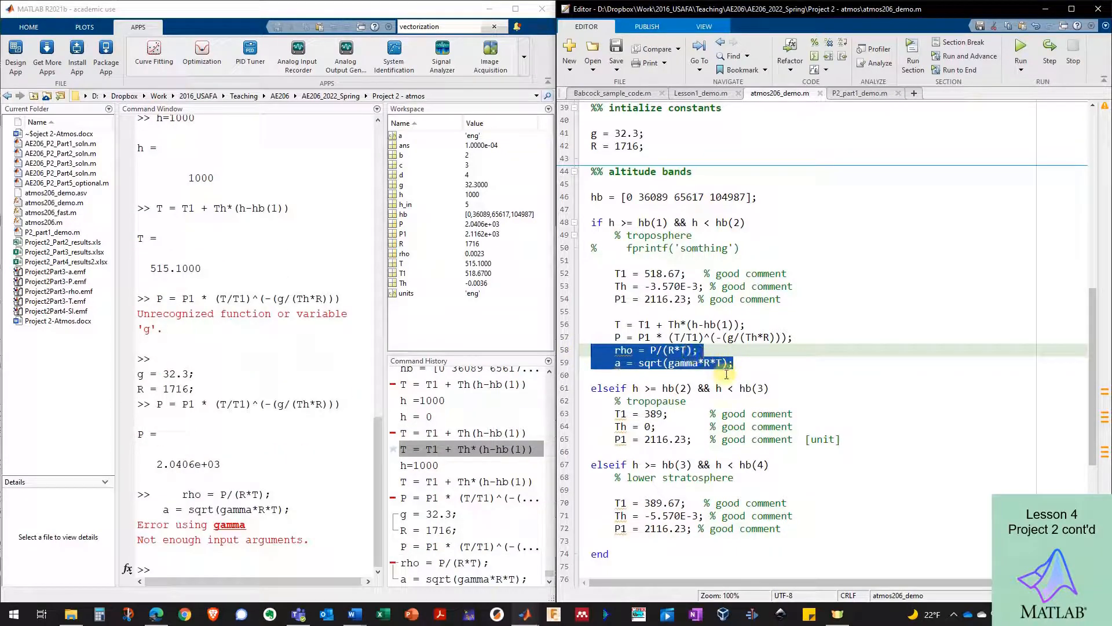
left_click(596, 374)
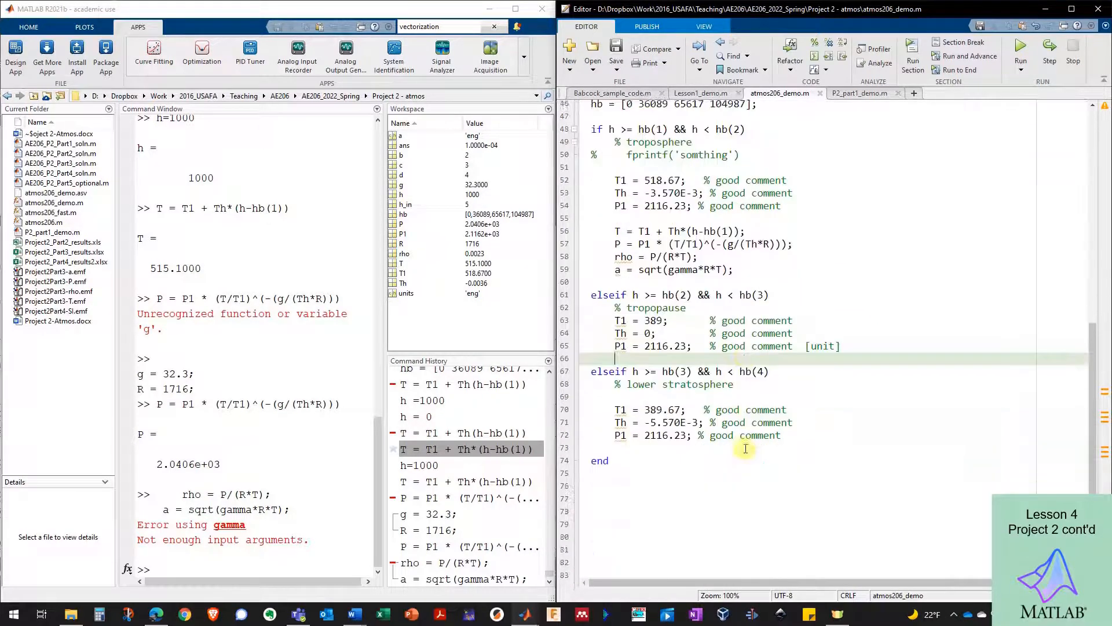
Paste T and P into the lower stratosphere block and move rho and a after the if/elseif block
key("alt+tab")
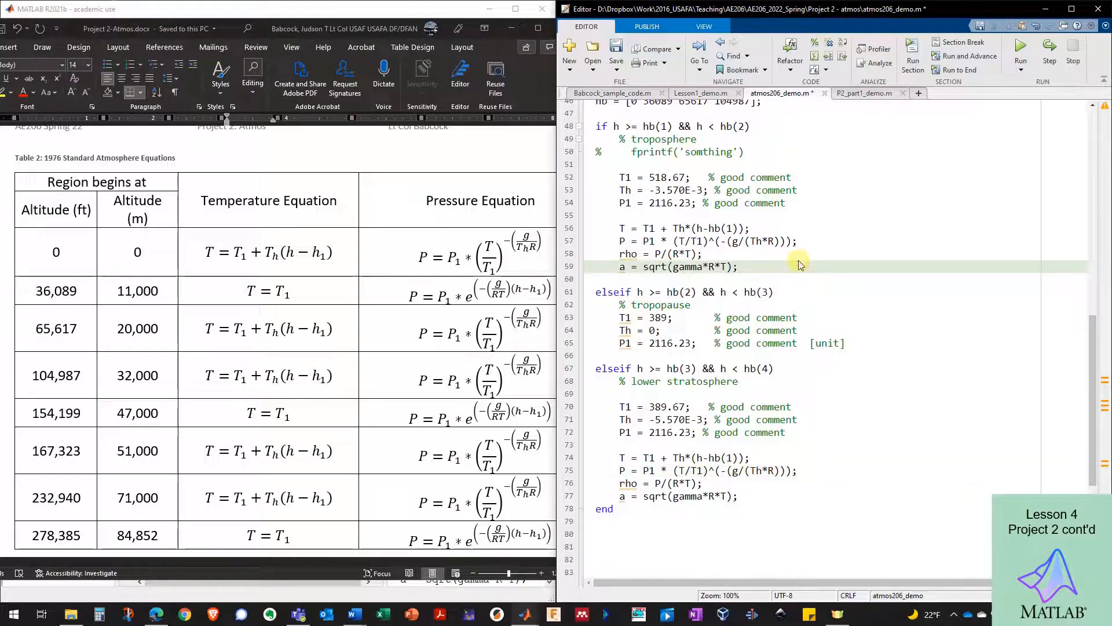
mouse_move(698, 458)
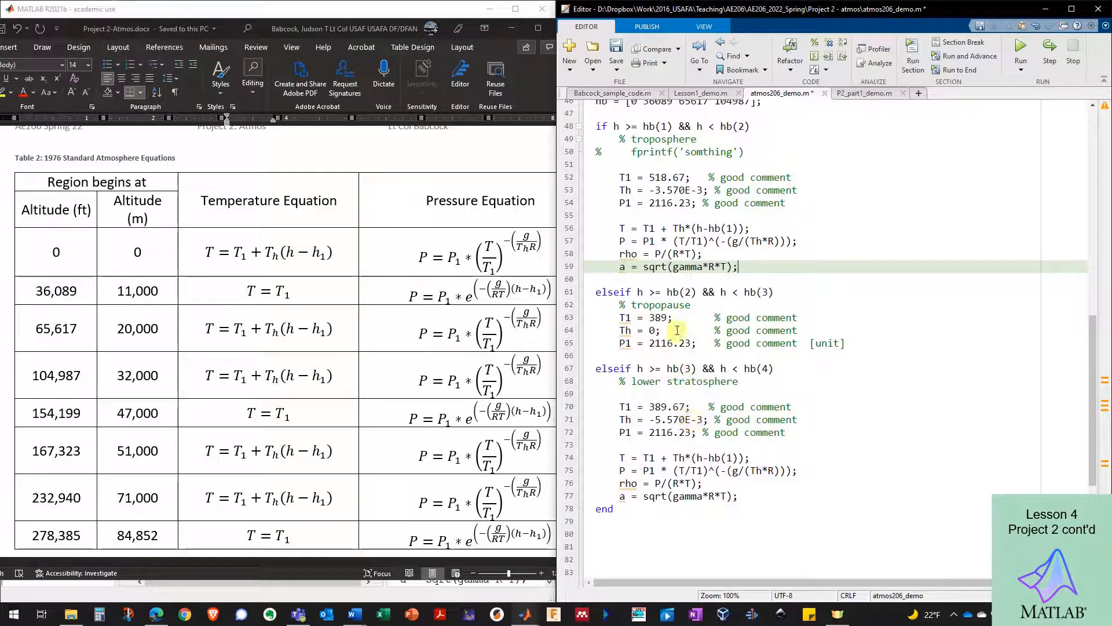
left_click(677, 330)
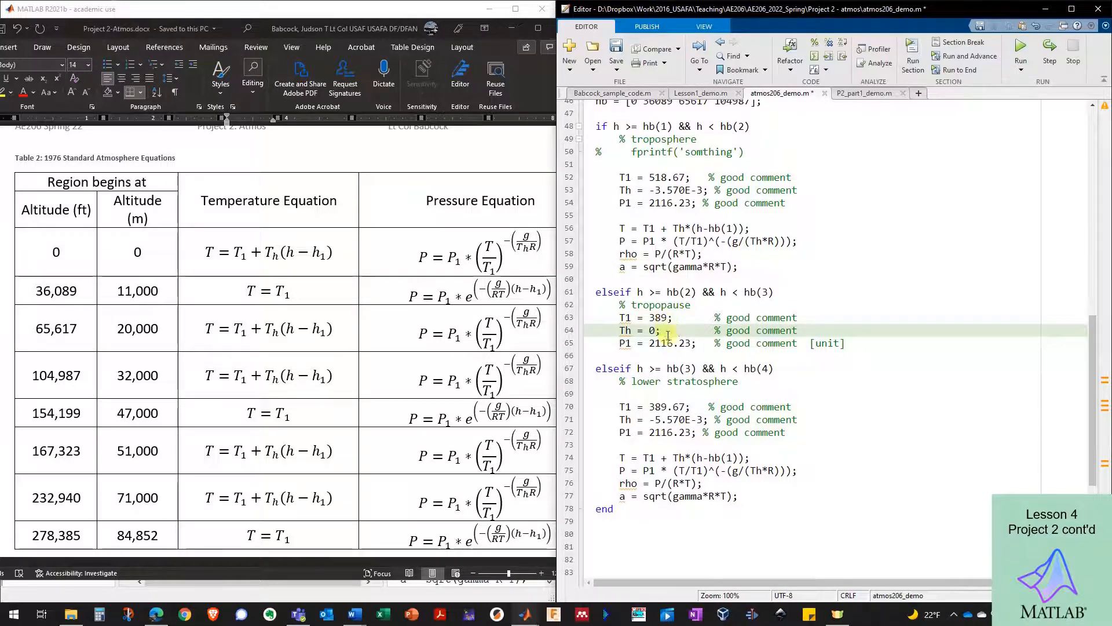
mouse_move(780, 497)
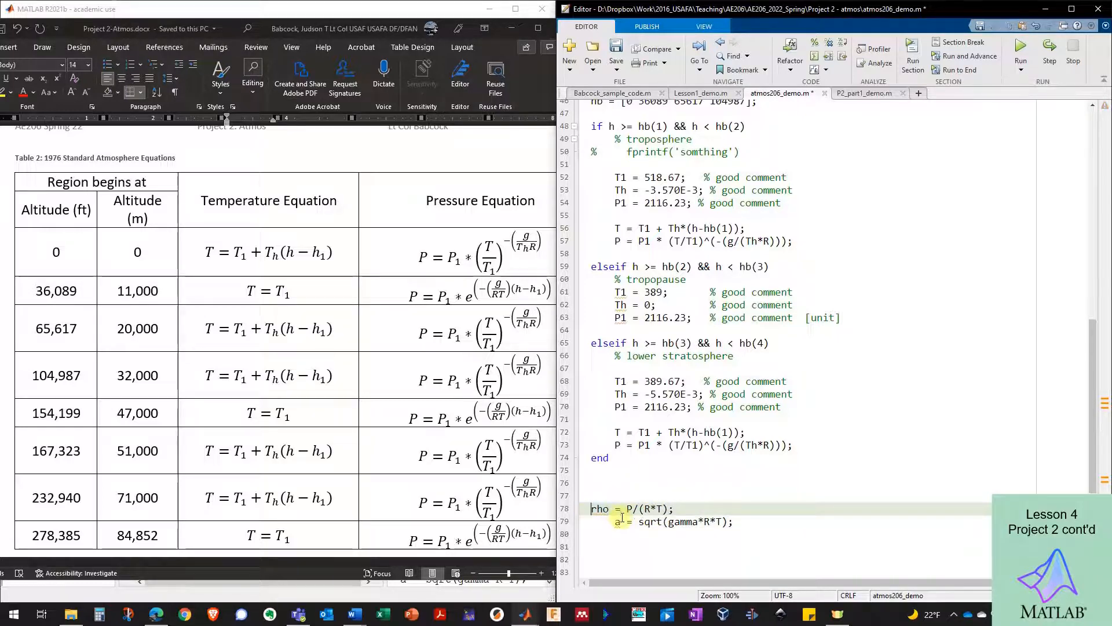
Unindent the rho and a lines so they sit flush after the if/elseif block
left_click(644, 481)
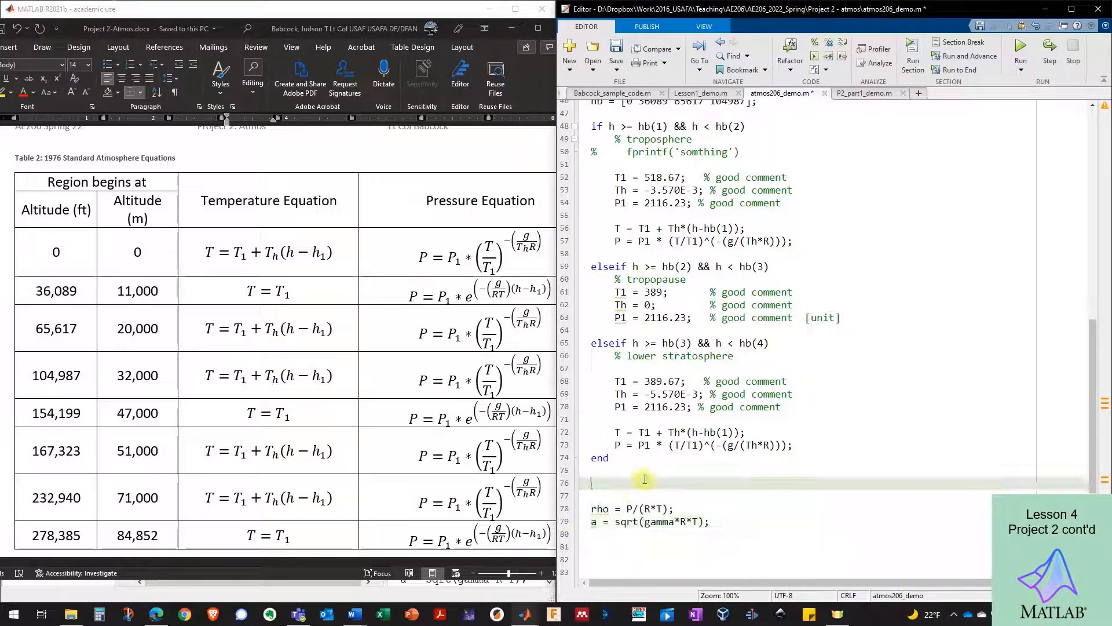
mouse_move(644, 483)
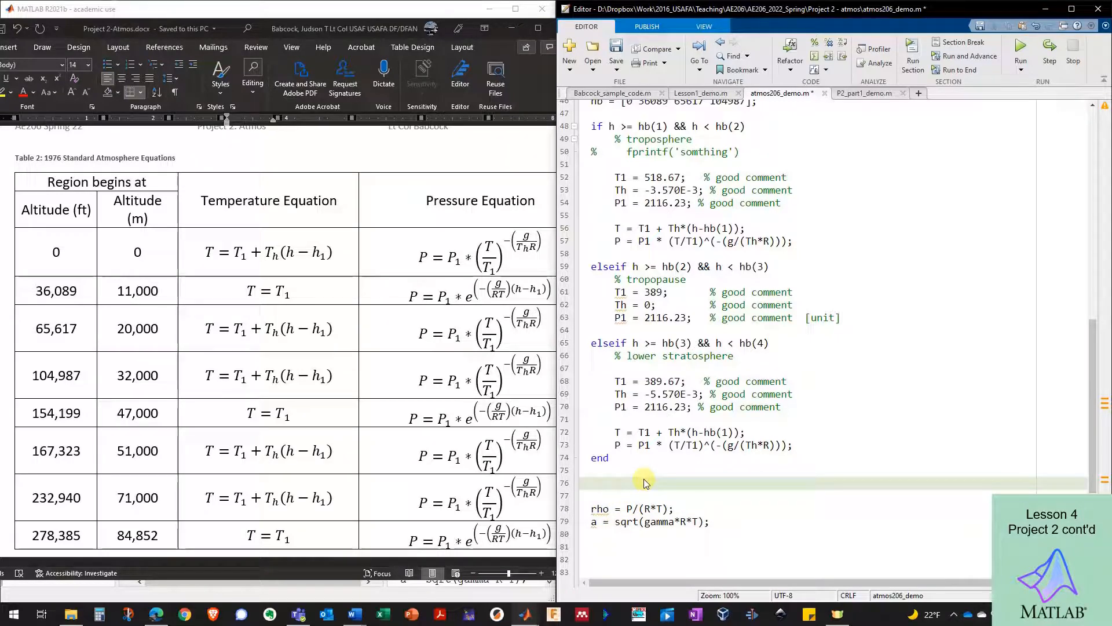
left_click(590, 483)
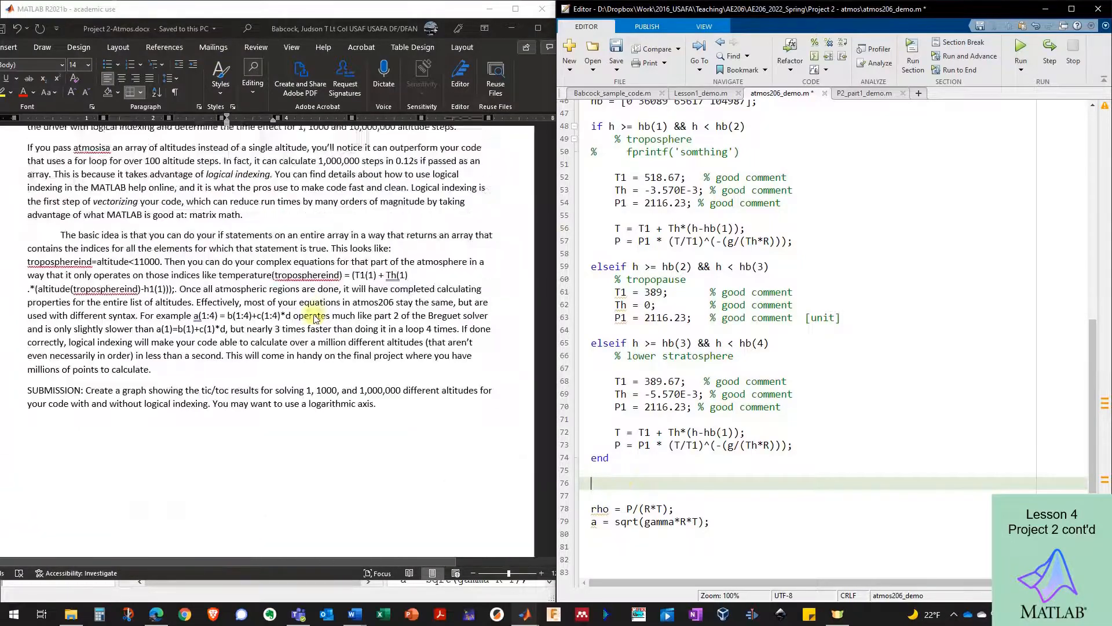
scroll("down", 3)
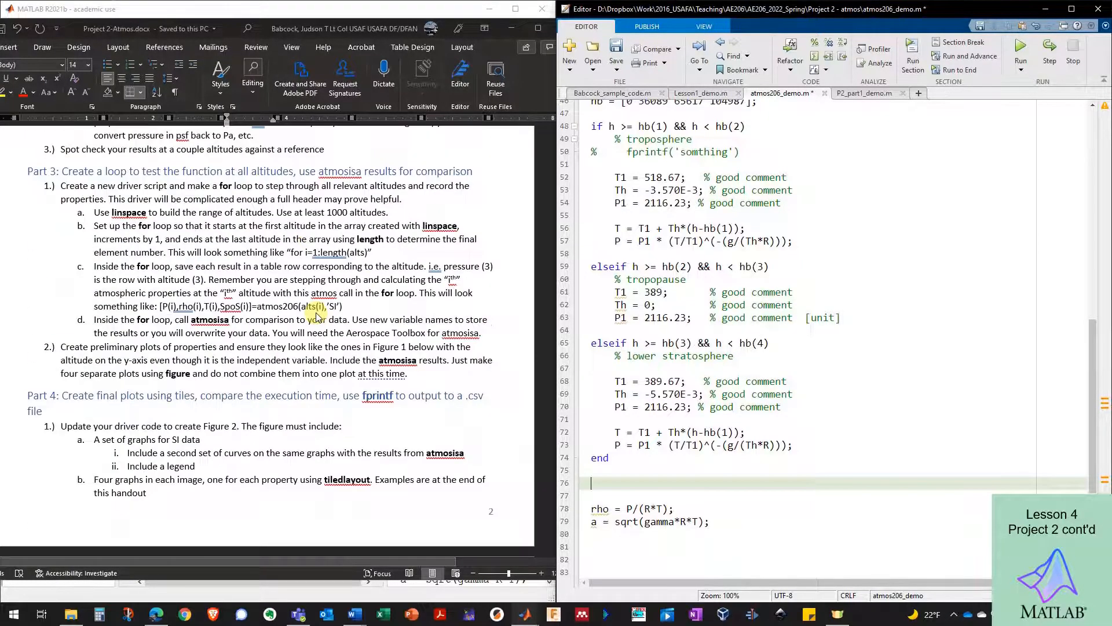
scroll("up", 3)
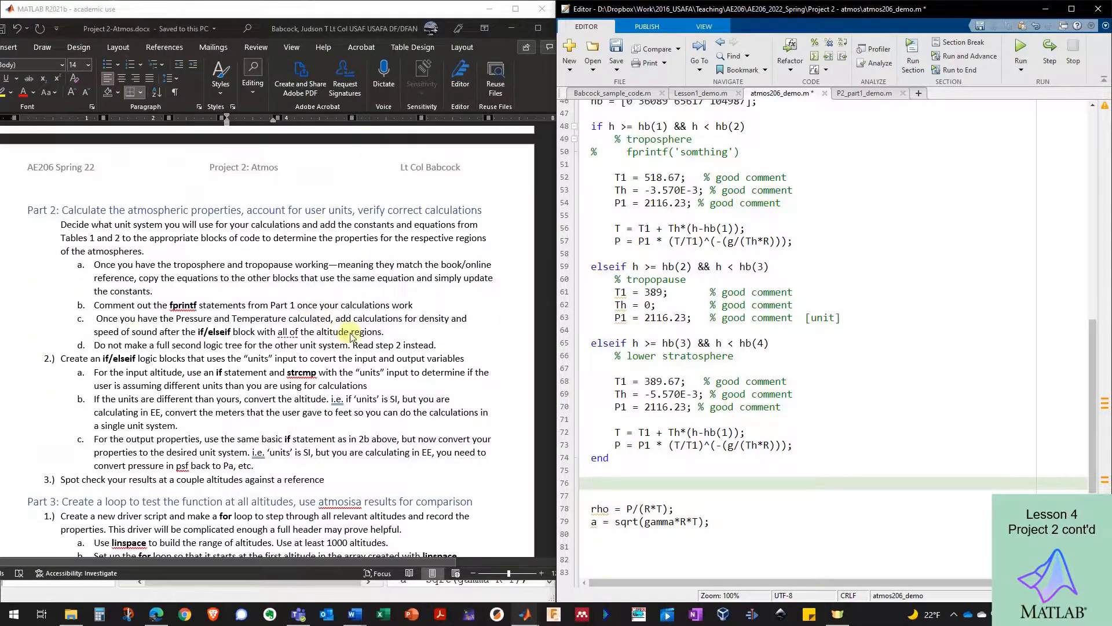
scroll("down", 3)
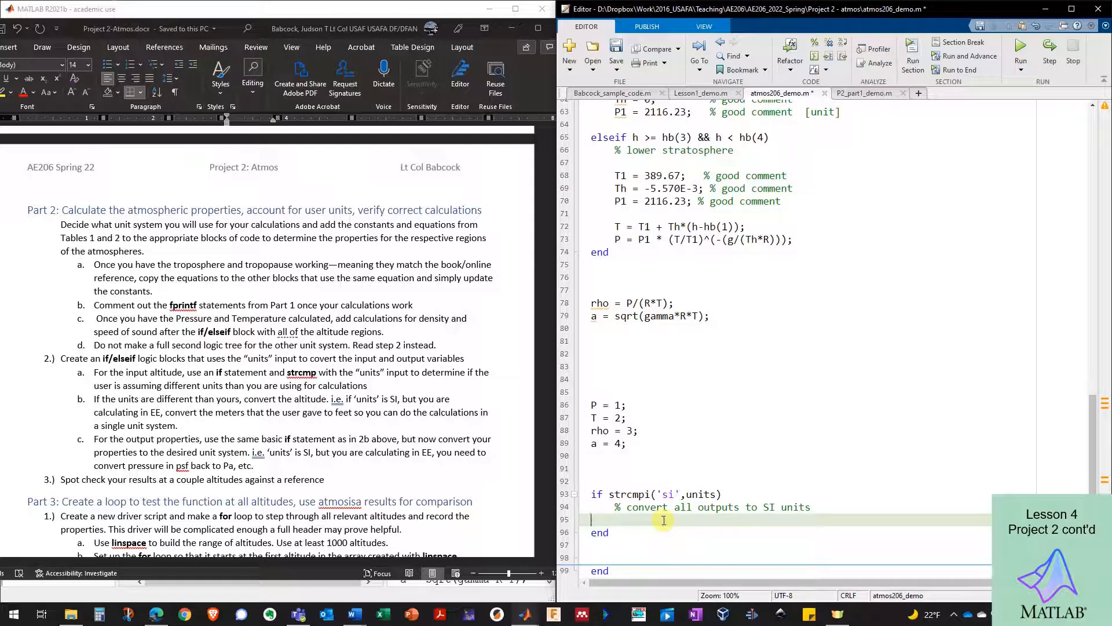
left_click(645, 455)
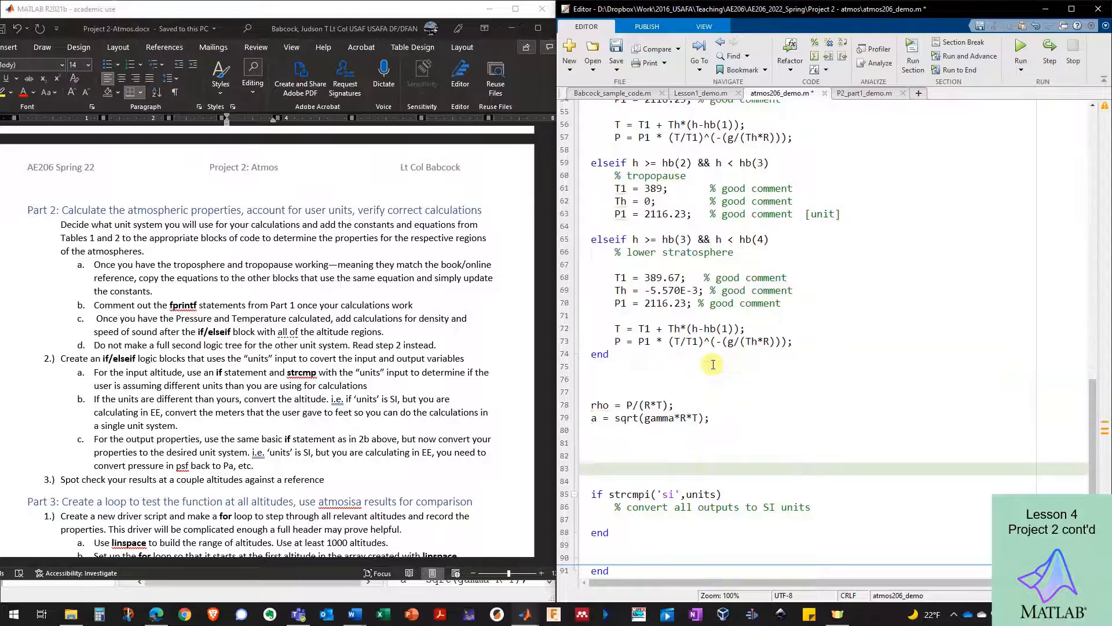
mouse_move(841, 262)
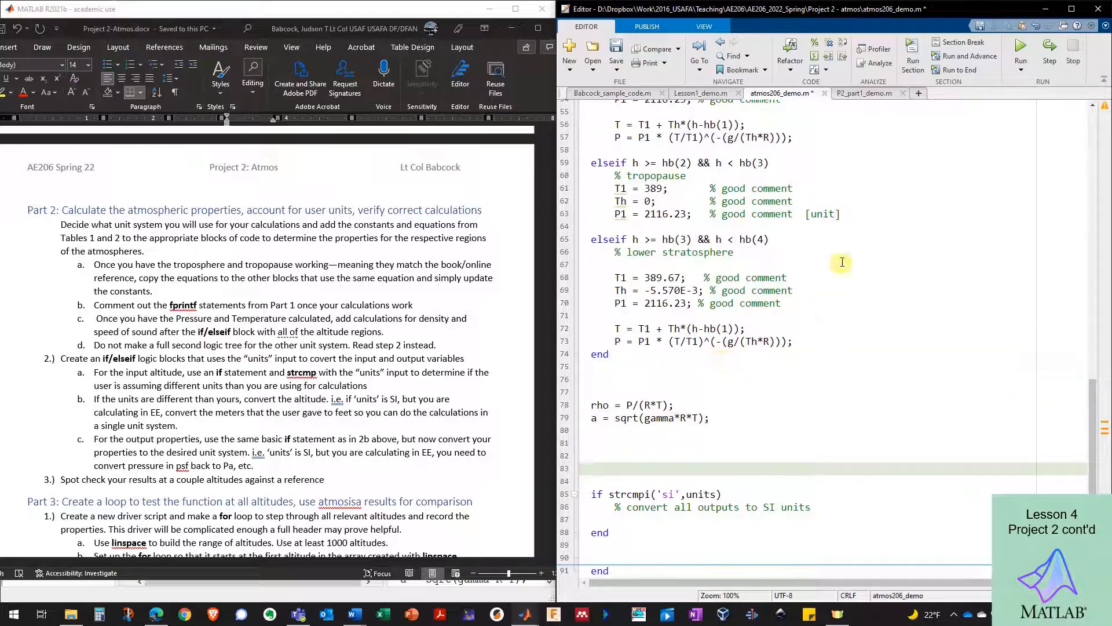
left_click(861, 93)
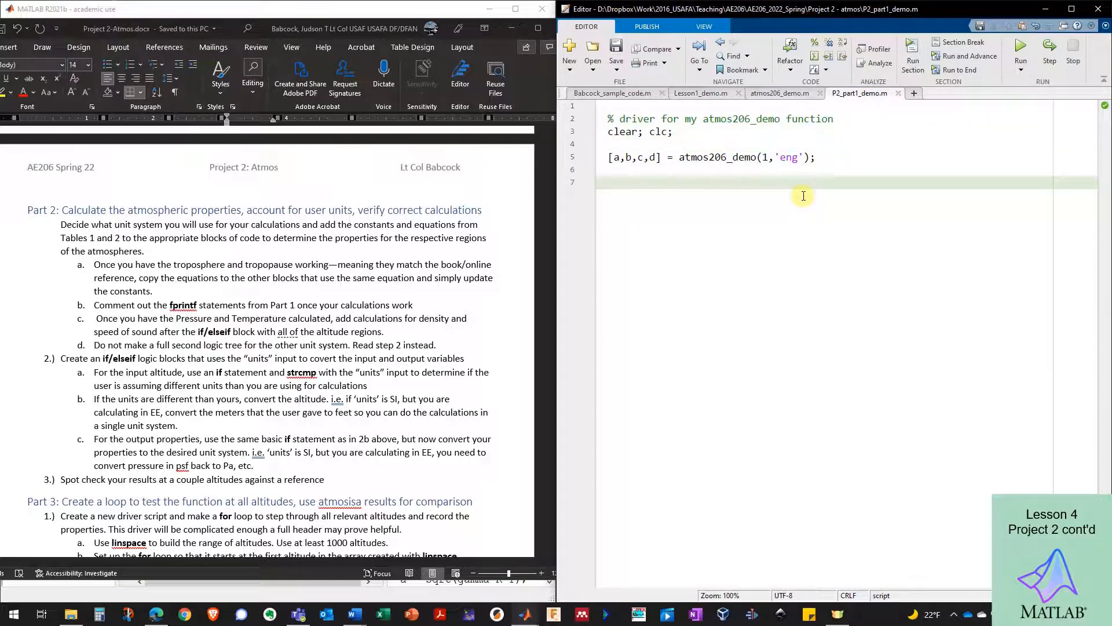
mouse_move(631, 236)
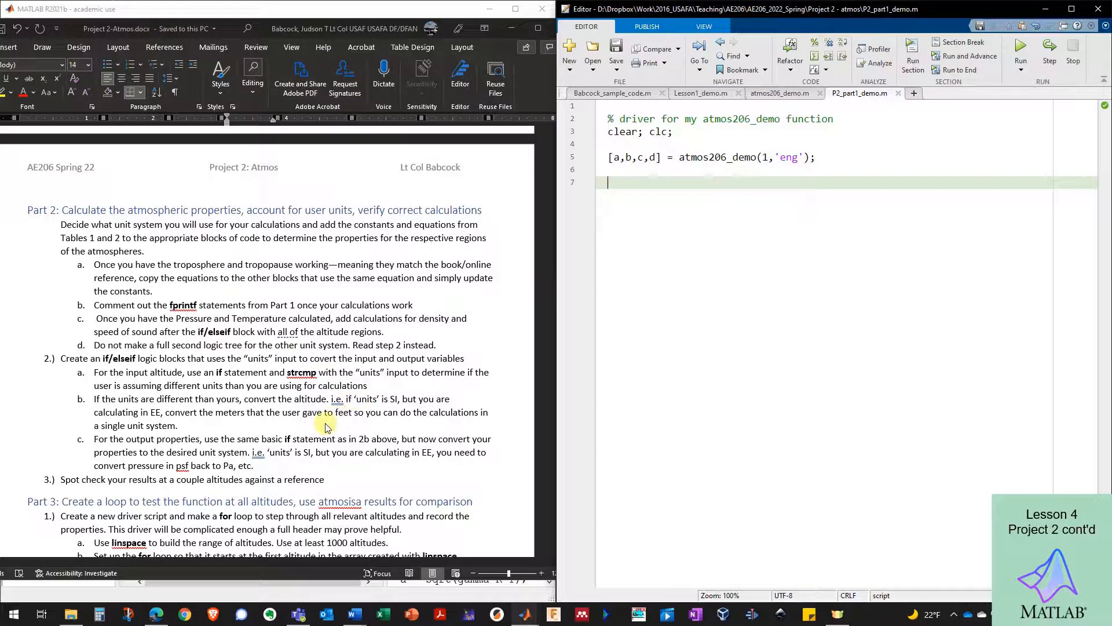
Switch to P2_part1_demo.m and show its Publish dropdown options
left_click(637, 172)
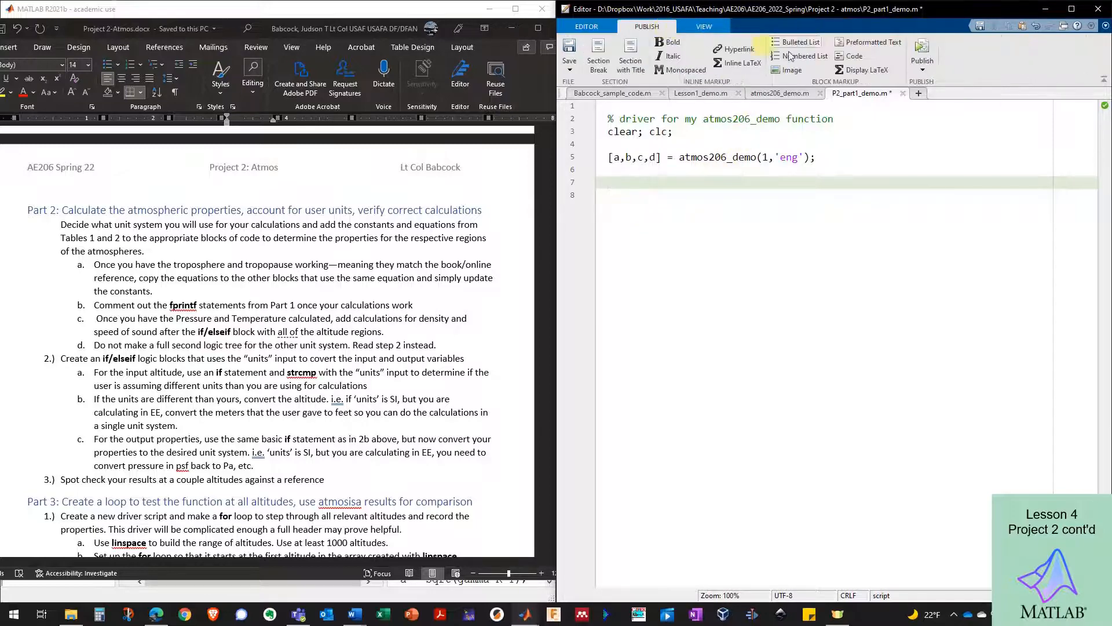
left_click(923, 70)
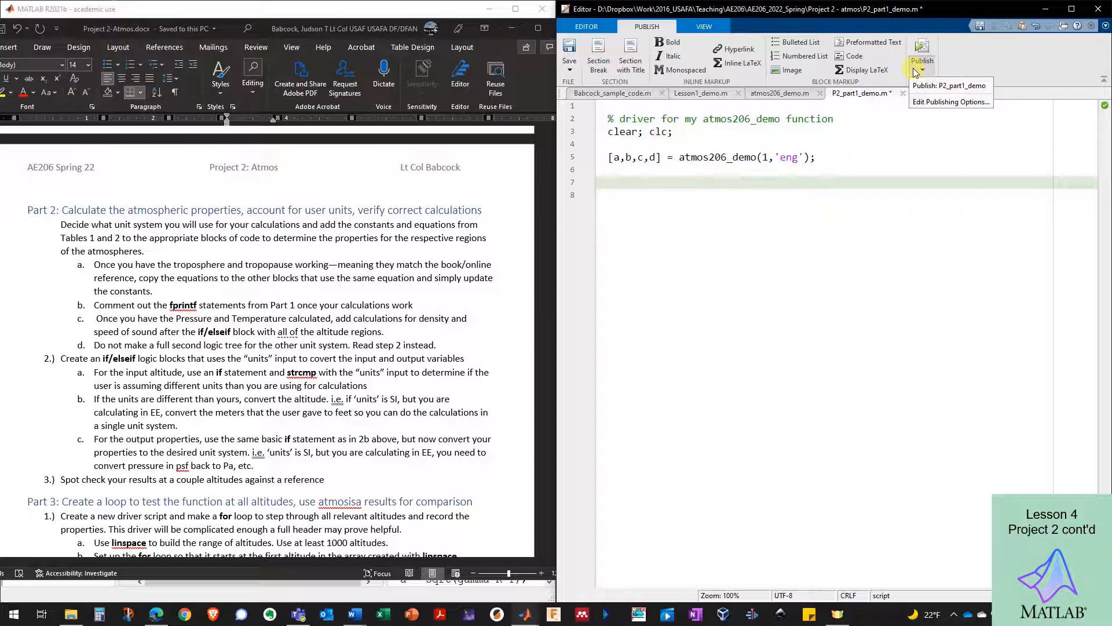
mouse_move(879, 146)
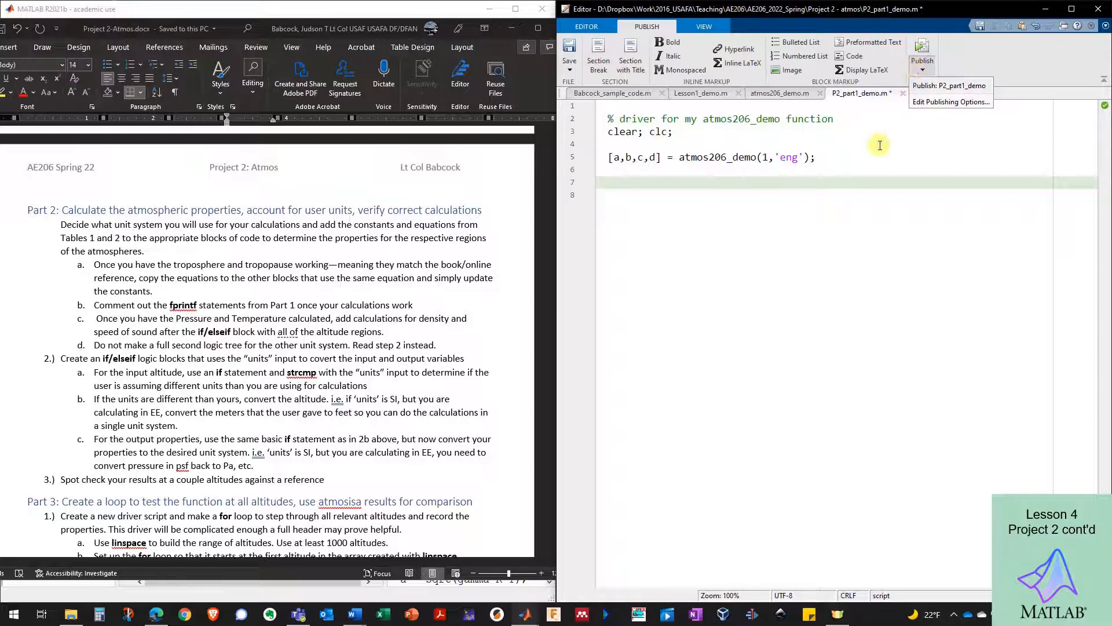